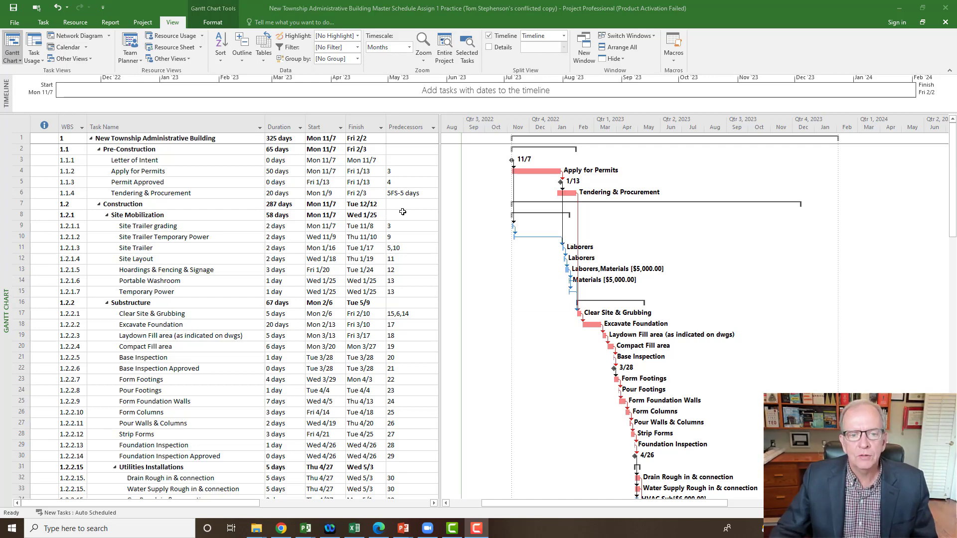
mouse_move(435, 210)
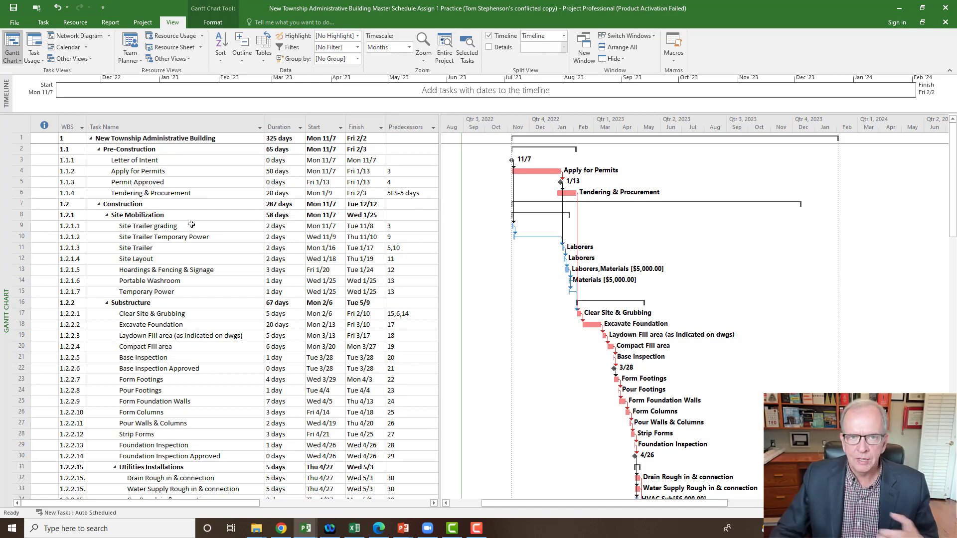
mouse_move(195, 203)
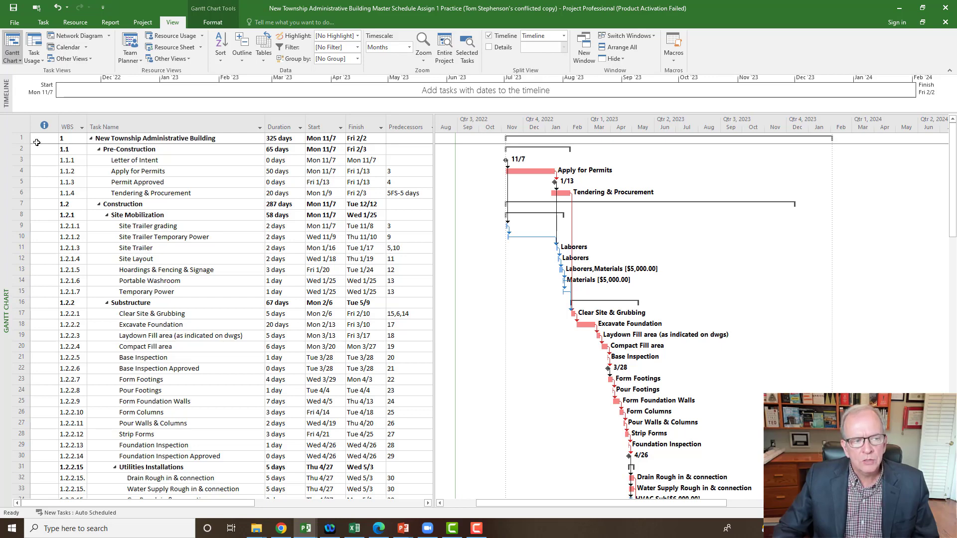
- Show the outline at phase level, then to level 3, then expand all subtasks again
left_click(61, 137)
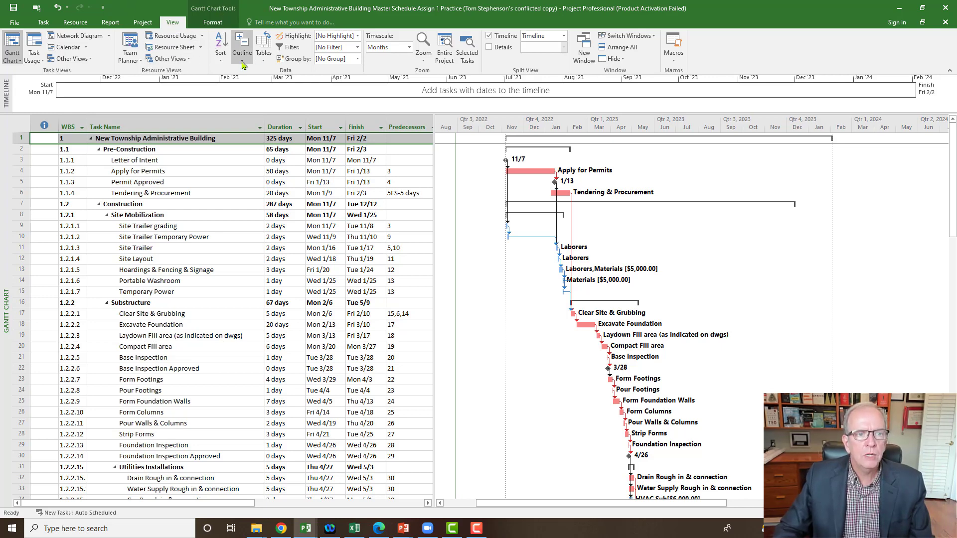
left_click(242, 45)
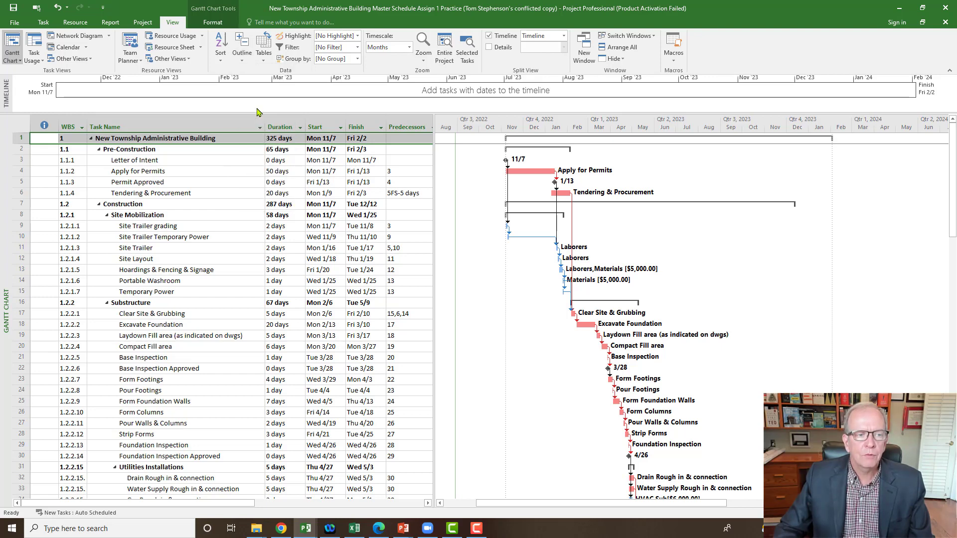
left_click(242, 47)
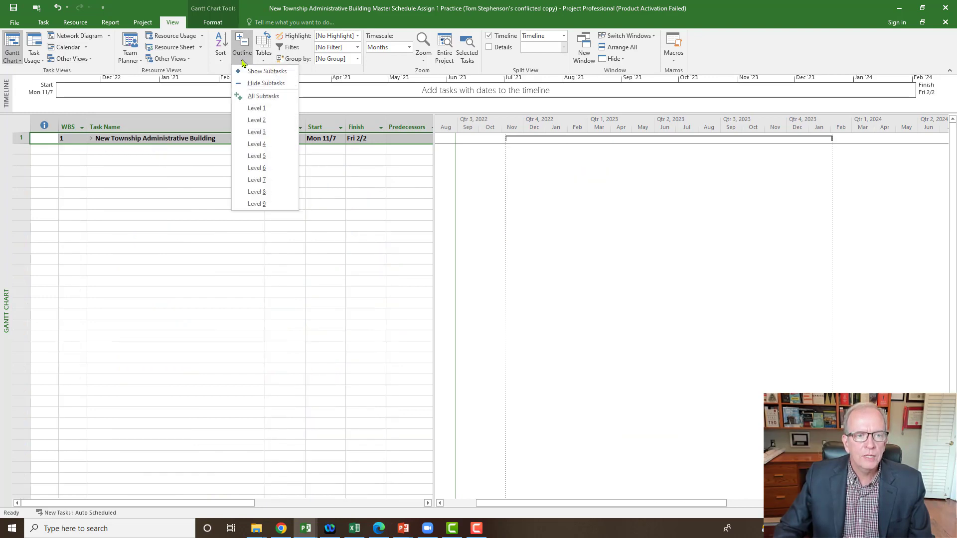
left_click(255, 108)
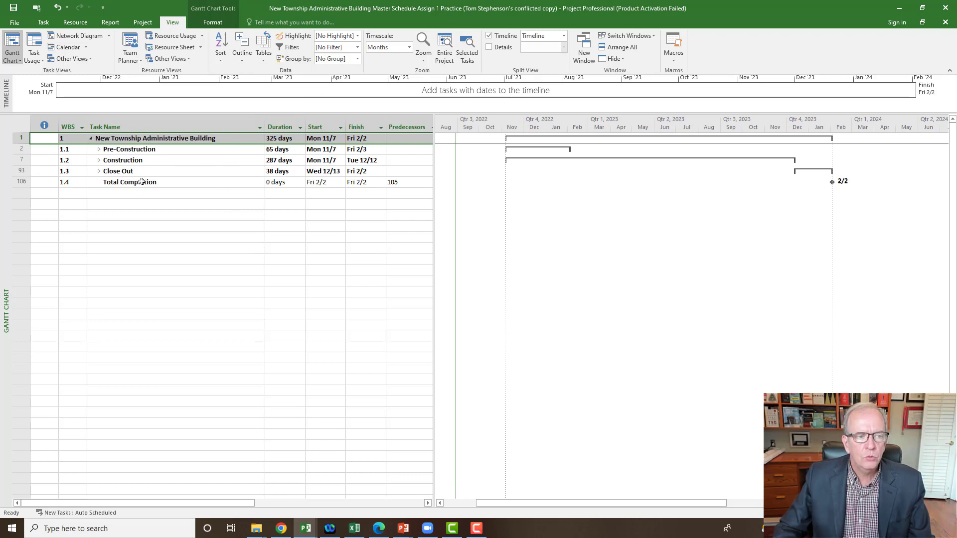
left_click(241, 45)
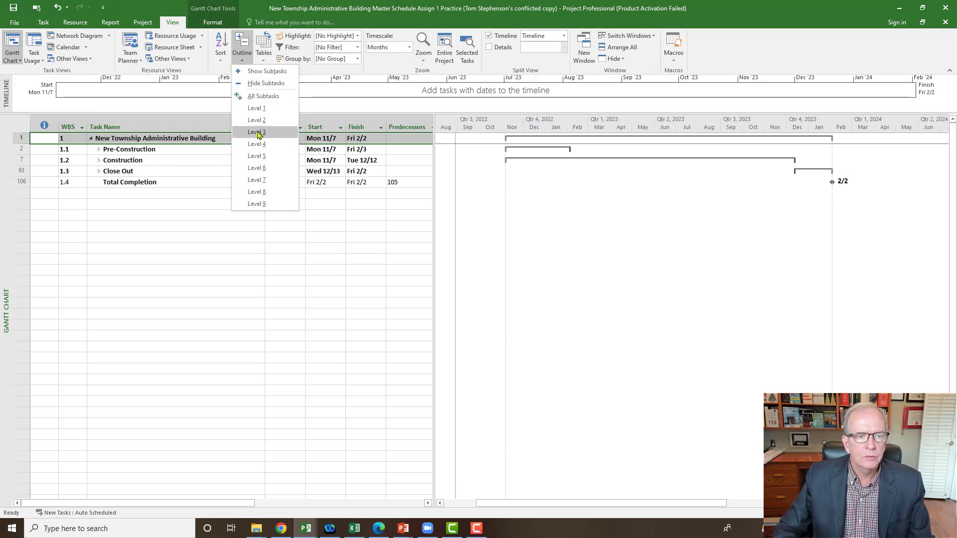
left_click(256, 131)
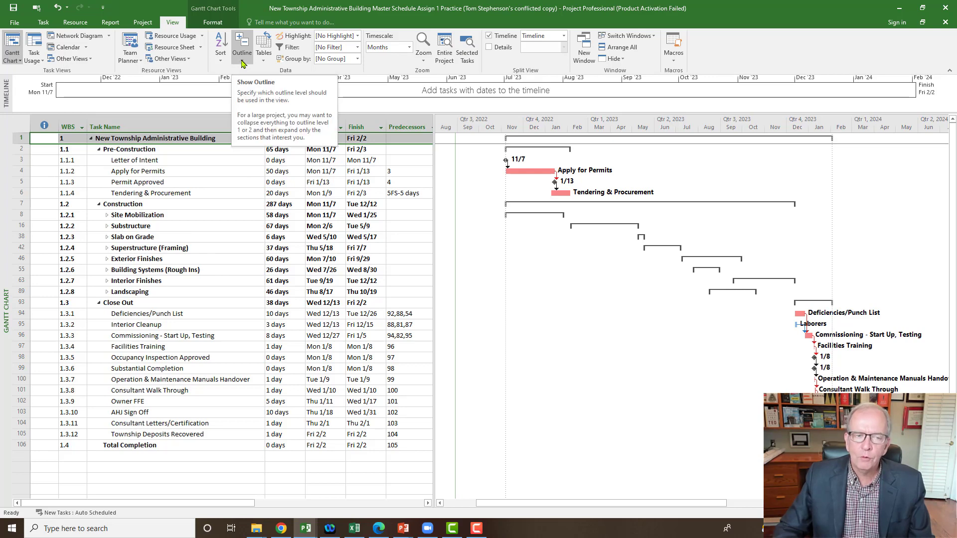
left_click(242, 45)
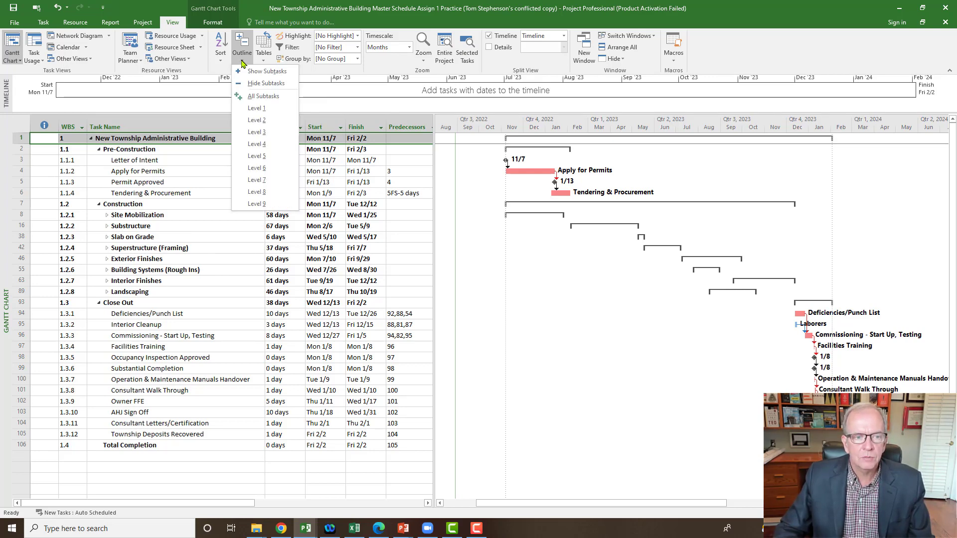
mouse_move(256, 160)
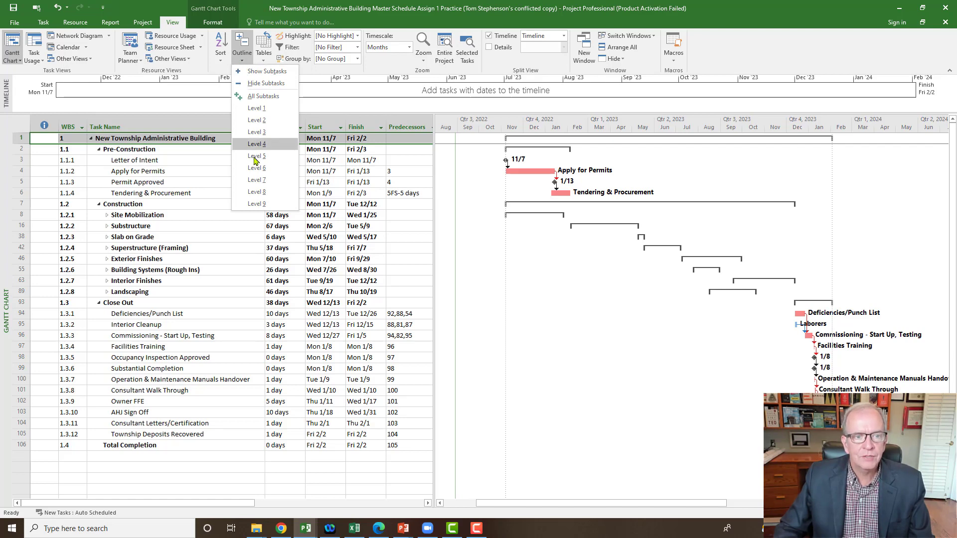
mouse_move(264, 96)
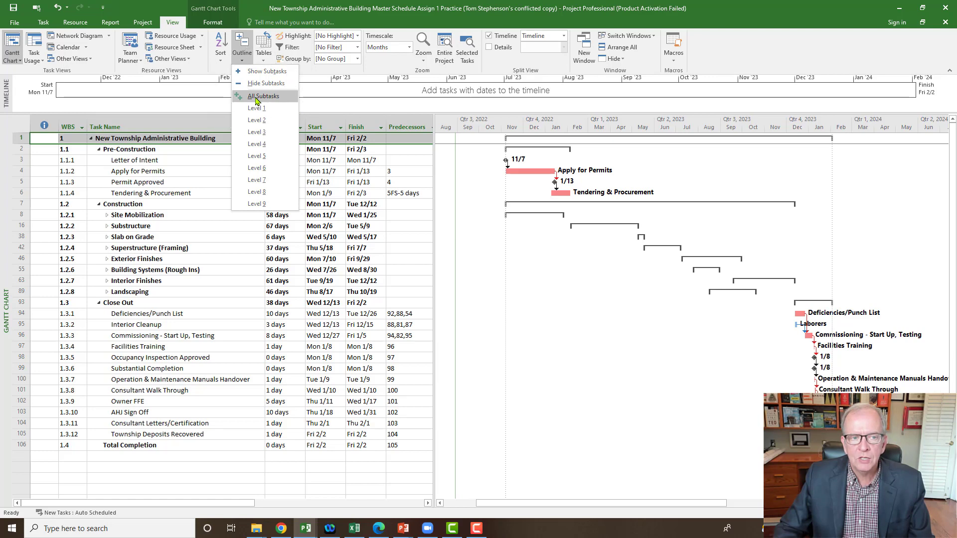
left_click(263, 95)
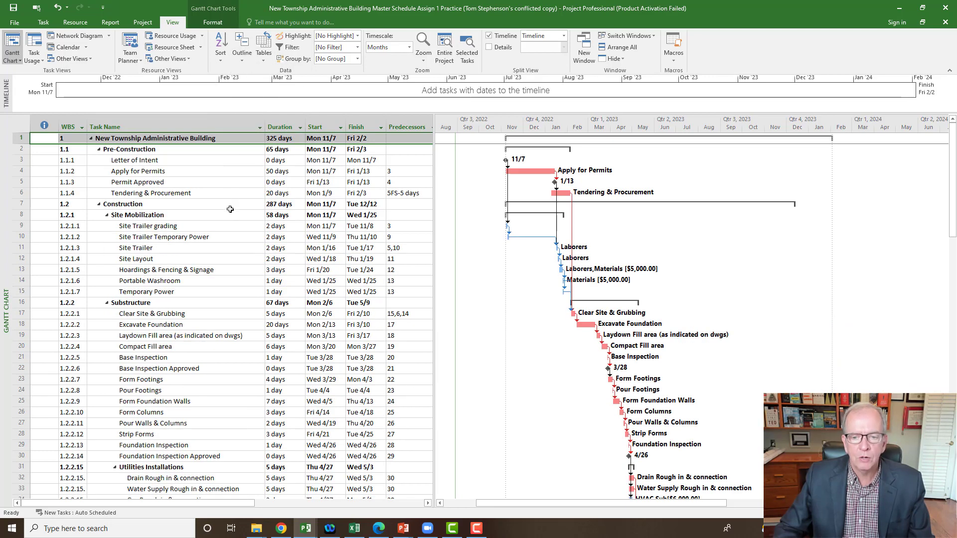
mouse_move(205, 209)
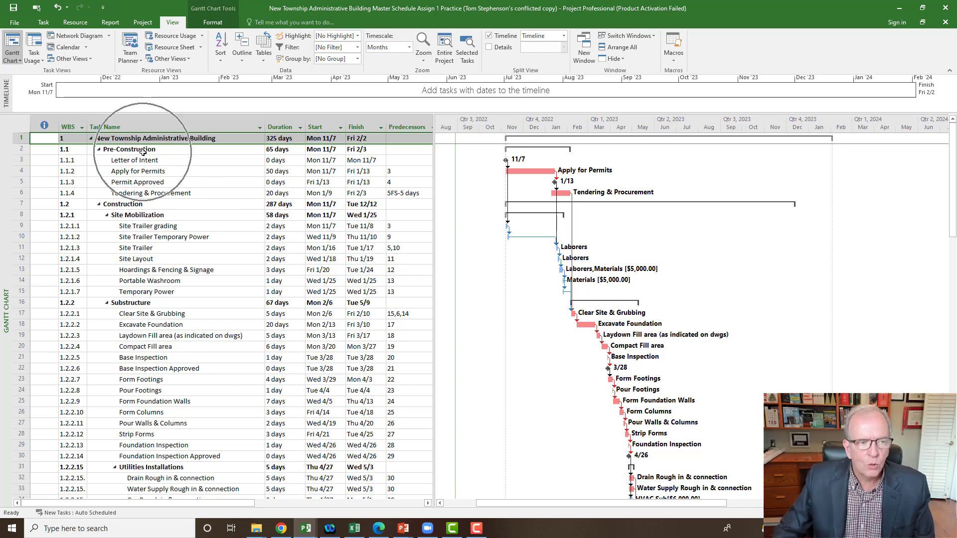
- Review the expanded schedule and switch to the Gantt Chart Format tools for hiding summary tasks
scroll("down", 3)
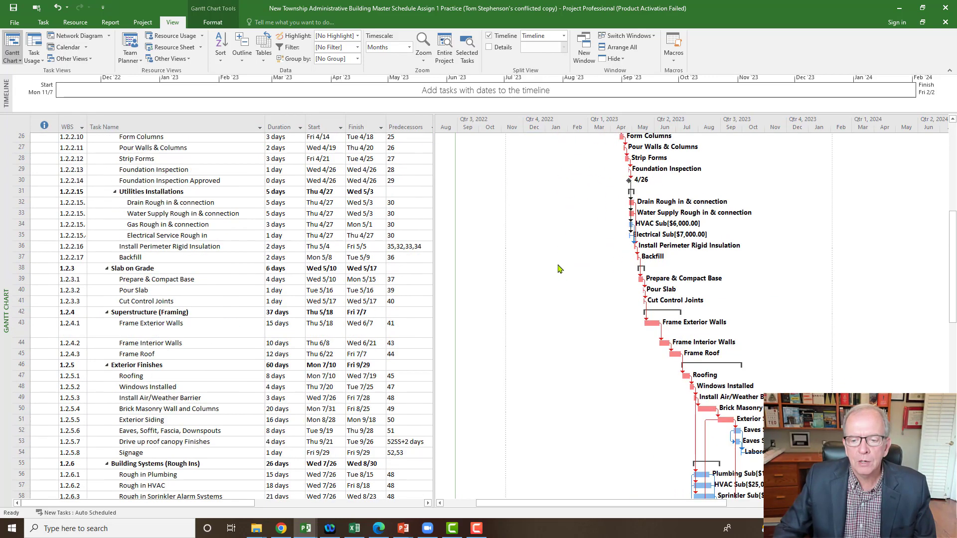
scroll("down", 3)
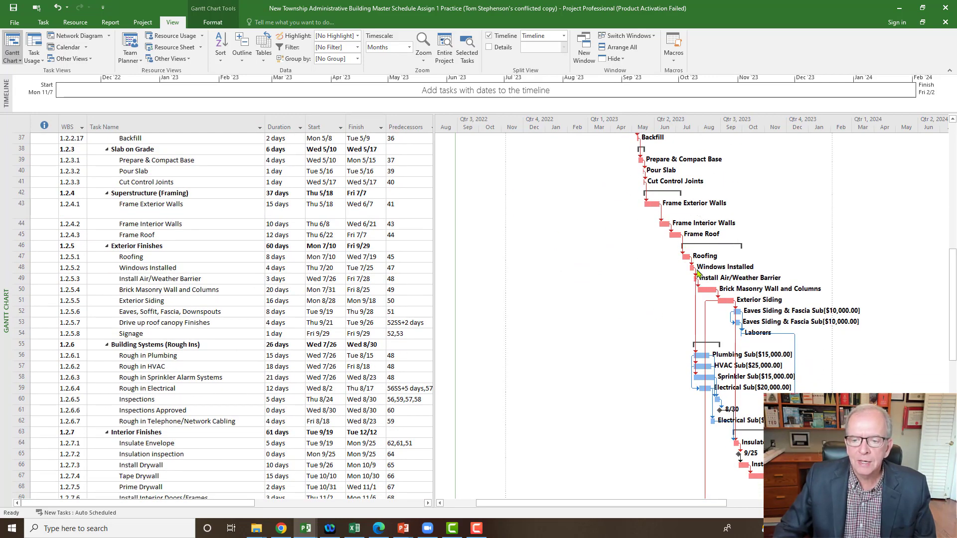
scroll("down", 3)
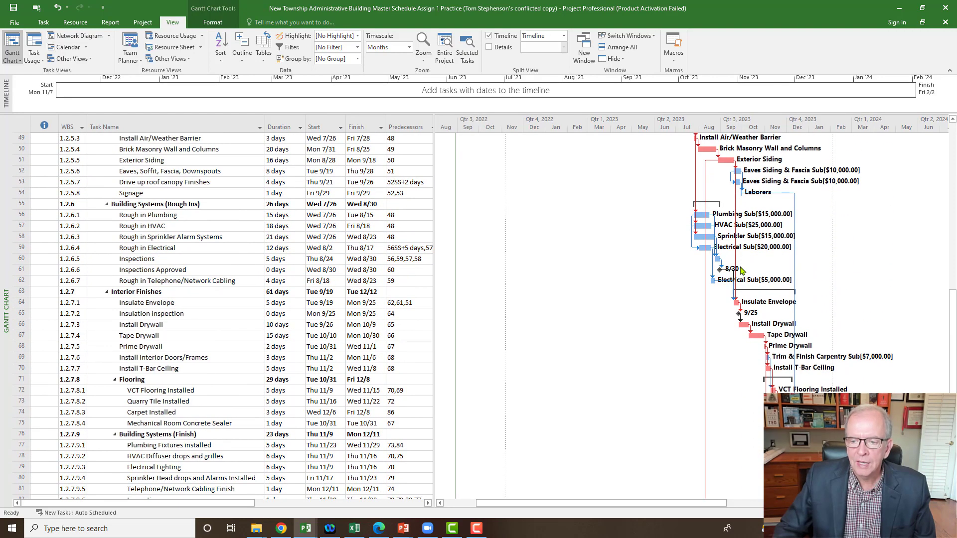
scroll("down", 3)
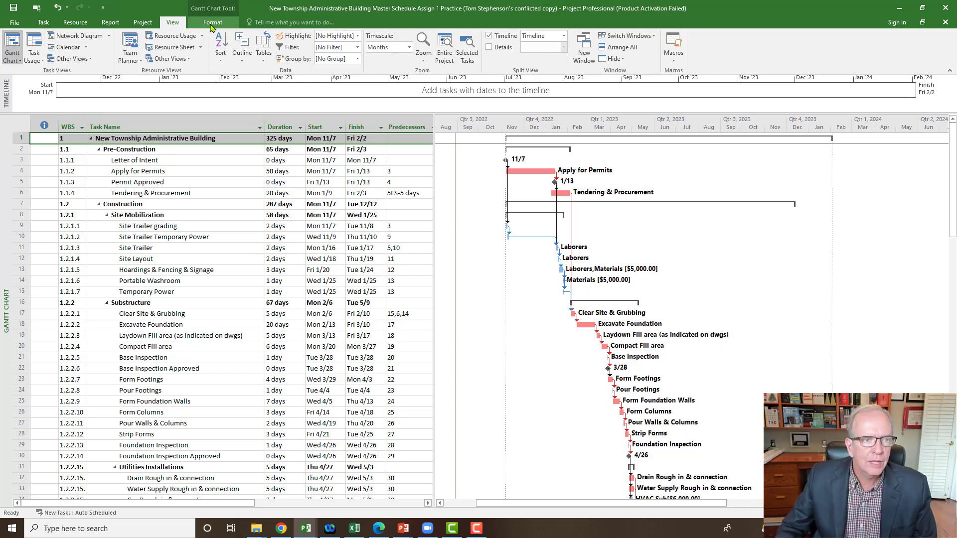
left_click(214, 22)
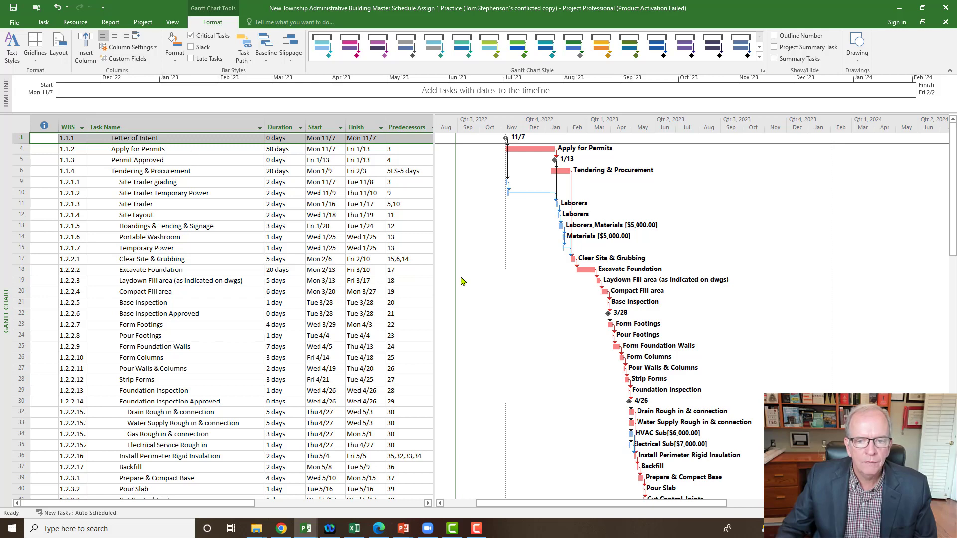
mouse_move(513, 198)
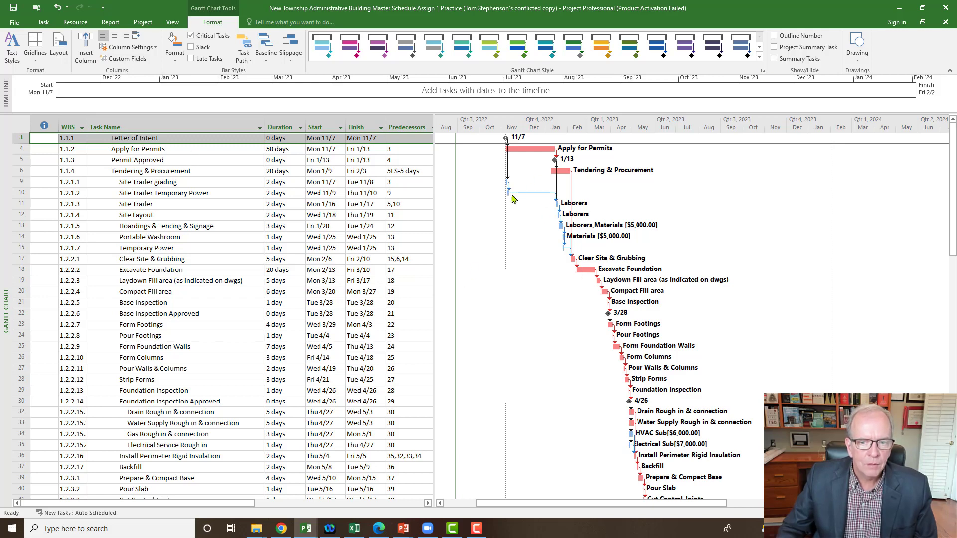
scroll("down", 3)
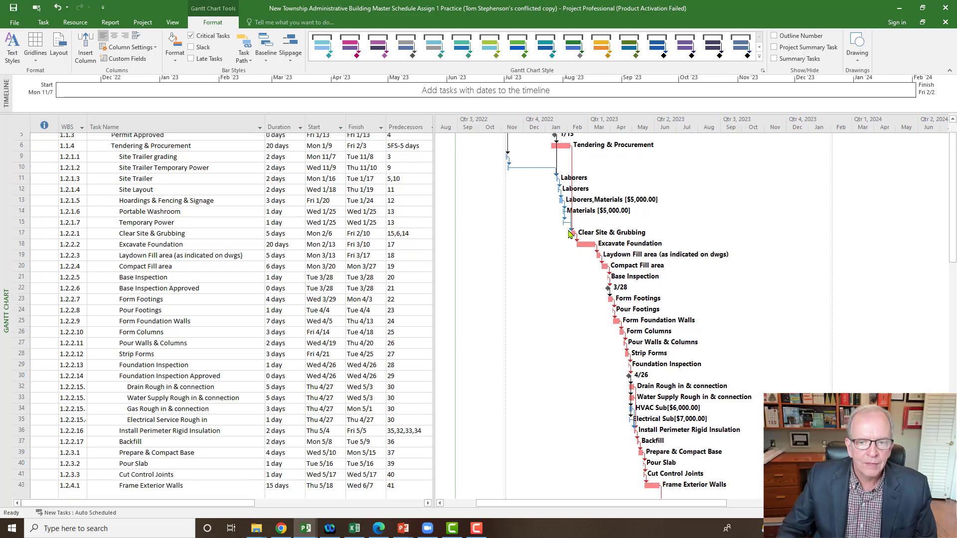
scroll("down", 3)
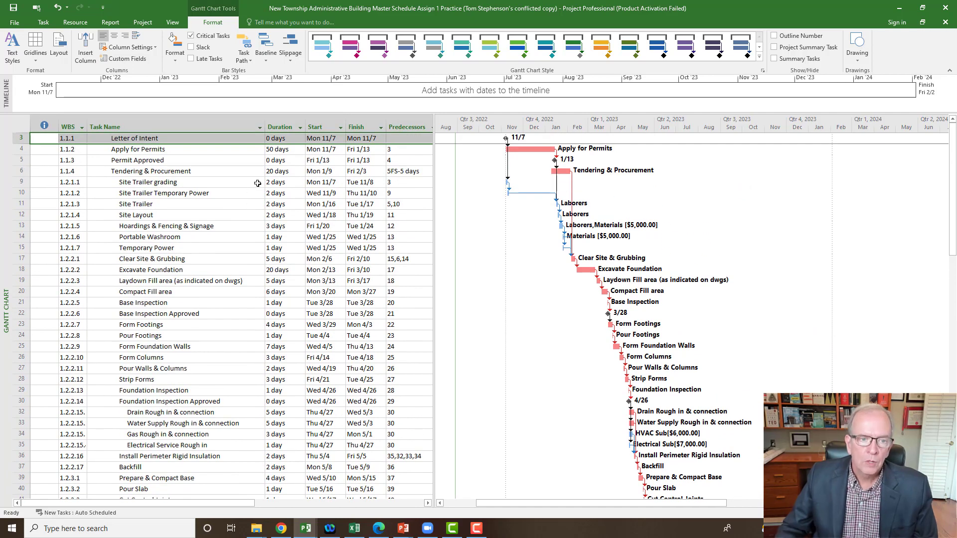
- Sort the detail tasks by Start date, earliest first, and review the reordered list
left_click(340, 127)
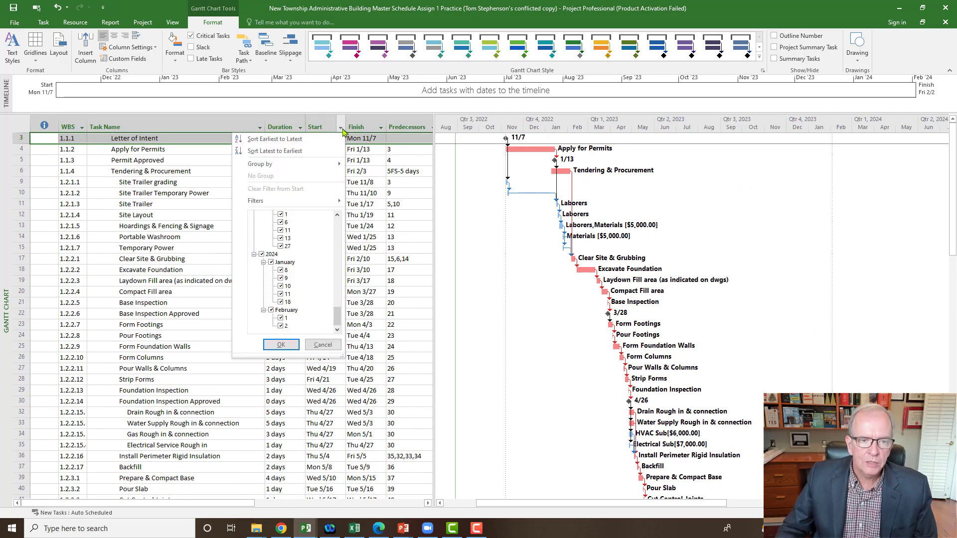
mouse_move(265, 142)
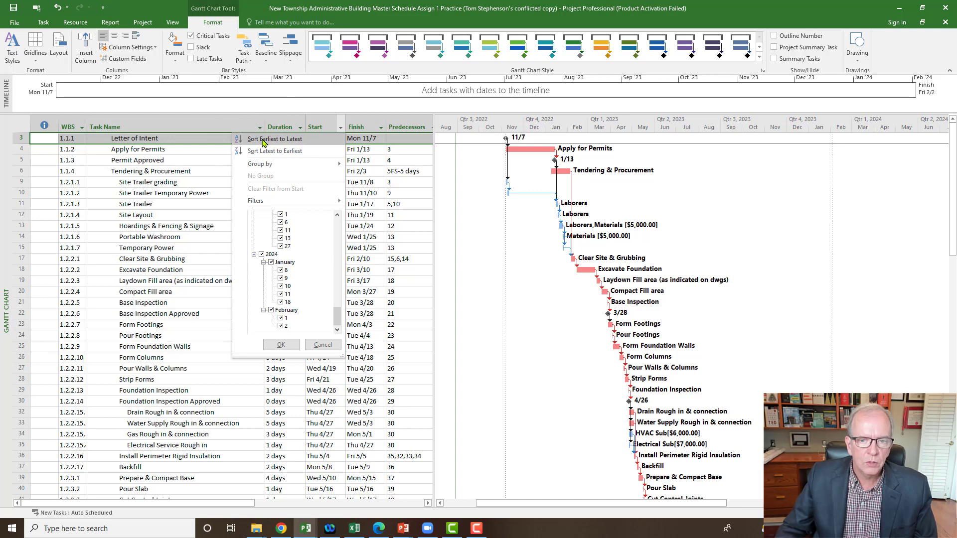
left_click(275, 138)
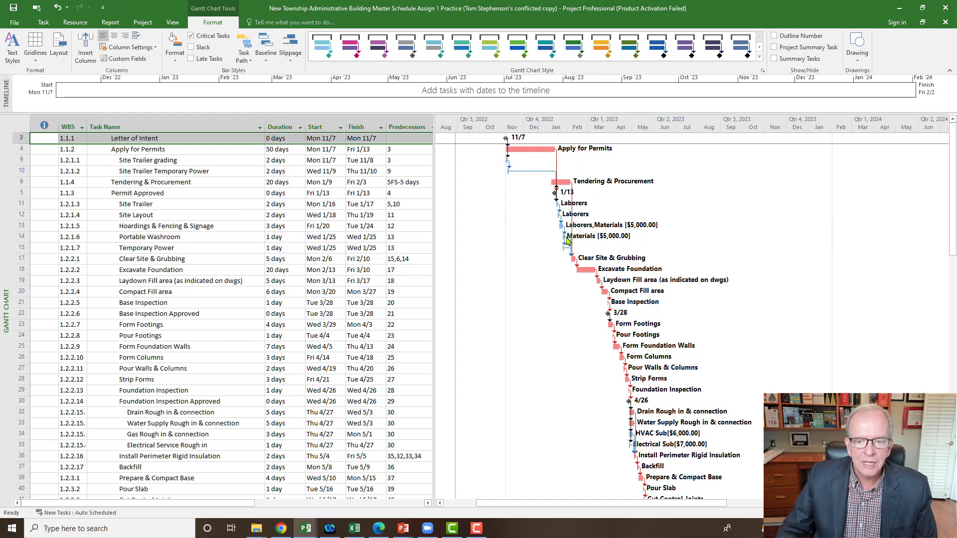
scroll("down", 3)
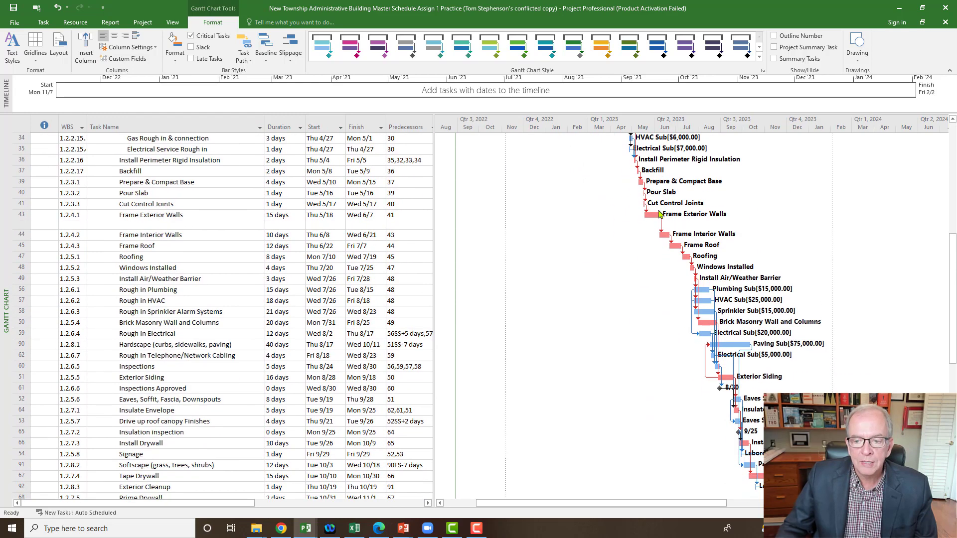
mouse_move(720, 358)
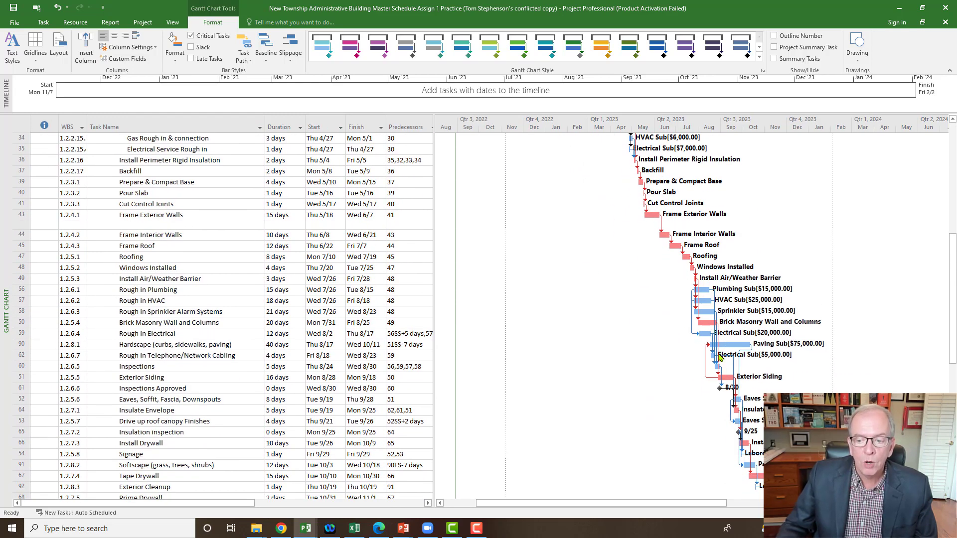
scroll("down", 3)
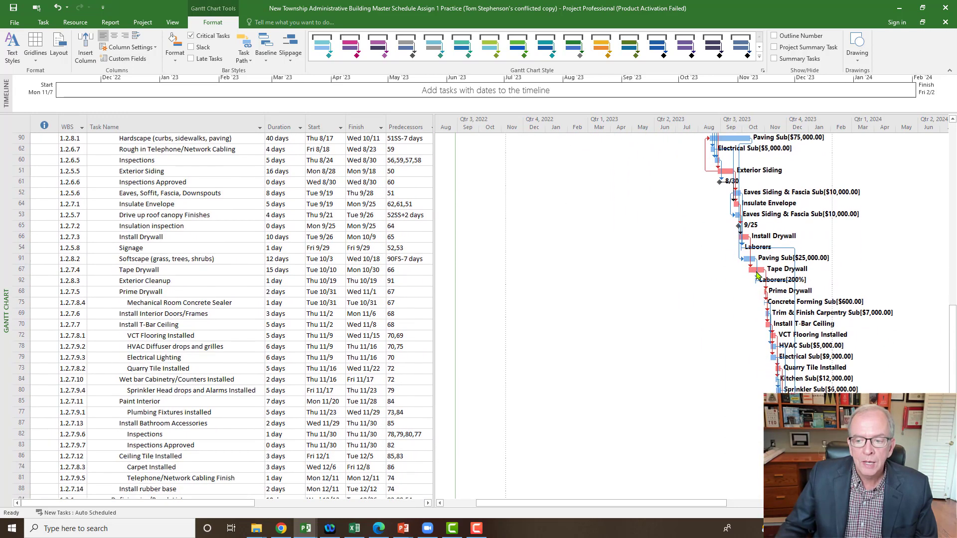
scroll("down", 3)
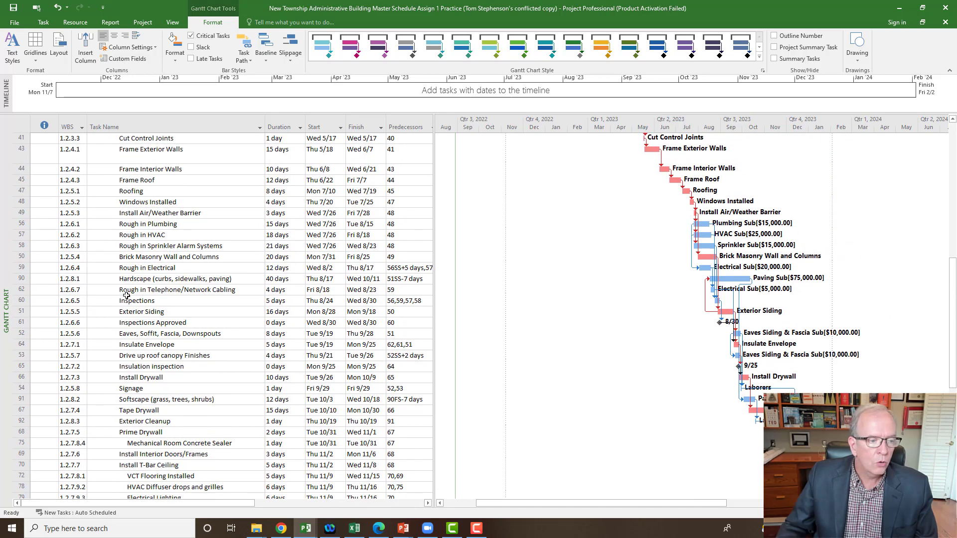
scroll("down", 3)
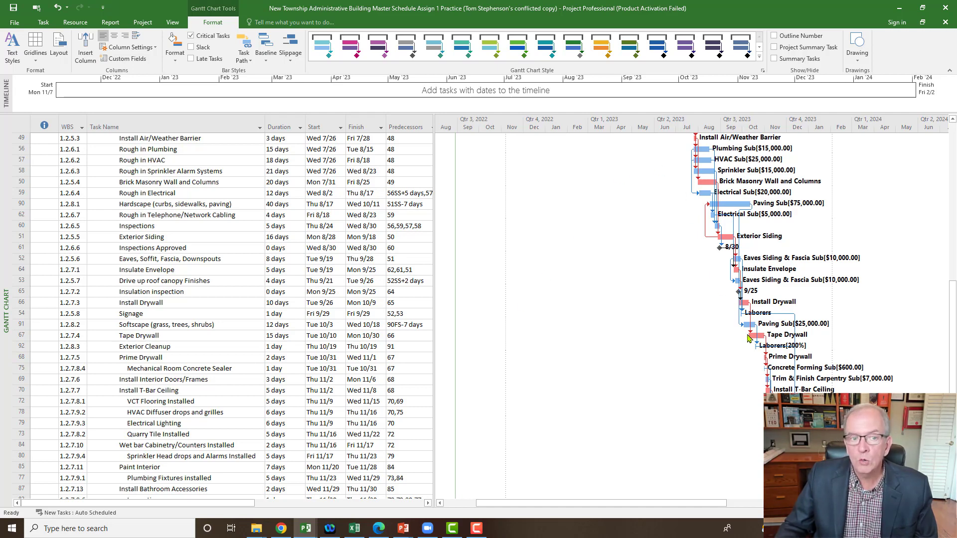
scroll("up", 3)
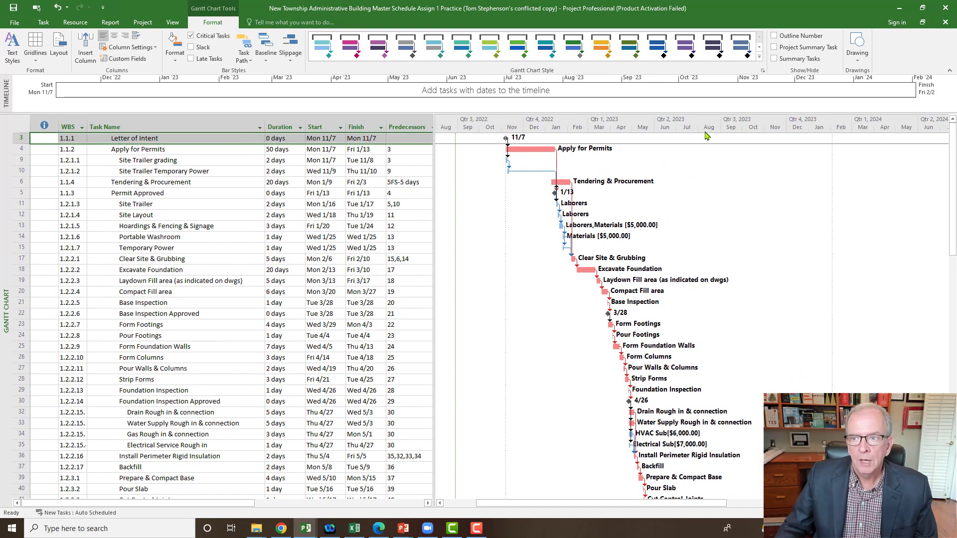
mouse_move(307, 159)
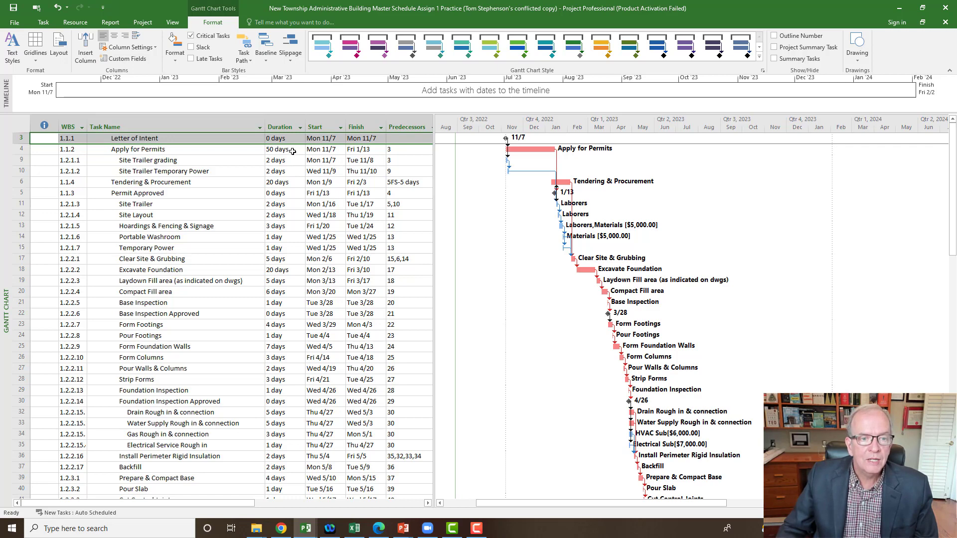
mouse_move(288, 164)
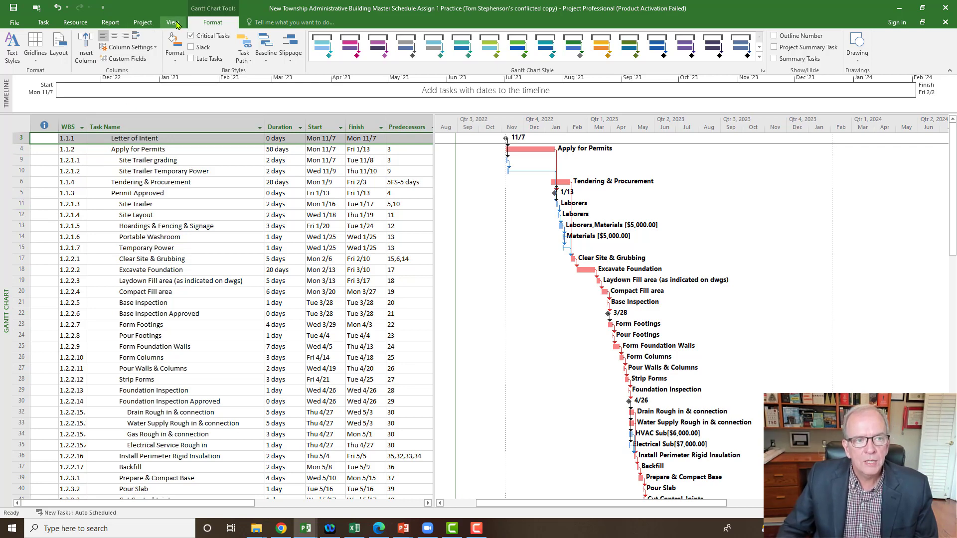
- Re-sort the tasks by ID and turn the Summary Tasks rows back on
left_click(171, 22)
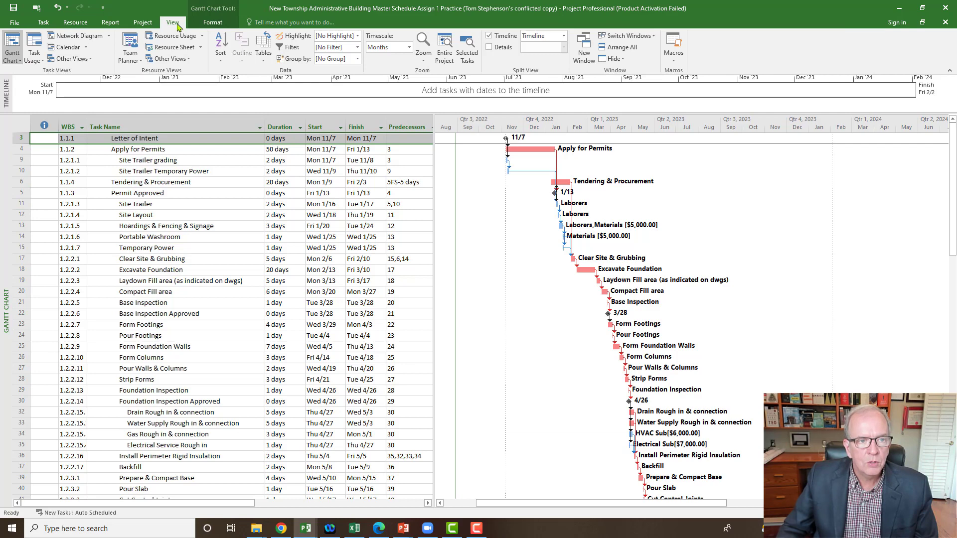
mouse_move(221, 64)
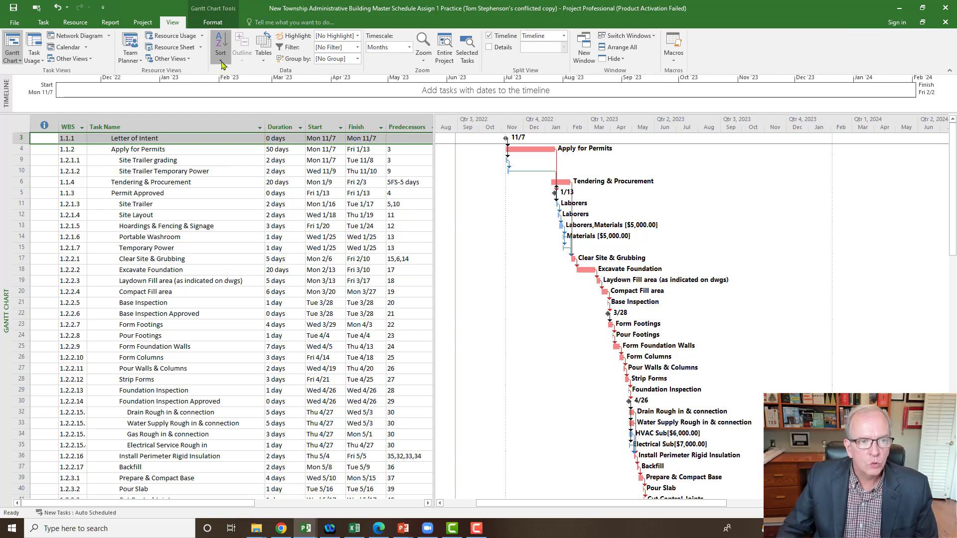
left_click(220, 60)
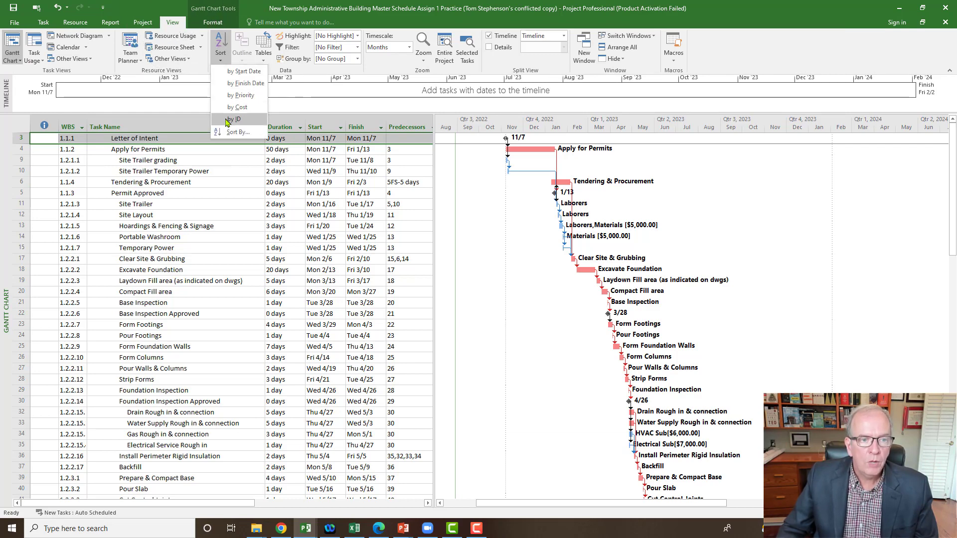
left_click(235, 119)
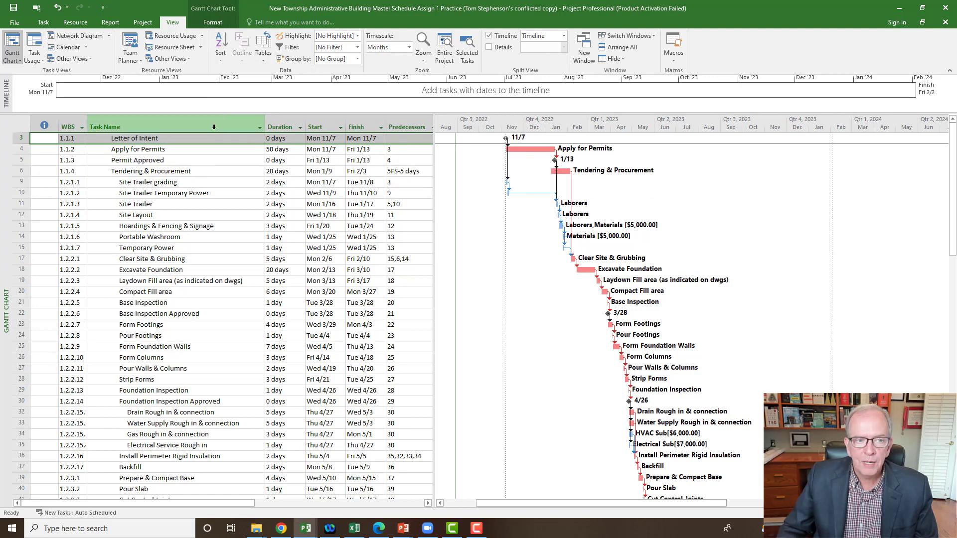
scroll("down", 3)
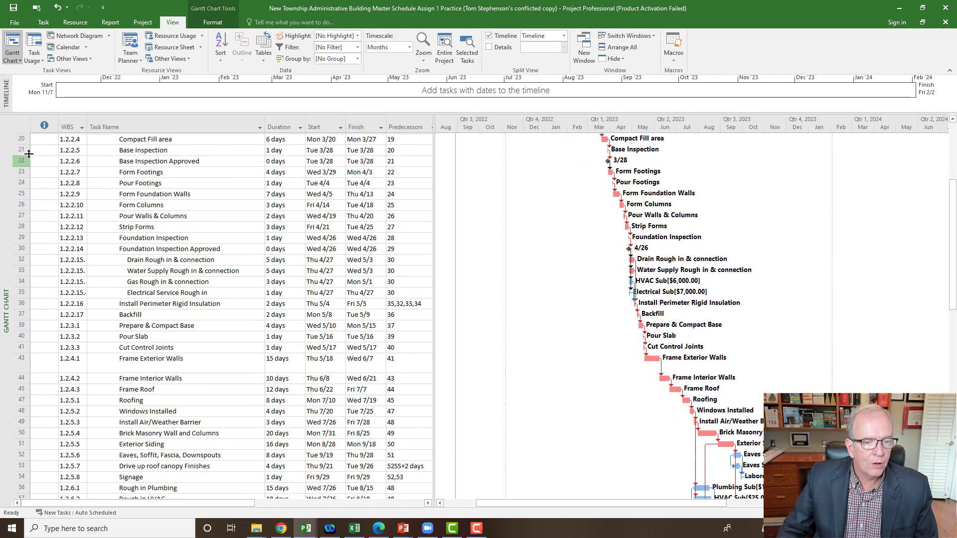
scroll("down", 3)
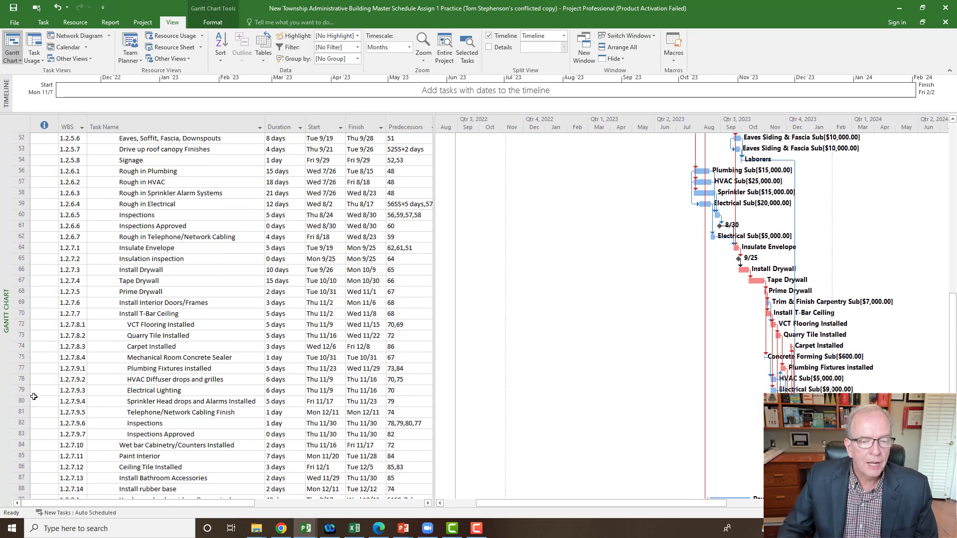
left_click(212, 22)
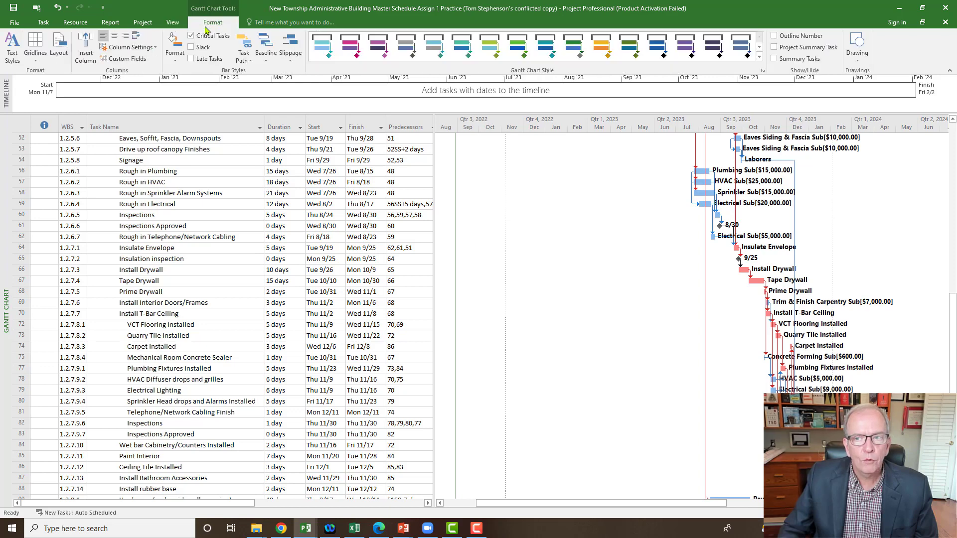
mouse_move(774, 62)
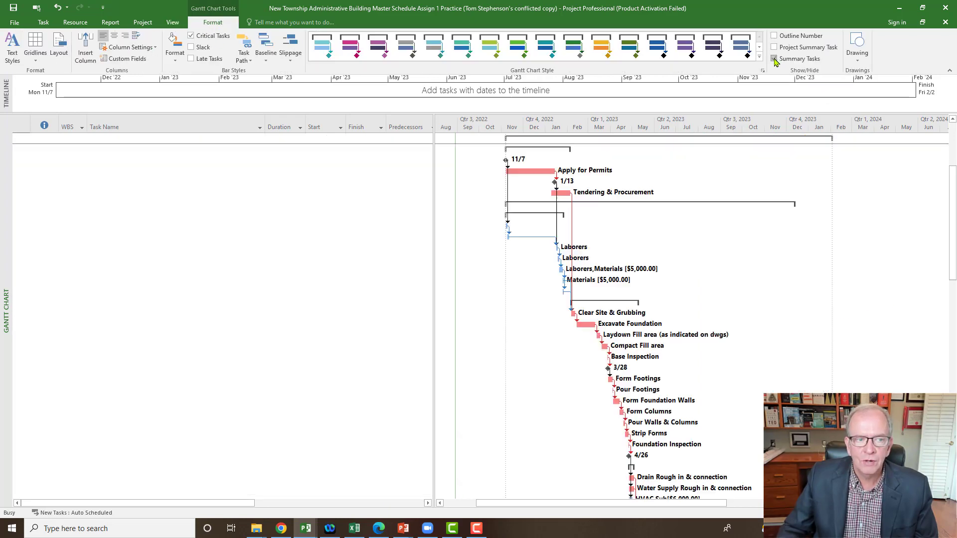
left_click(773, 58)
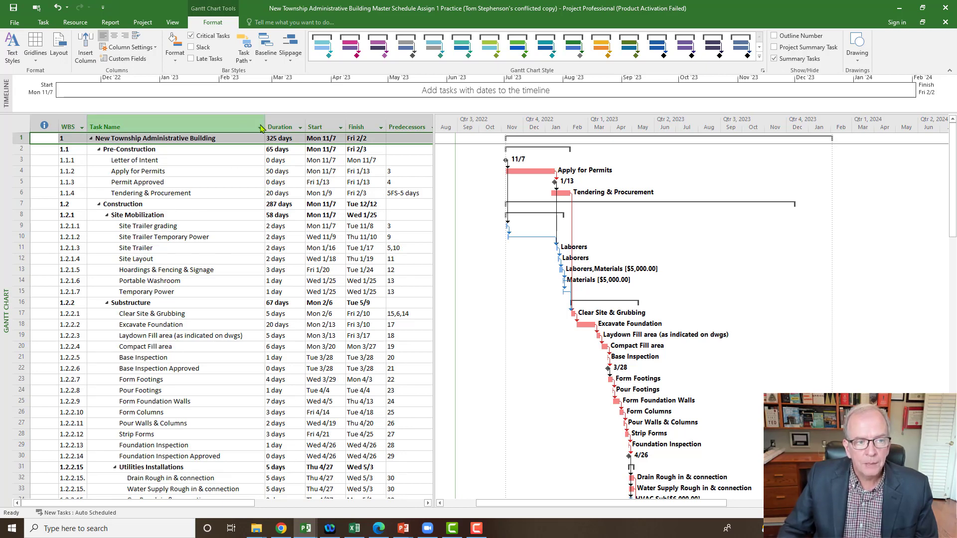
- AutoFilter the Task Name column to the Construction phase only
left_click(259, 126)
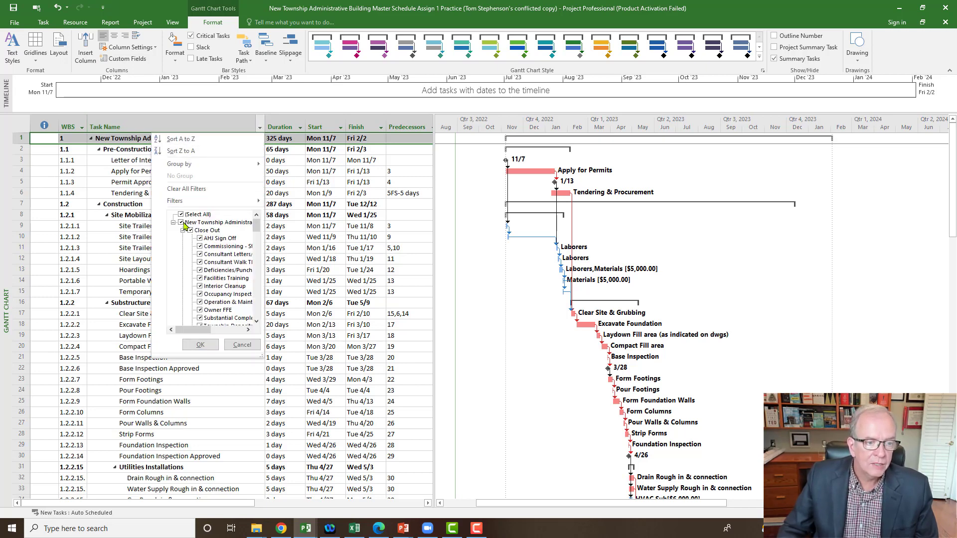
left_click(181, 214)
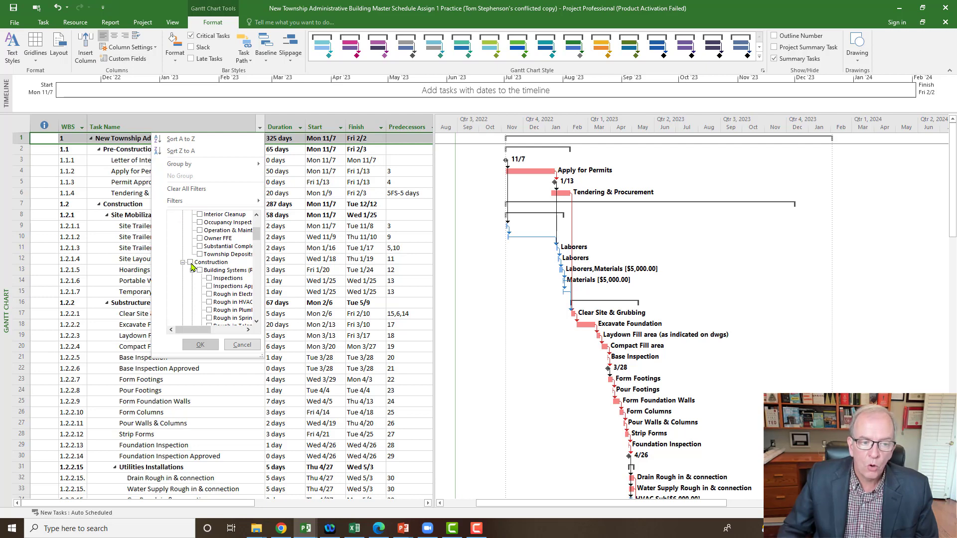
left_click(192, 262)
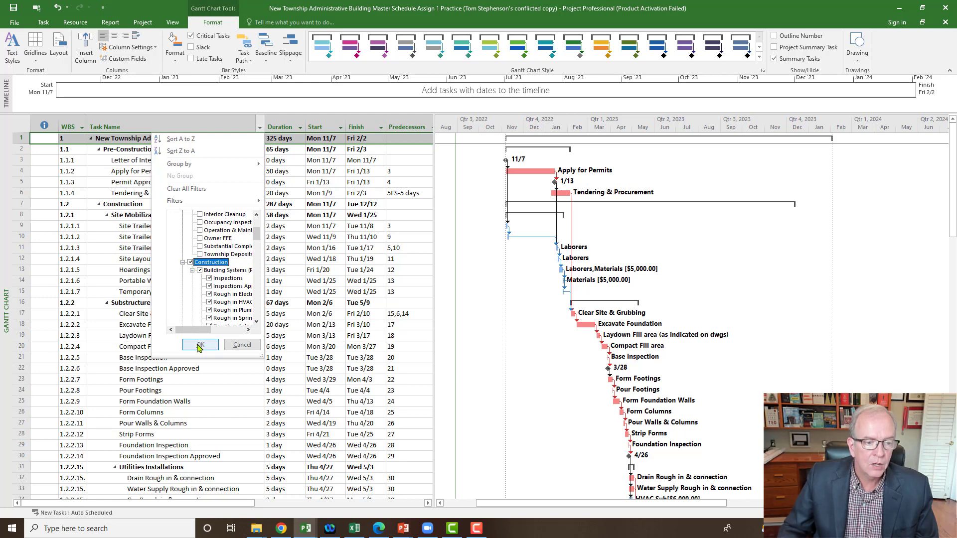
left_click(200, 344)
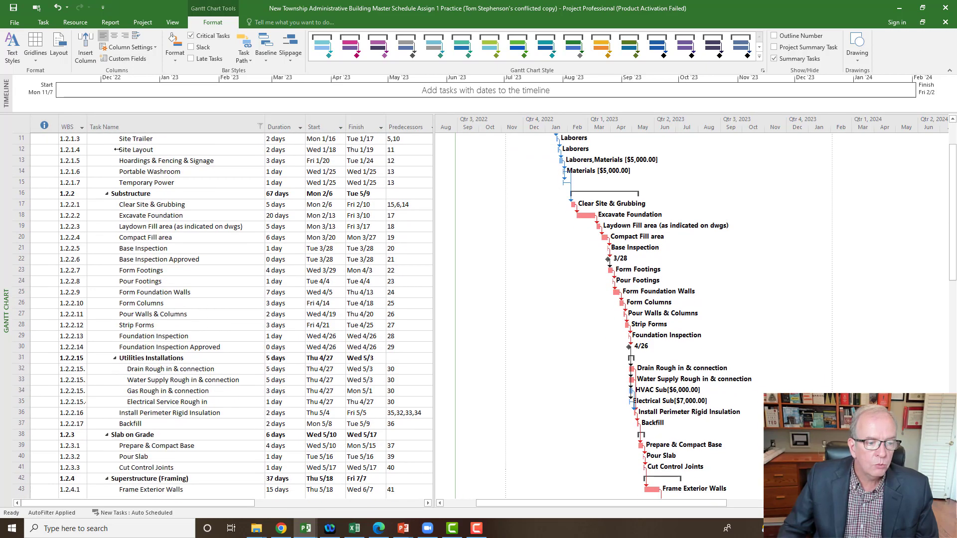
scroll("down", 3)
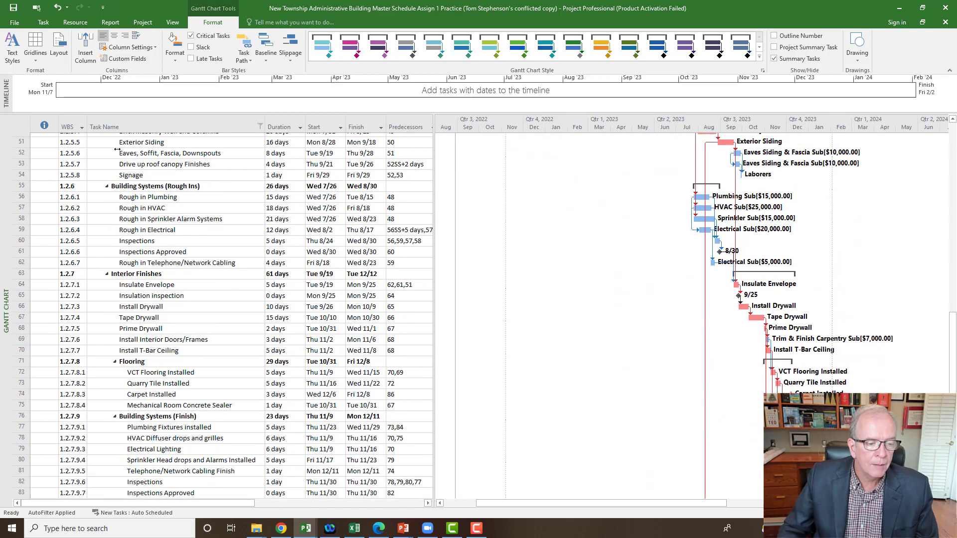
scroll("up", 3)
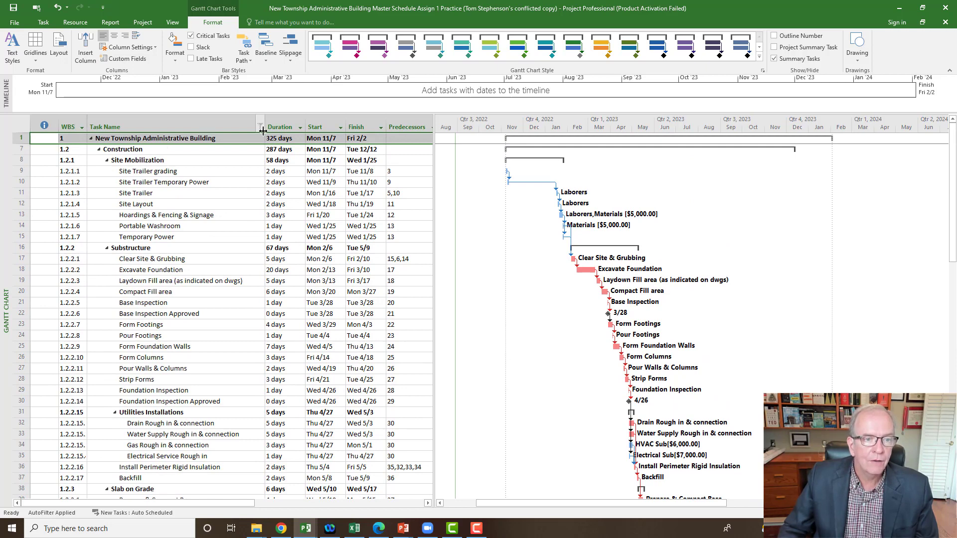
- Narrow the Task Name AutoFilter to the Building Systems entries only
left_click(261, 127)
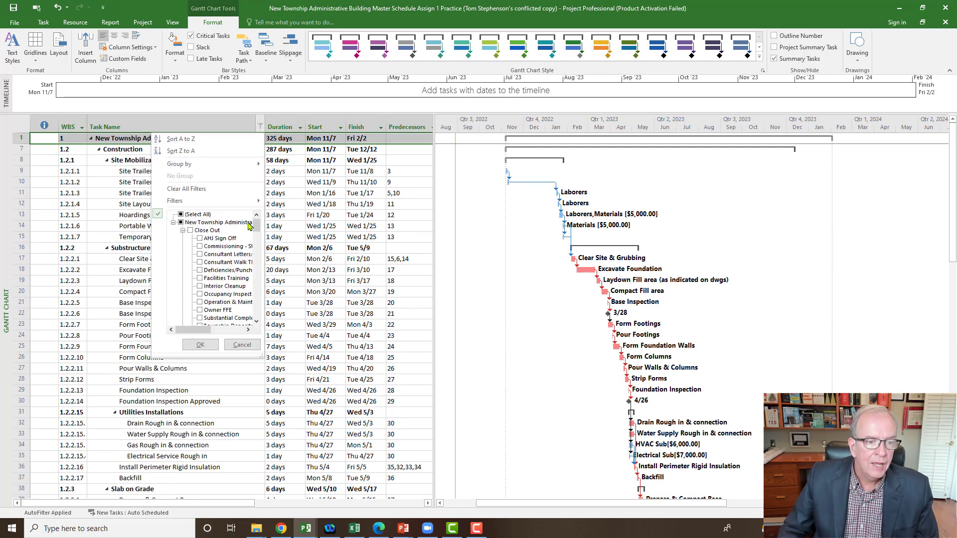
left_click(180, 214)
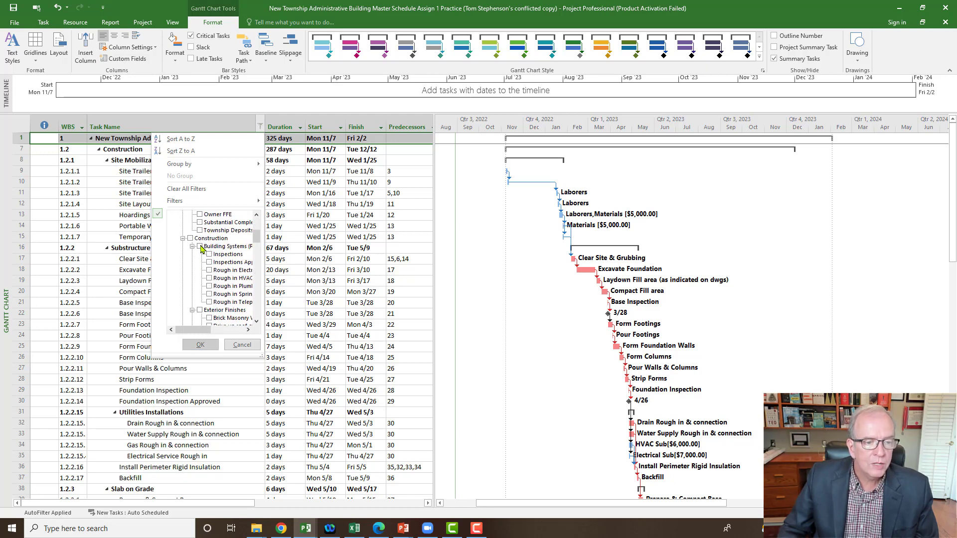
left_click(197, 246)
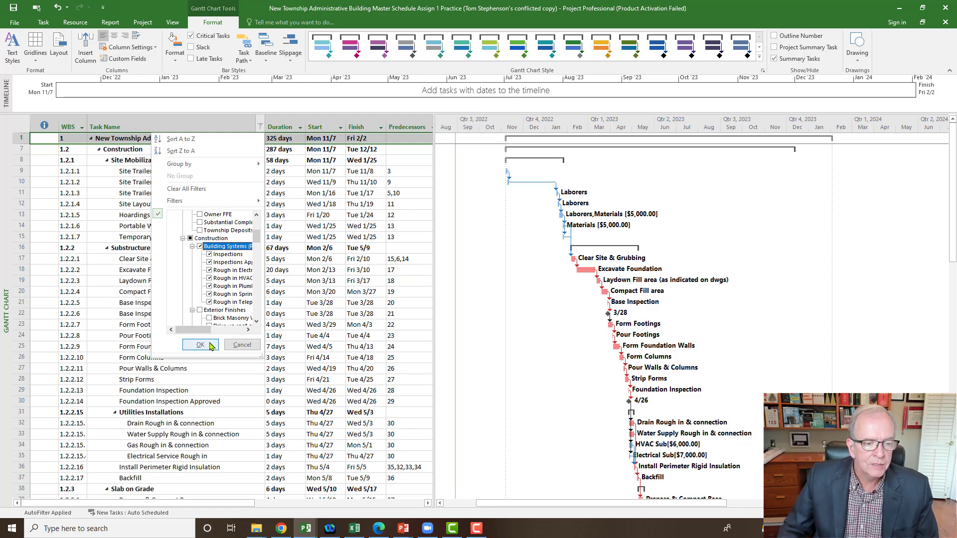
left_click(201, 345)
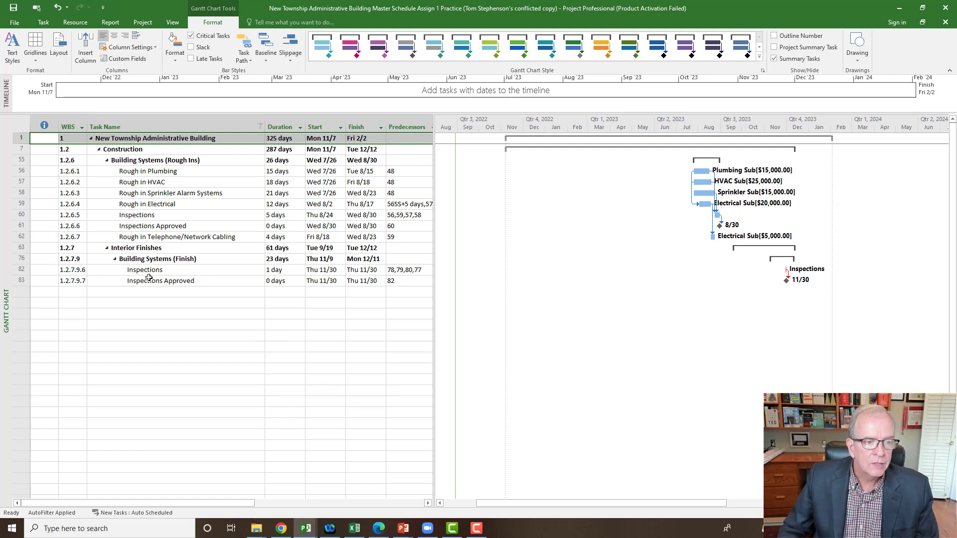
mouse_move(152, 281)
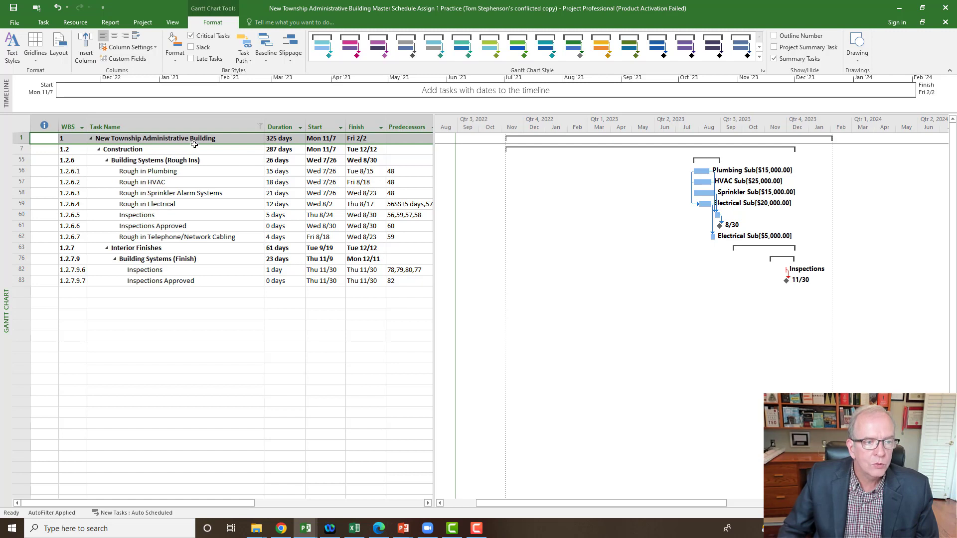
mouse_move(260, 126)
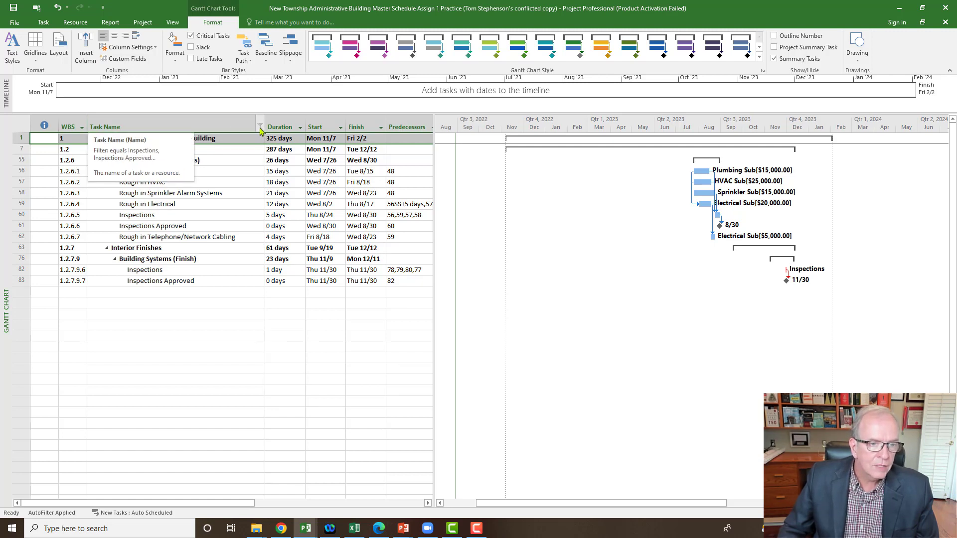
- Clear the Task Name AutoFilter with Select All so every task lists again
left_click(260, 126)
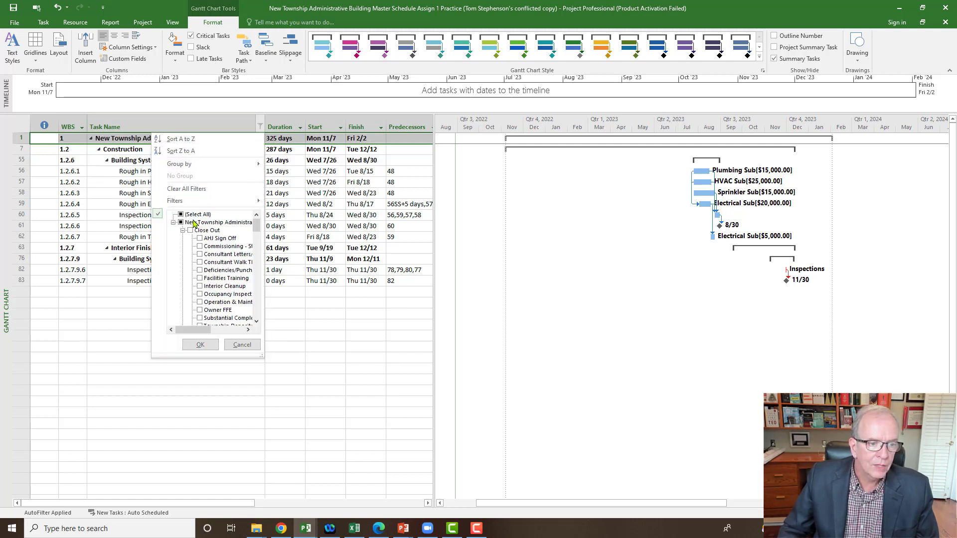
left_click(181, 214)
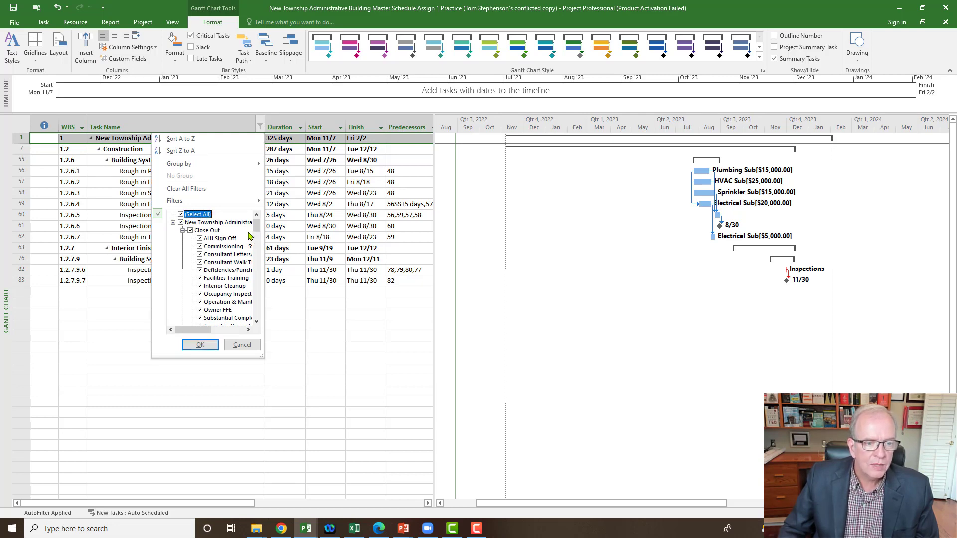
left_click(199, 344)
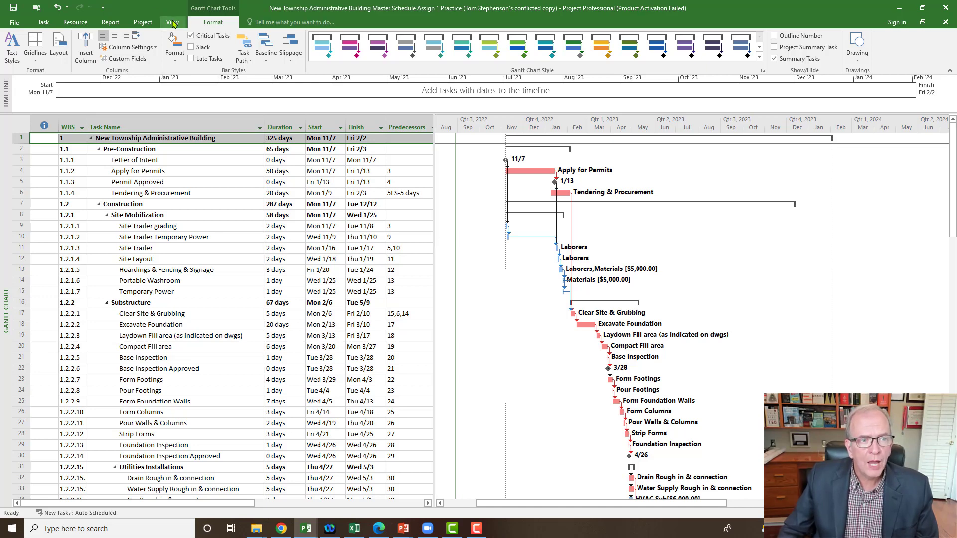
left_click(172, 22)
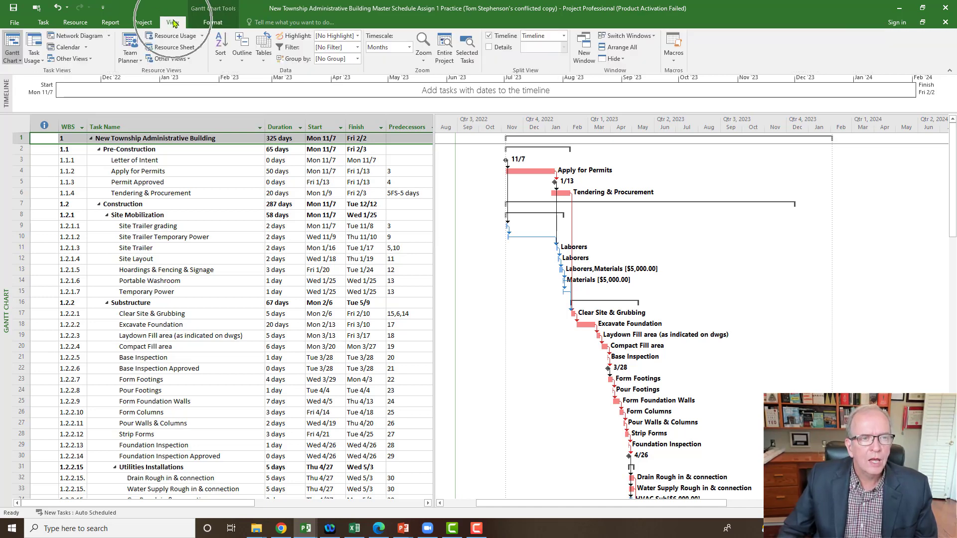
mouse_move(309, 39)
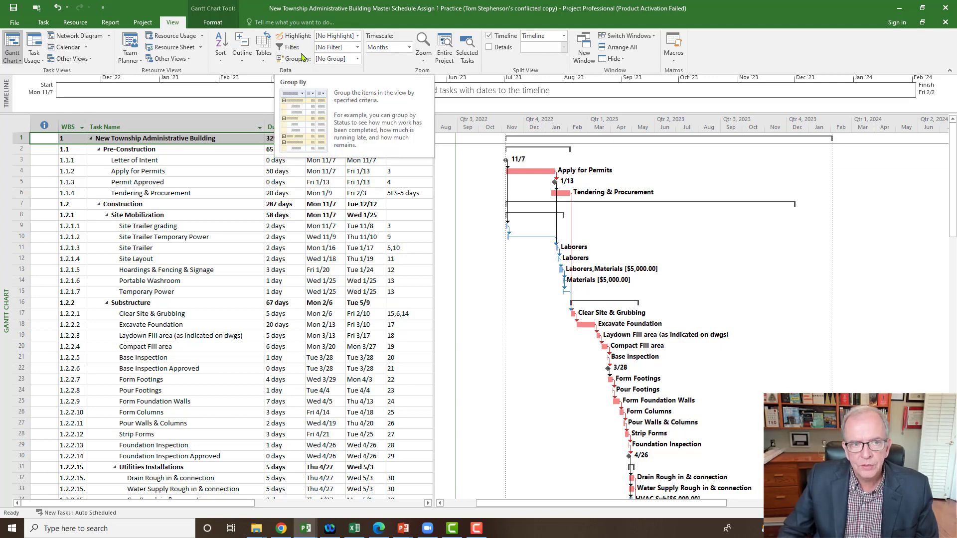
left_click(358, 47)
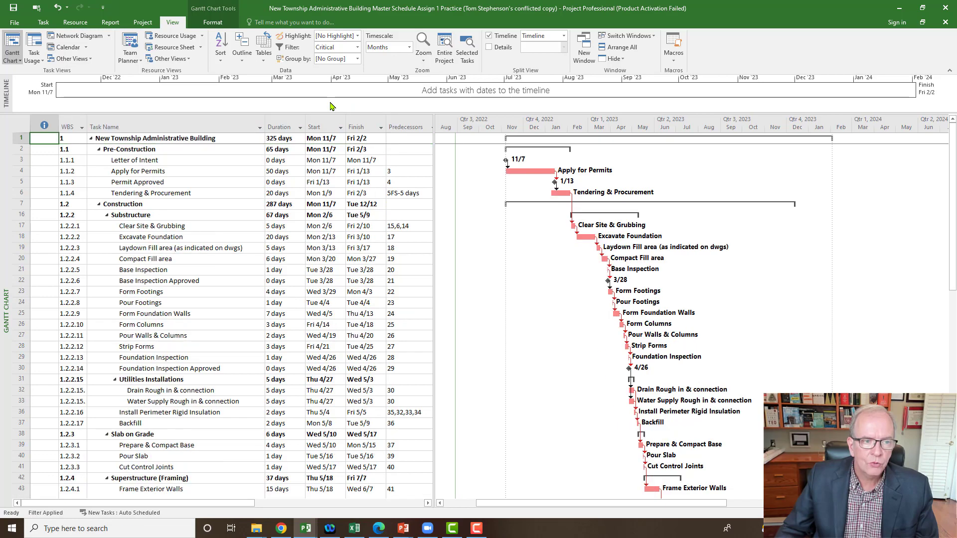
scroll("down", 3)
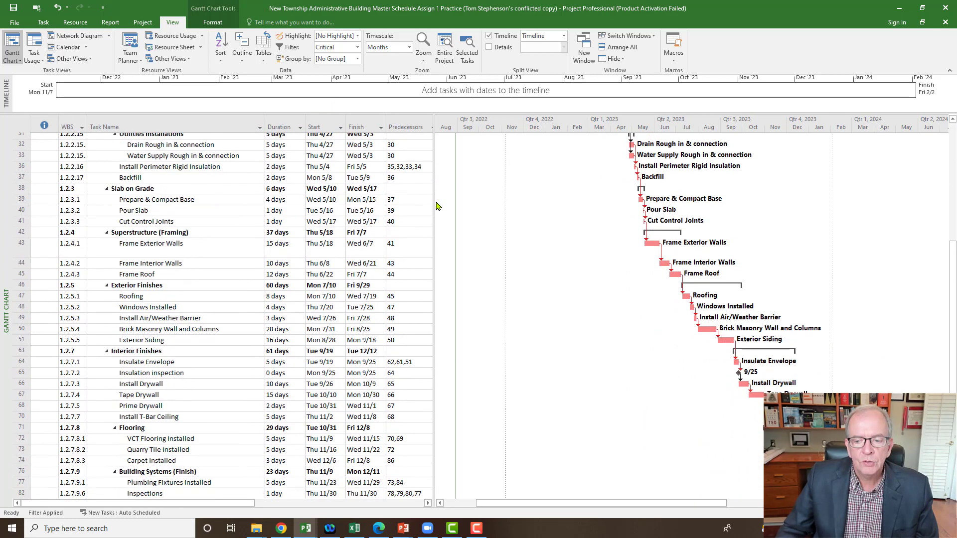
scroll("down", 3)
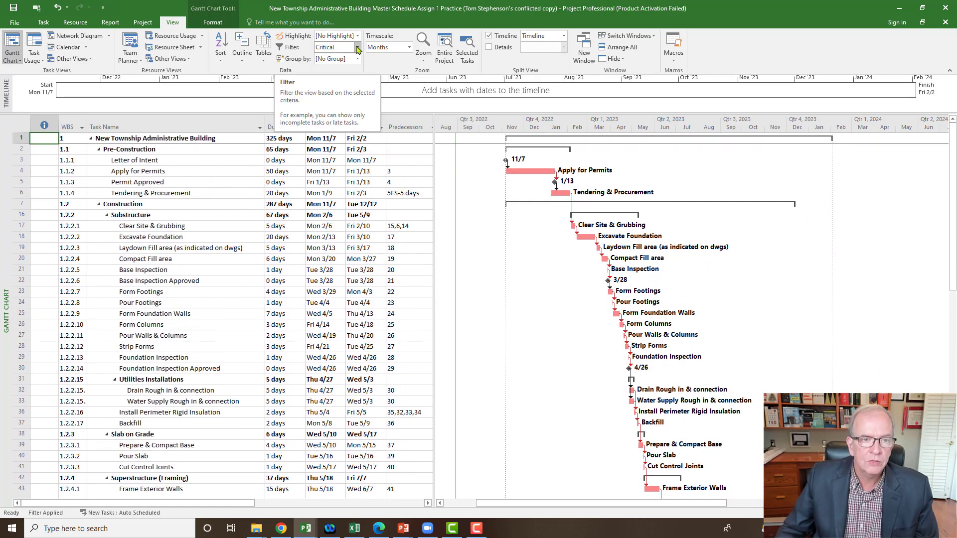
left_click(358, 47)
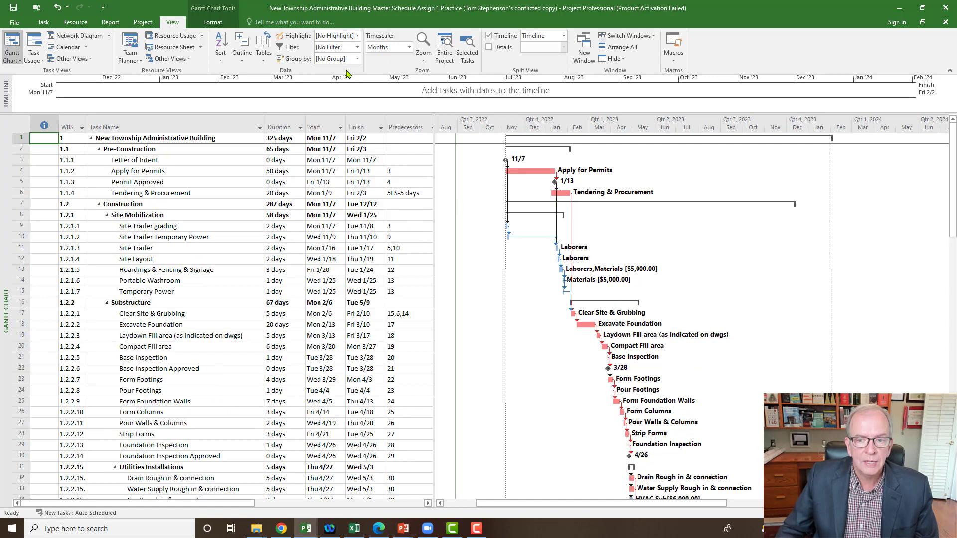
mouse_move(538, 248)
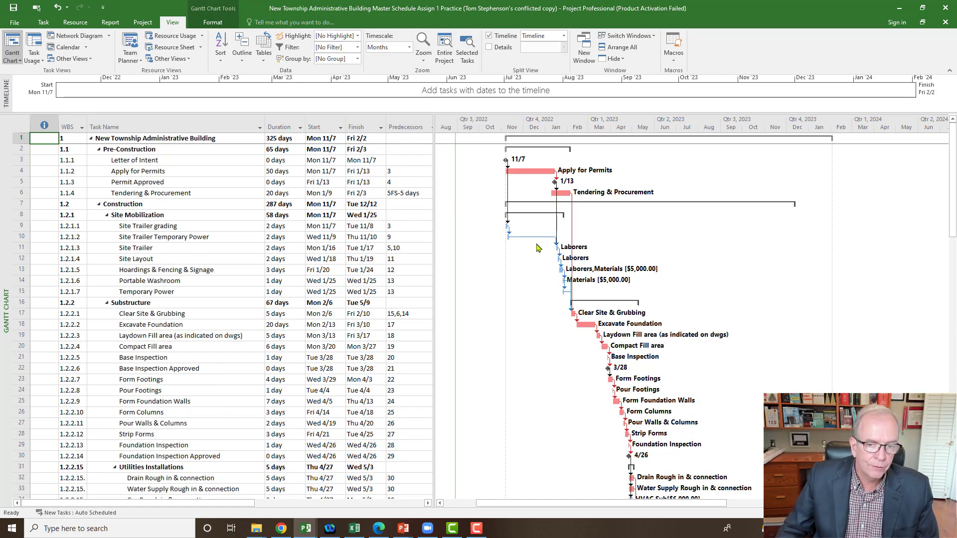
scroll("down", 3)
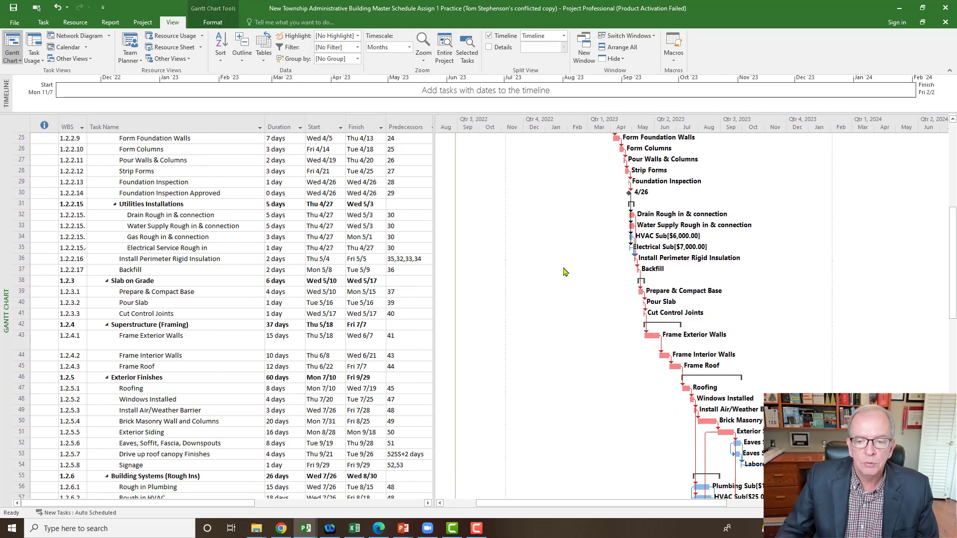
scroll("down", 3)
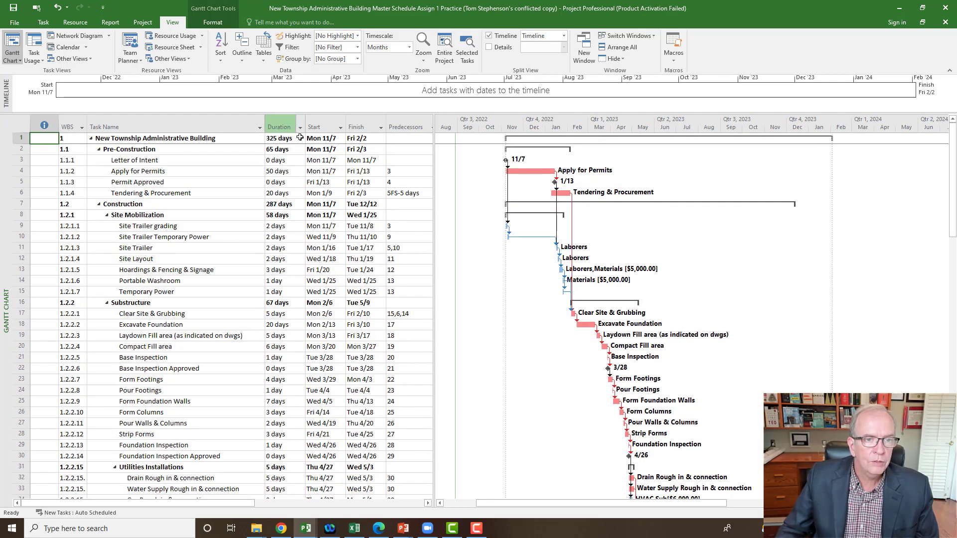
left_click(359, 46)
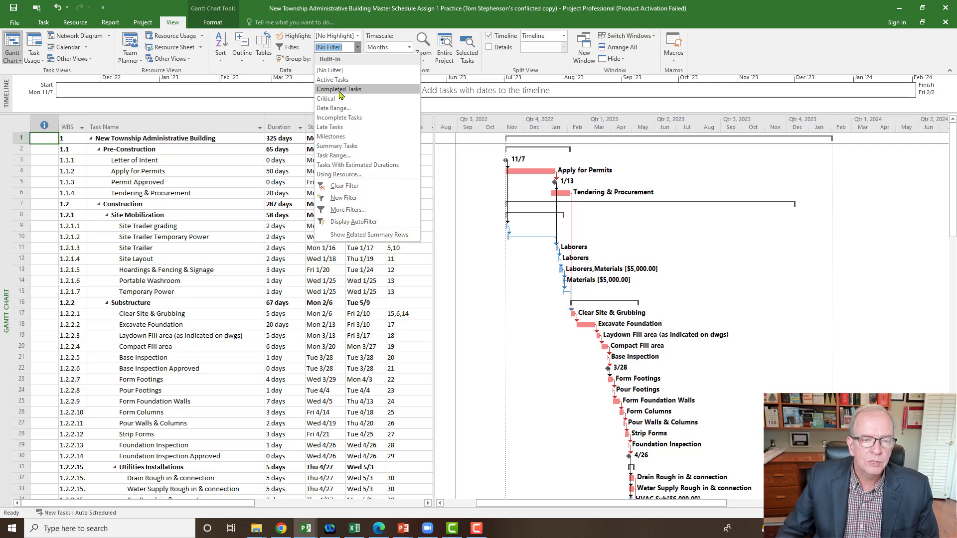
left_click(339, 89)
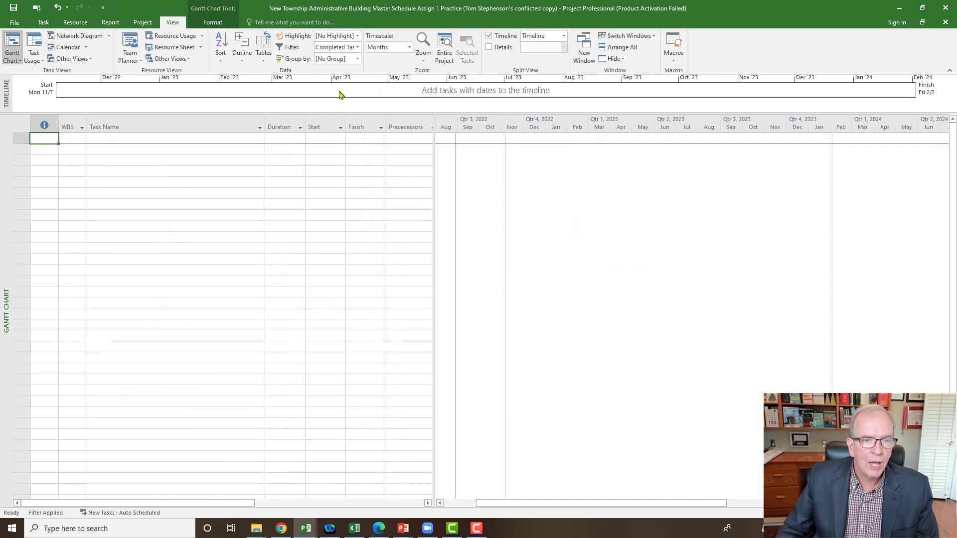
left_click(357, 47)
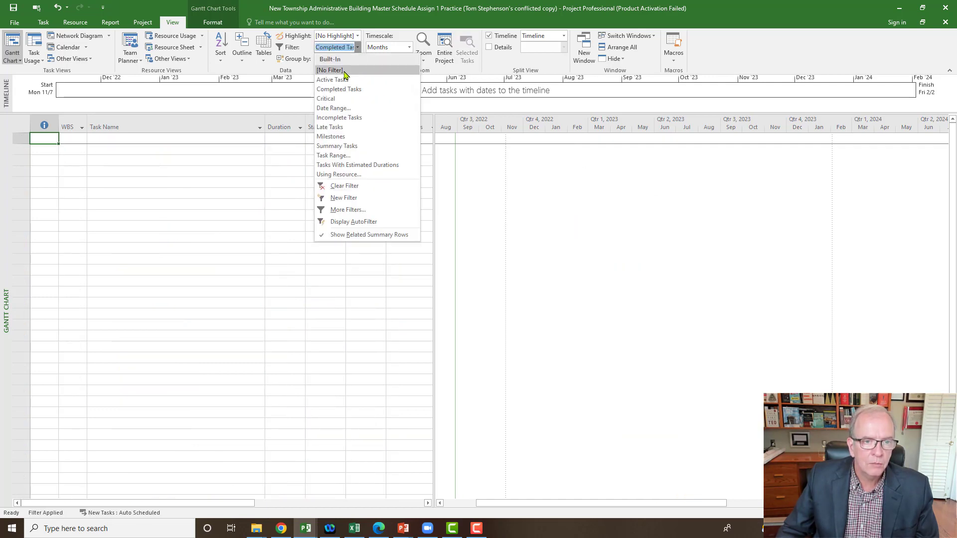
left_click(330, 69)
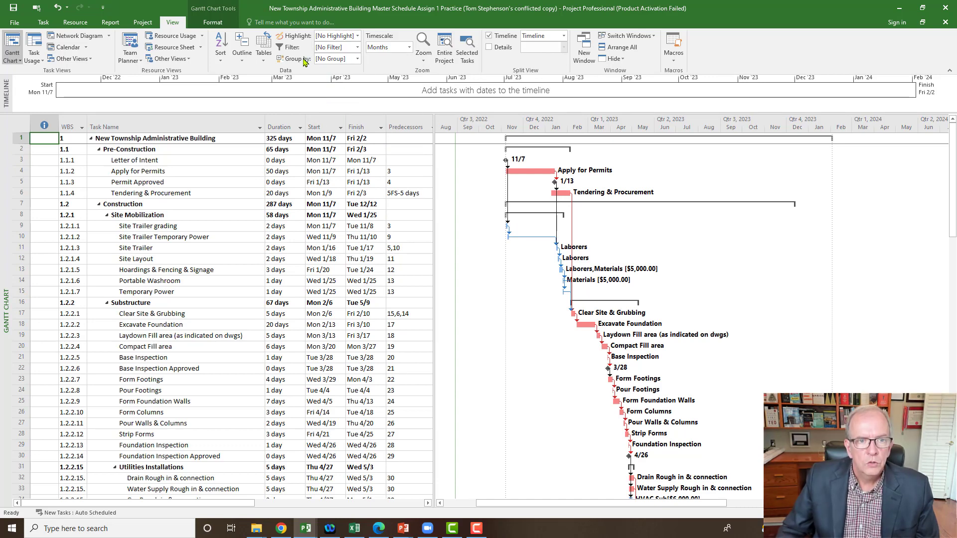
- Define a Date Range filter starting after 6 February 2023 and page the end calendar to April 2023
left_click(363, 47)
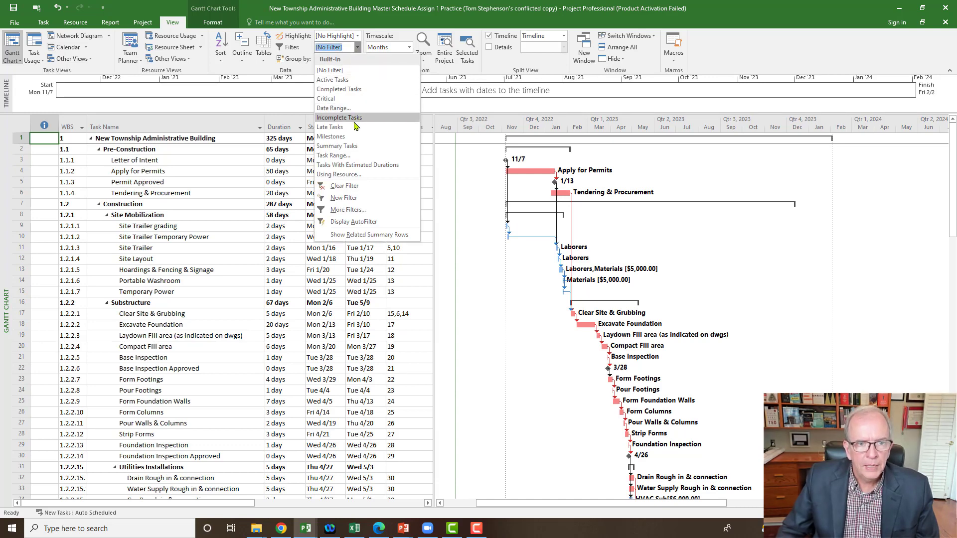
mouse_move(350, 109)
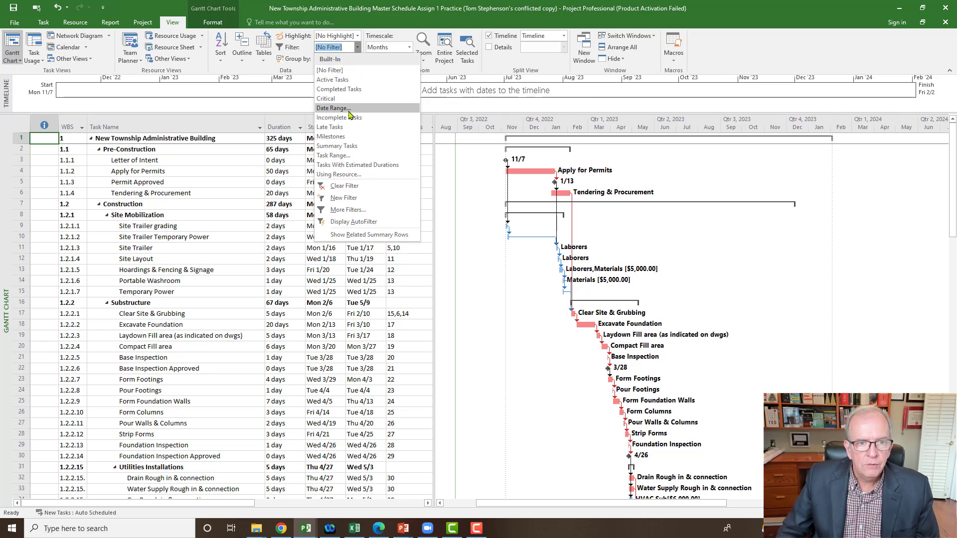
left_click(333, 108)
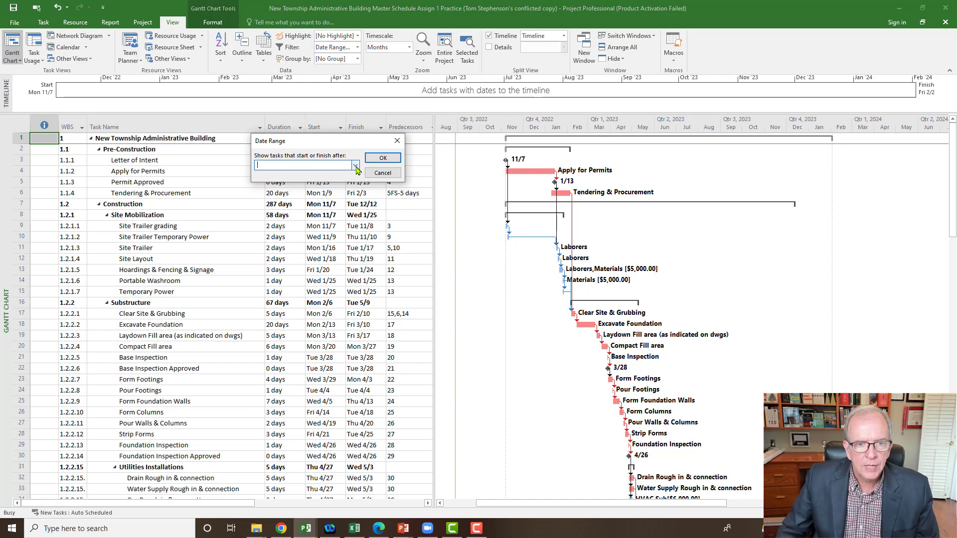
left_click(357, 166)
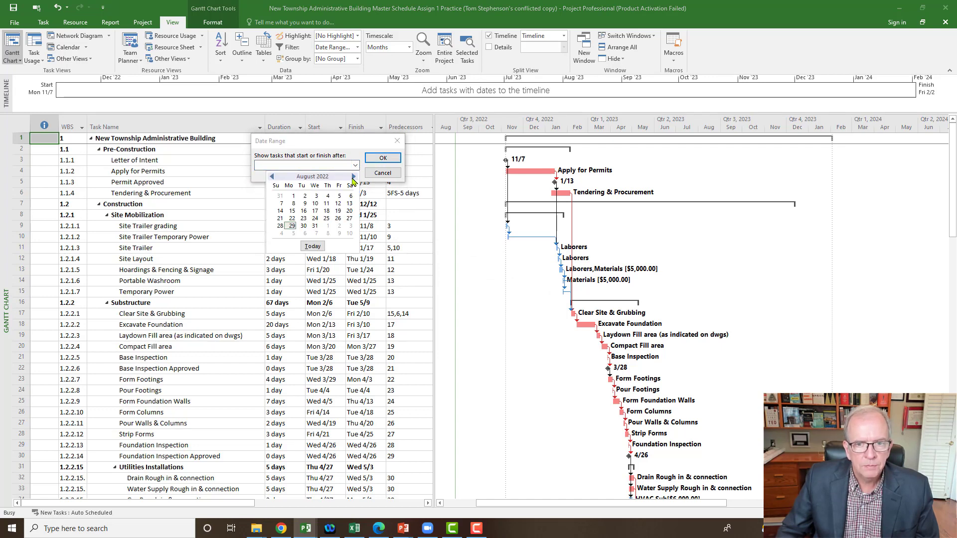
mouse_move(459, 139)
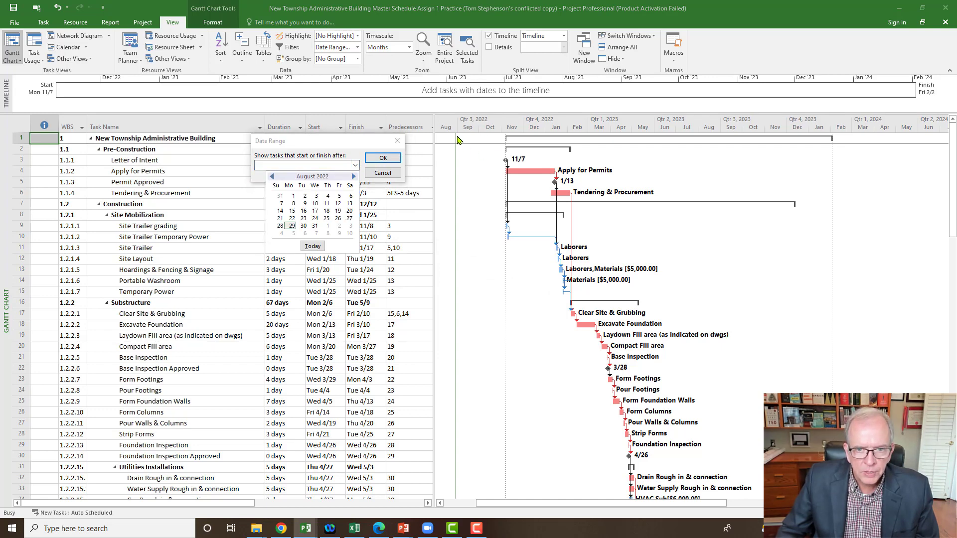
mouse_move(479, 130)
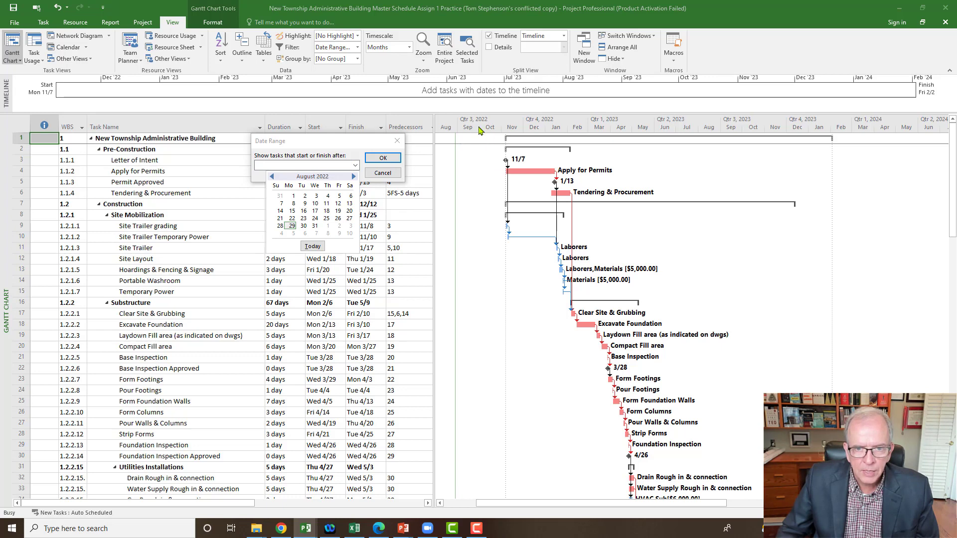
mouse_move(358, 167)
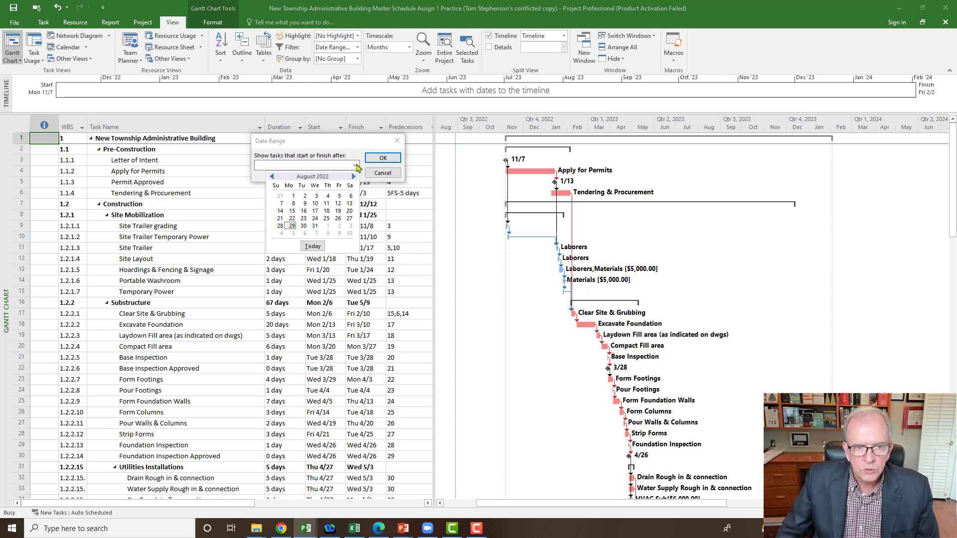
mouse_move(565, 247)
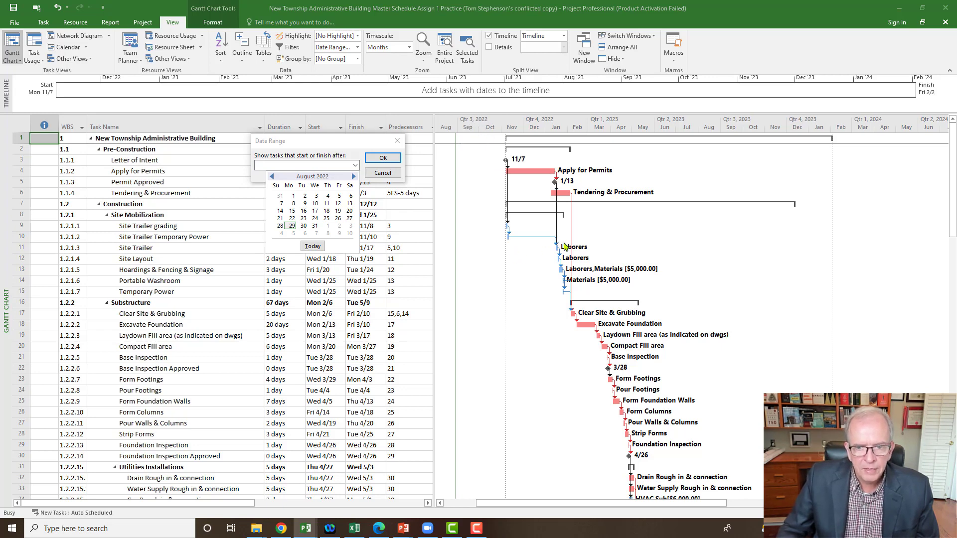
mouse_move(572, 153)
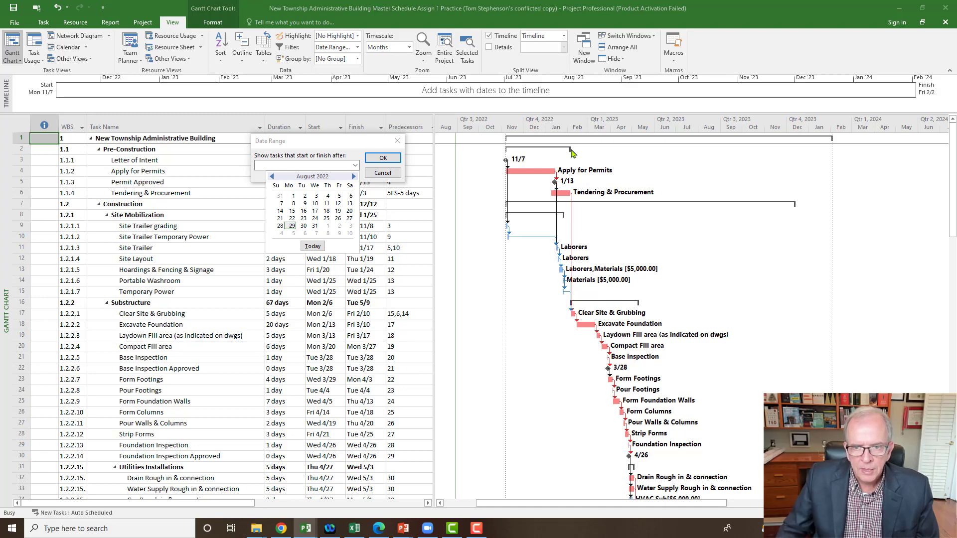
left_click(357, 177)
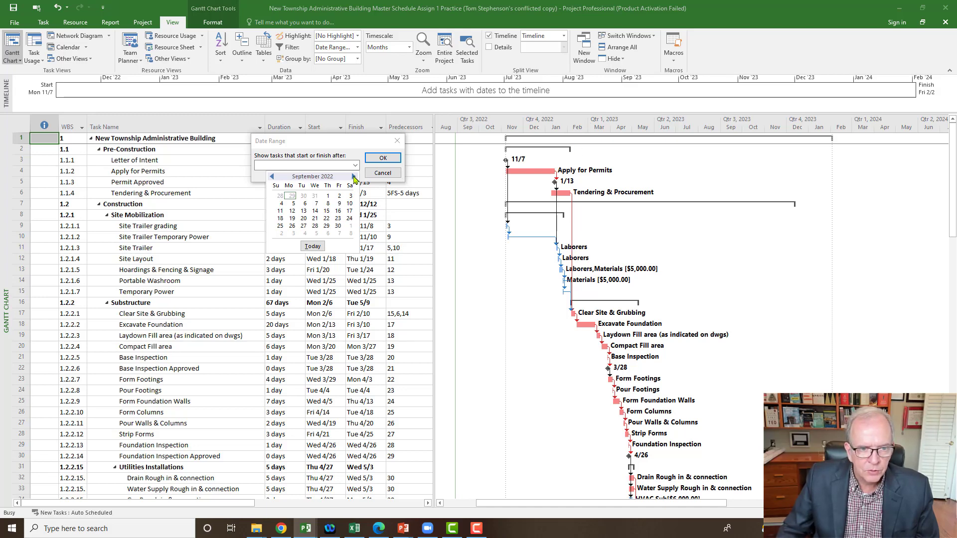
left_click(353, 177)
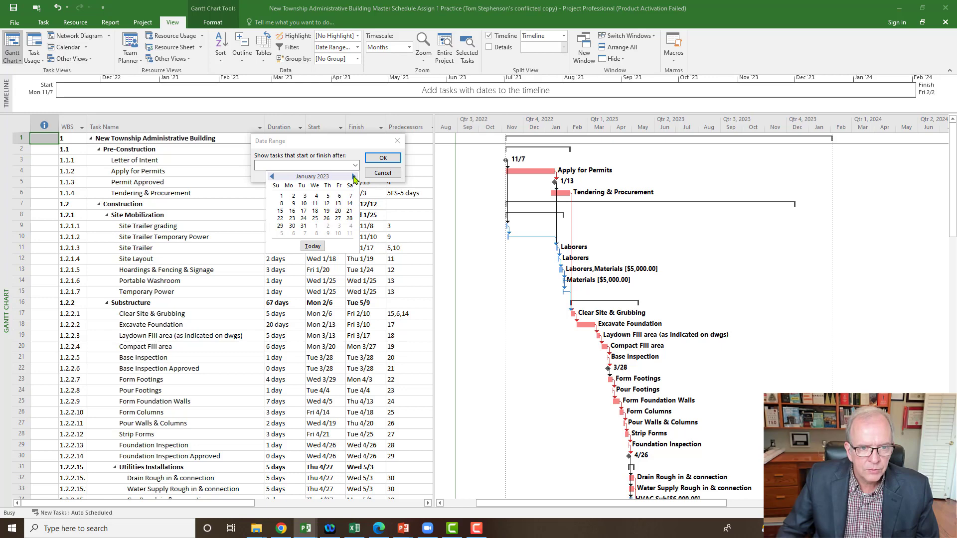
left_click(355, 176)
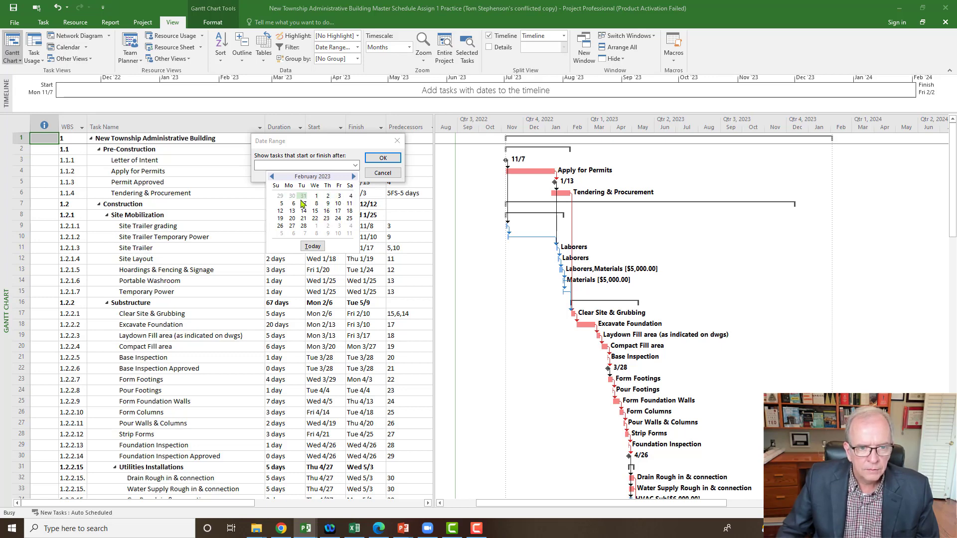
left_click(301, 204)
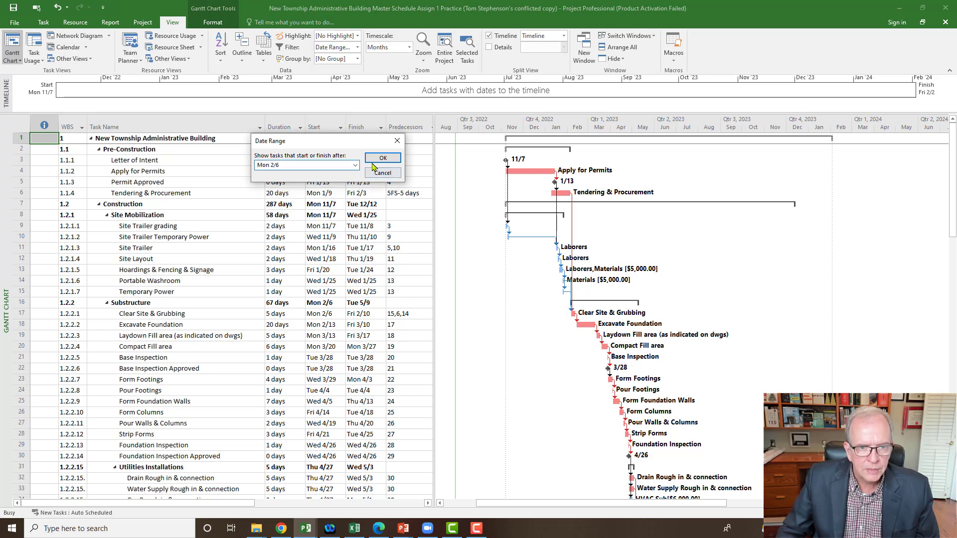
left_click(383, 157)
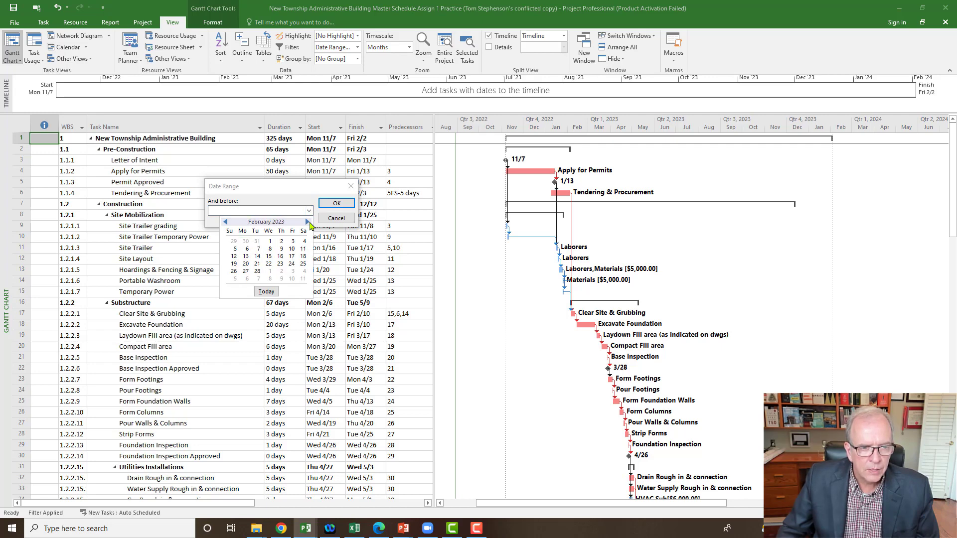
mouse_move(241, 233)
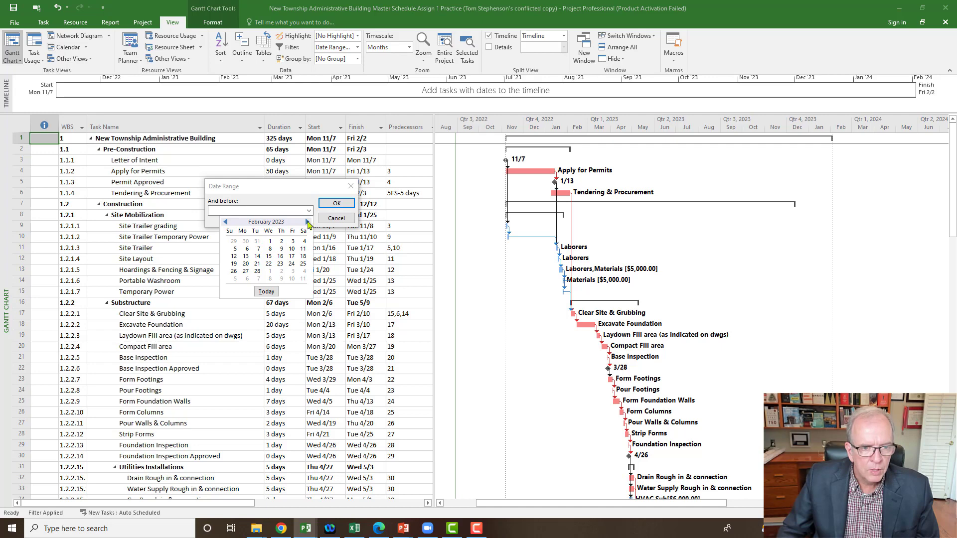
left_click(307, 221)
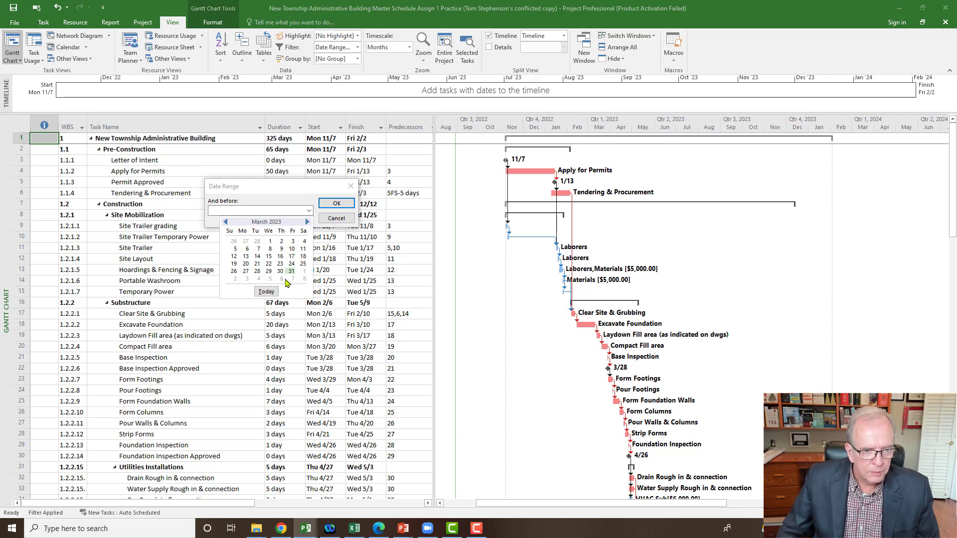
left_click(307, 221)
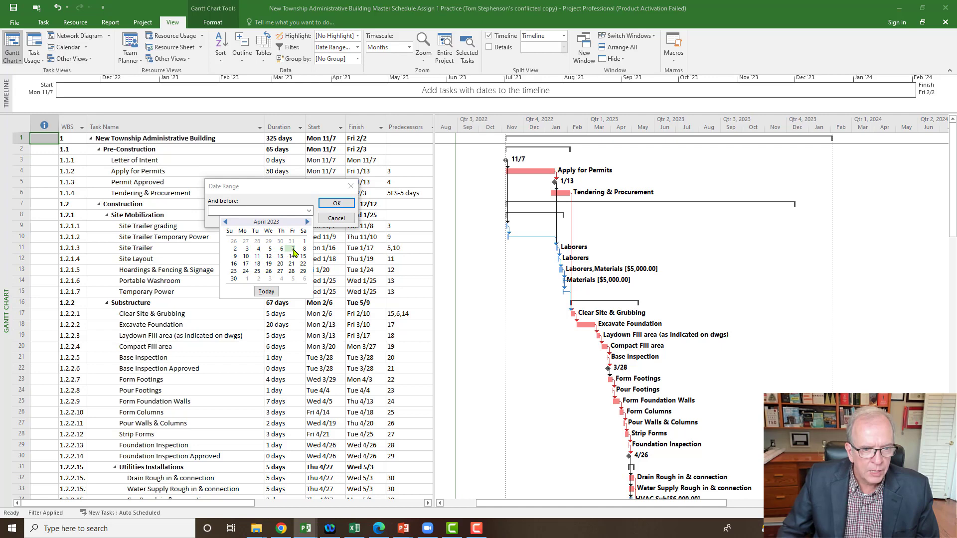
- Apply the range ending mid-April 2023, leaving only the Substructure tasks listed
left_click(337, 203)
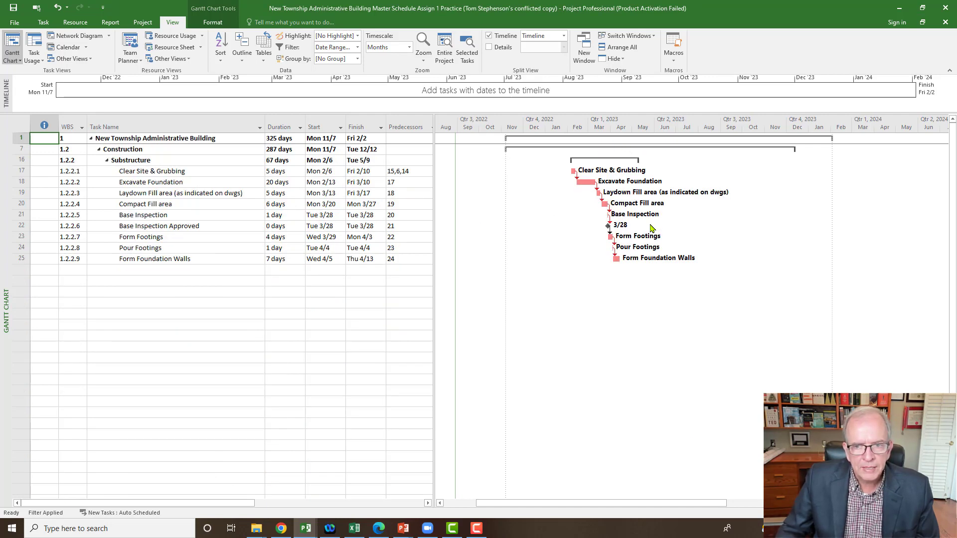
mouse_move(579, 238)
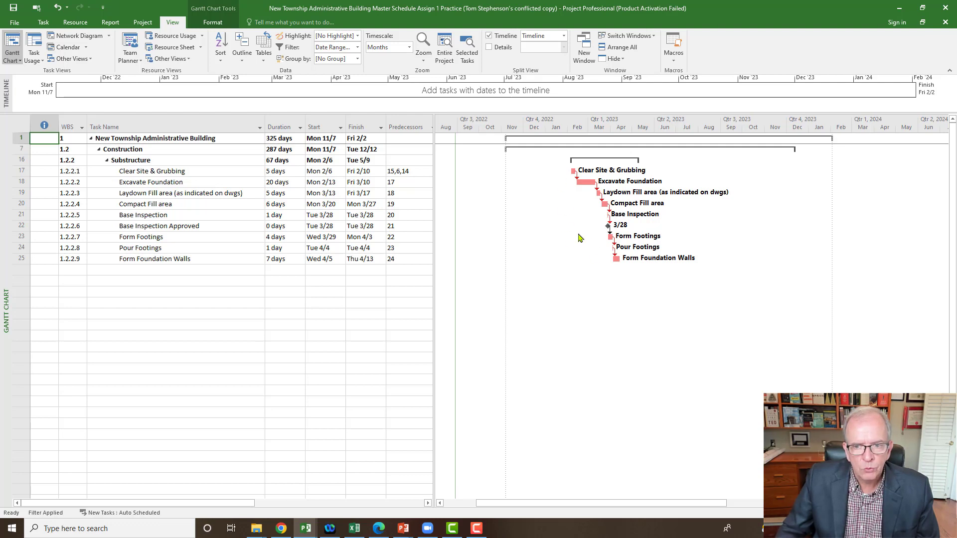
mouse_move(646, 235)
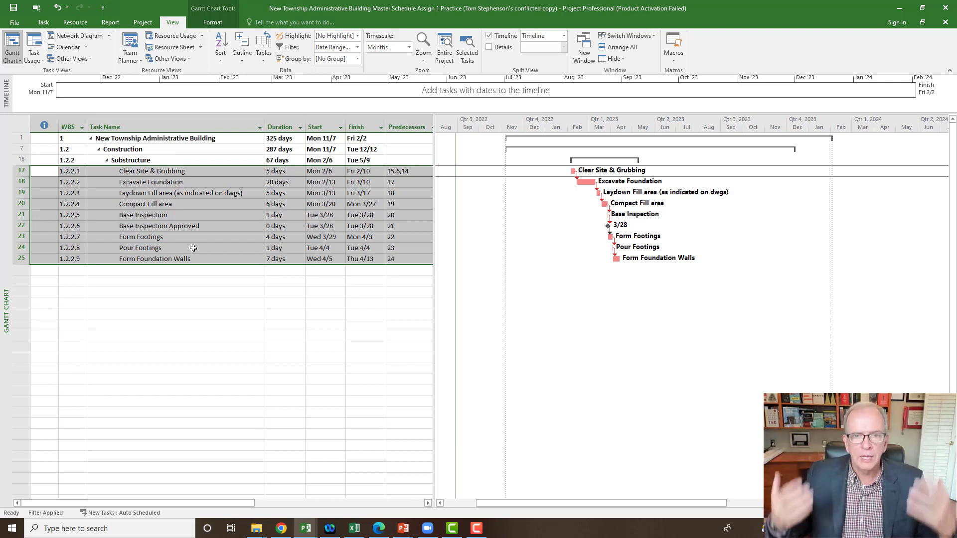
mouse_move(315, 97)
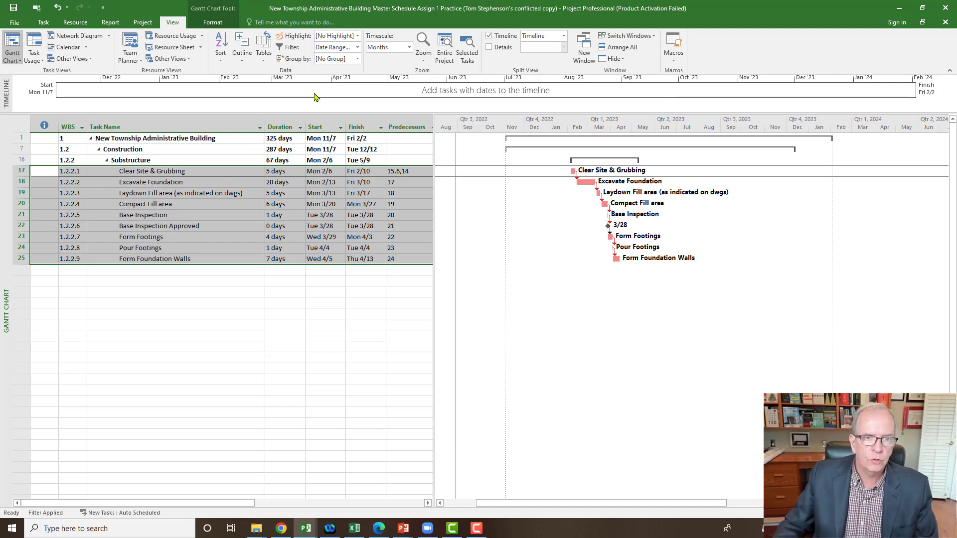
left_click(357, 46)
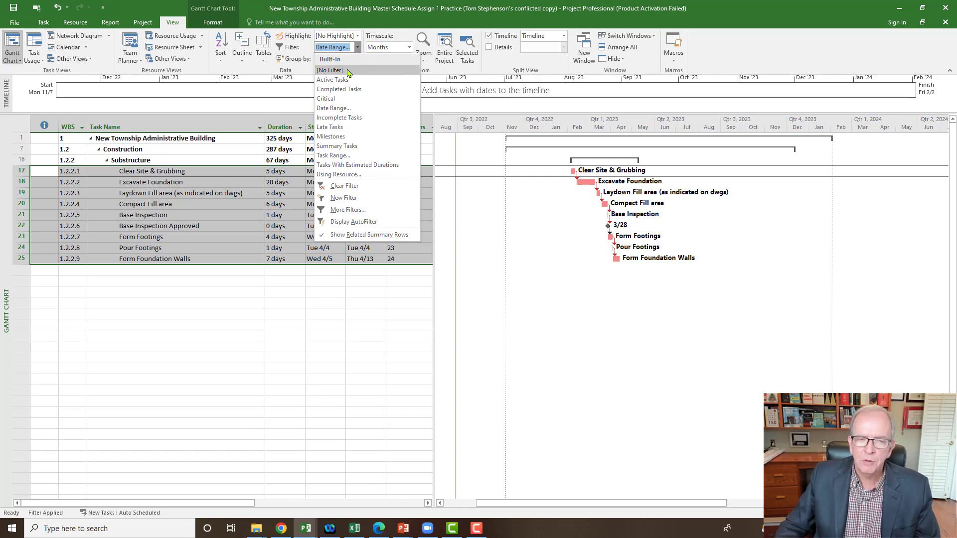
- Remove the date-range filter to restore the full schedule and list the built-in filters
left_click(329, 70)
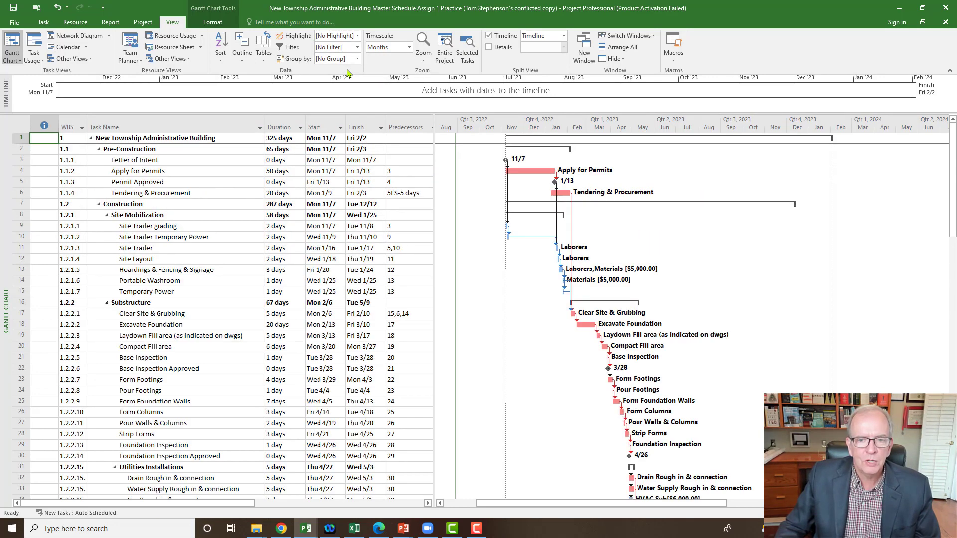
scroll("down", 3)
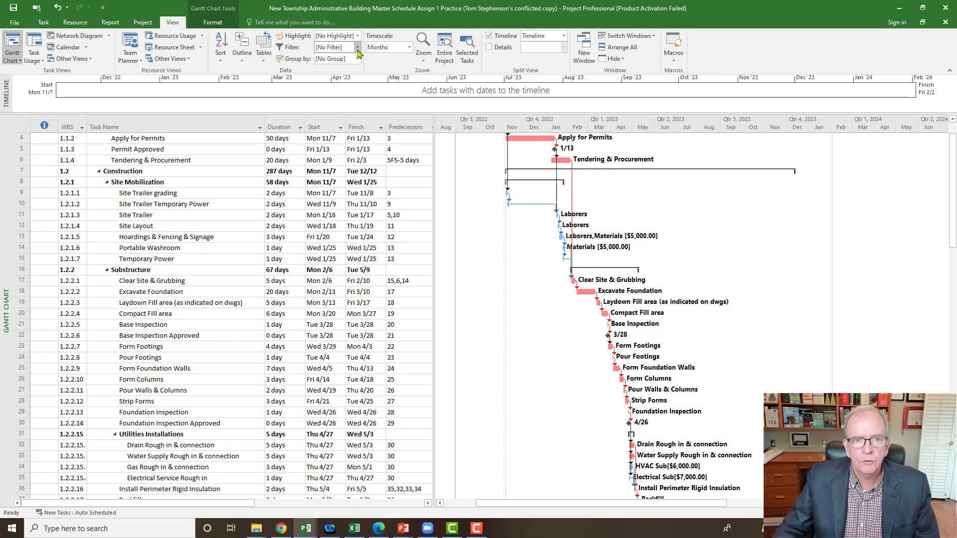
left_click(358, 47)
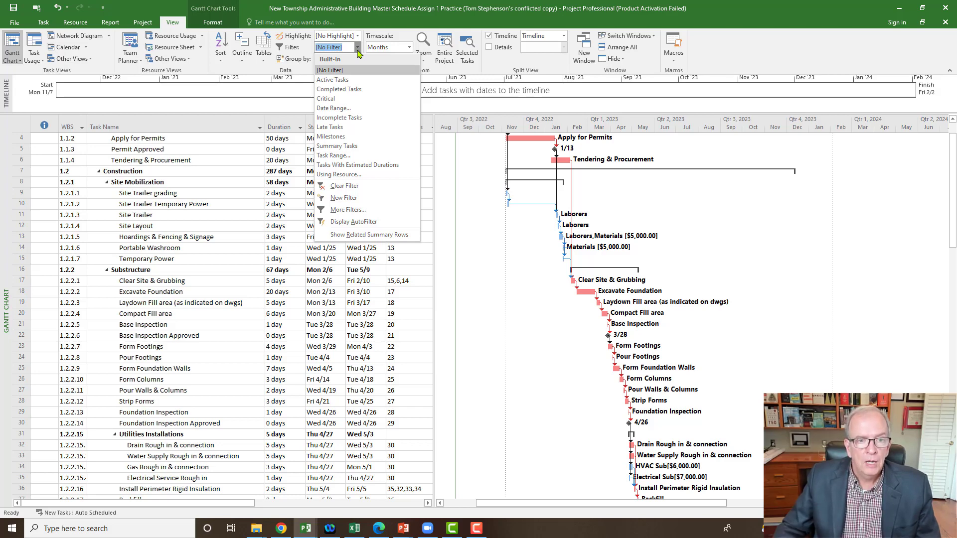
mouse_move(367, 158)
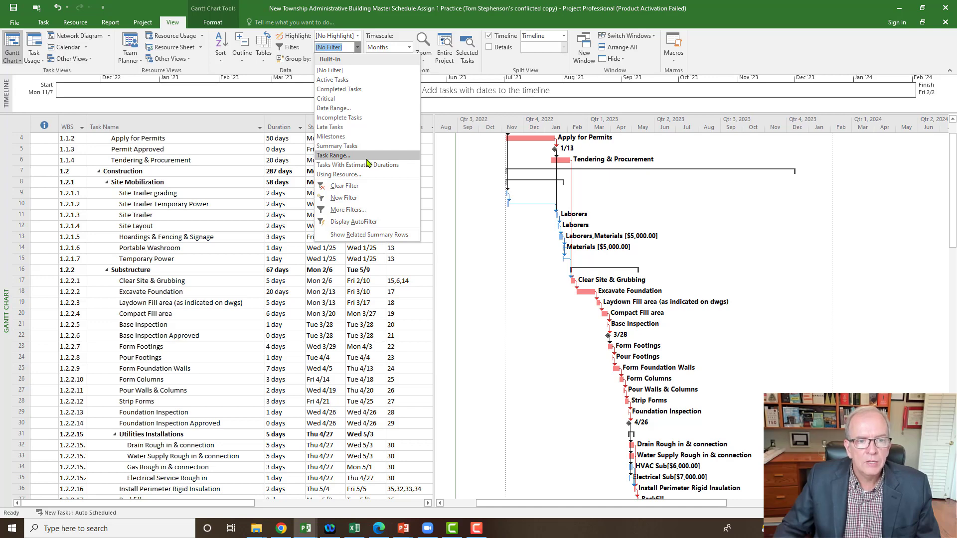
mouse_move(343, 137)
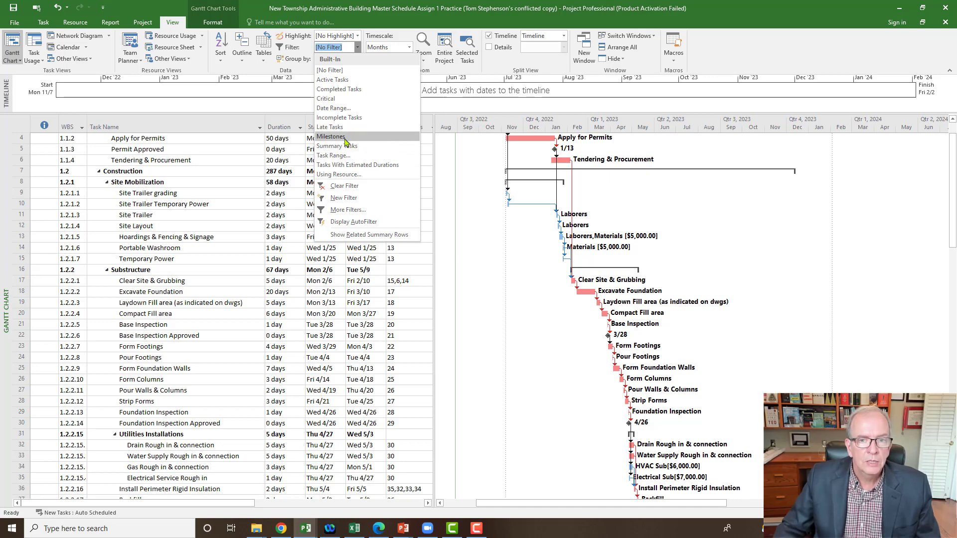
- Apply the Milestones filter, hide Summary Tasks, and select all milestone rows for the timeline
left_click(331, 137)
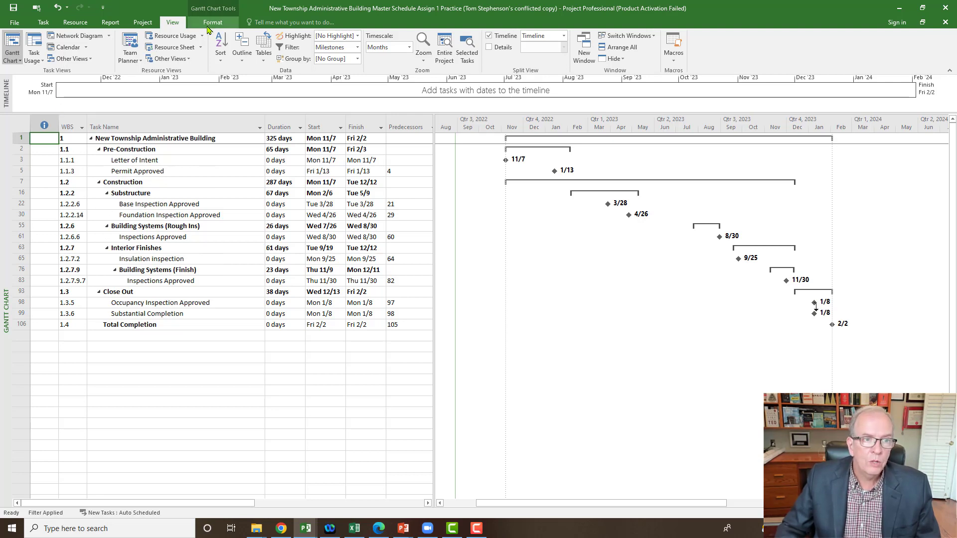
left_click(212, 22)
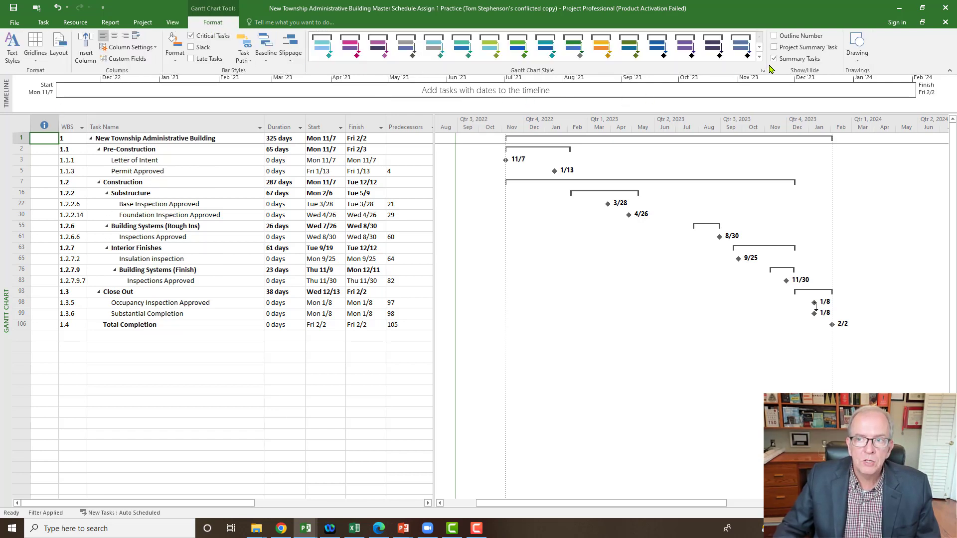
left_click(774, 58)
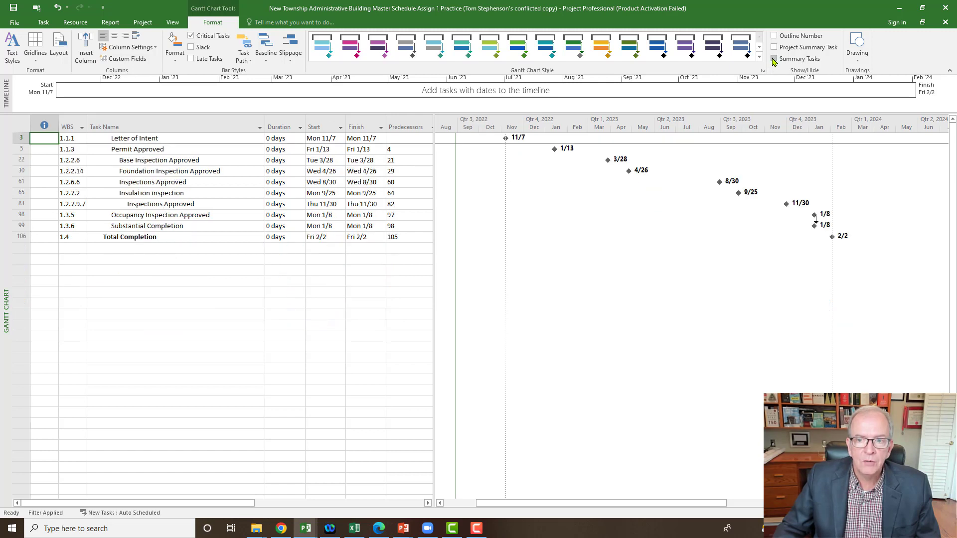
left_click(774, 57)
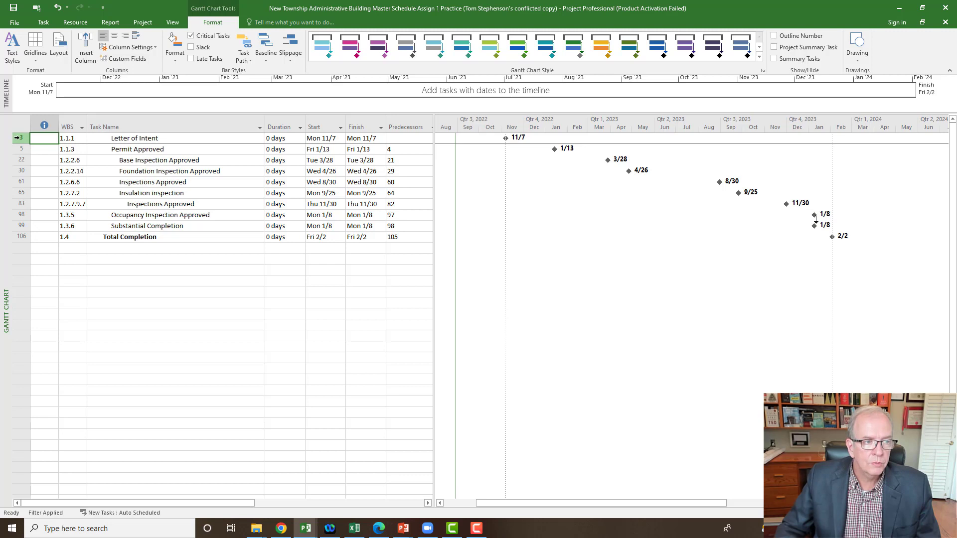
left_click(21, 237)
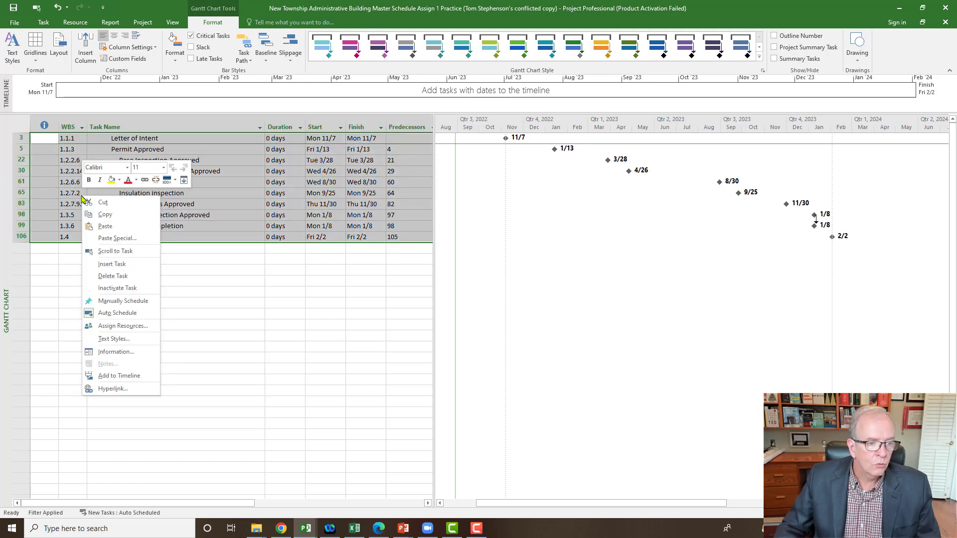
mouse_move(106, 259)
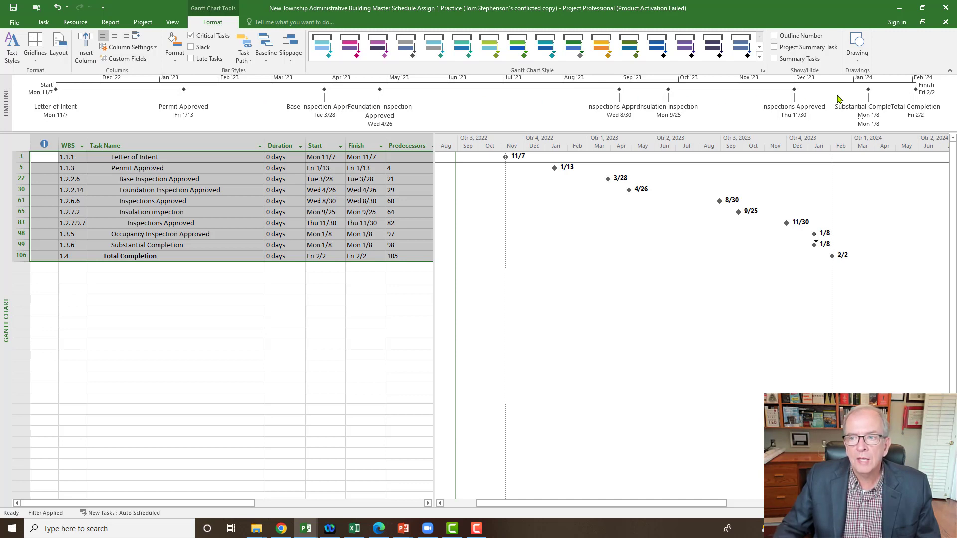
mouse_move(857, 110)
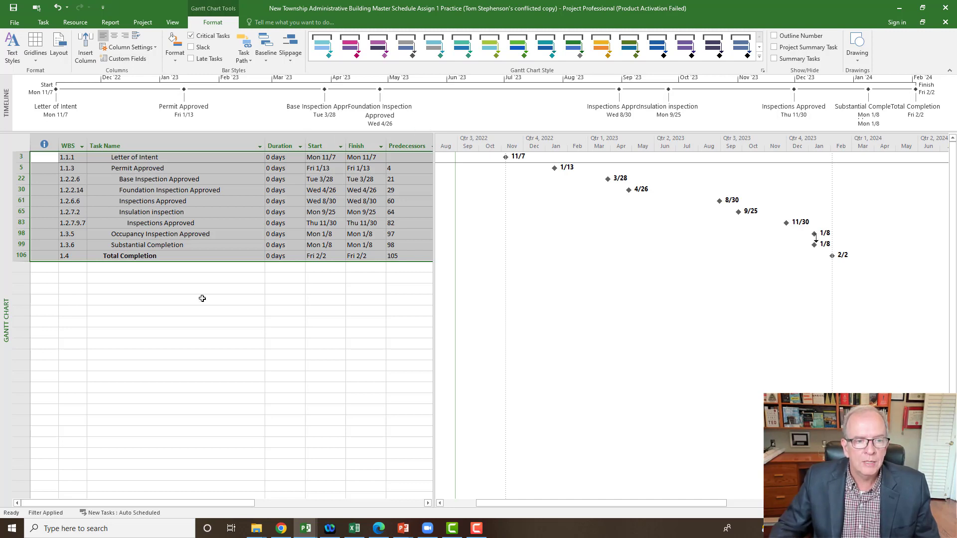
mouse_move(216, 233)
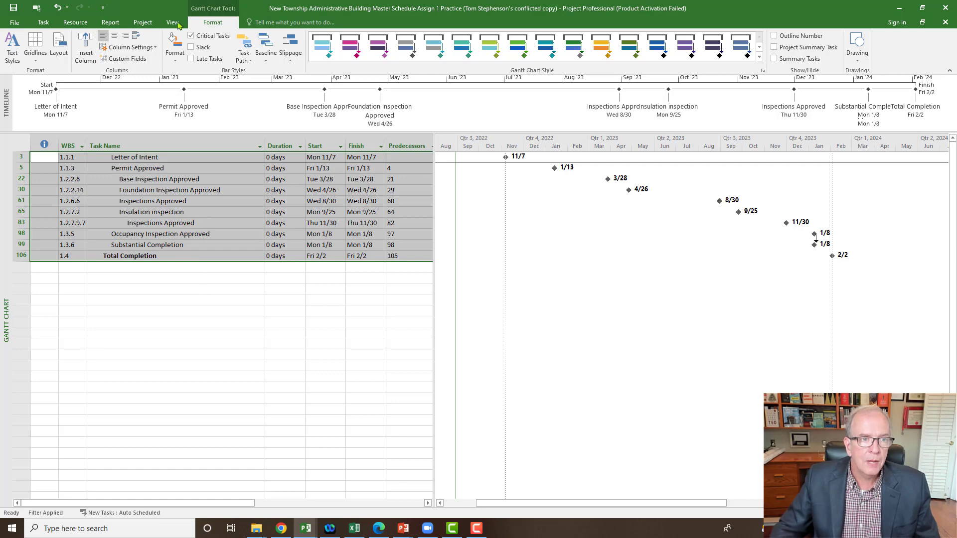
- Clear the milestones filter and show summary tasks again so the full task list returns
left_click(171, 22)
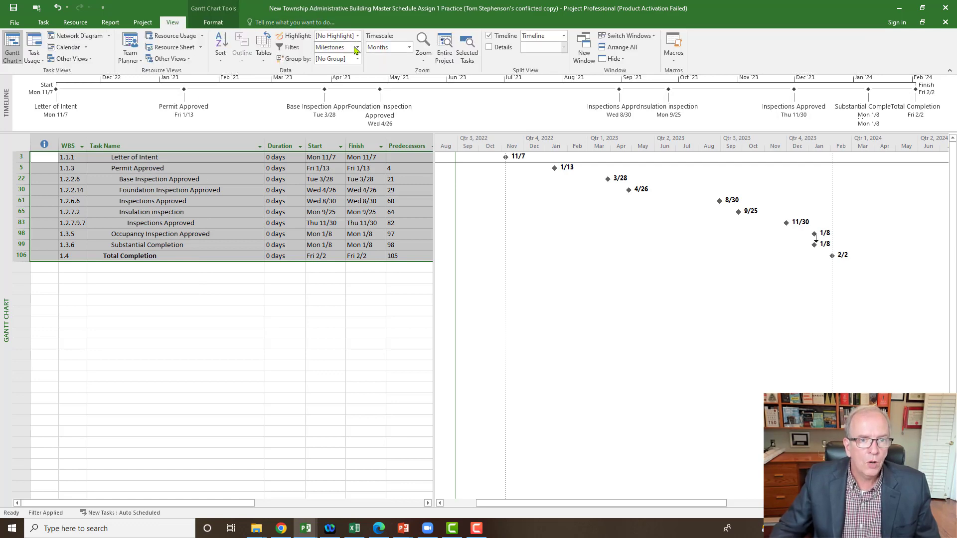
left_click(356, 46)
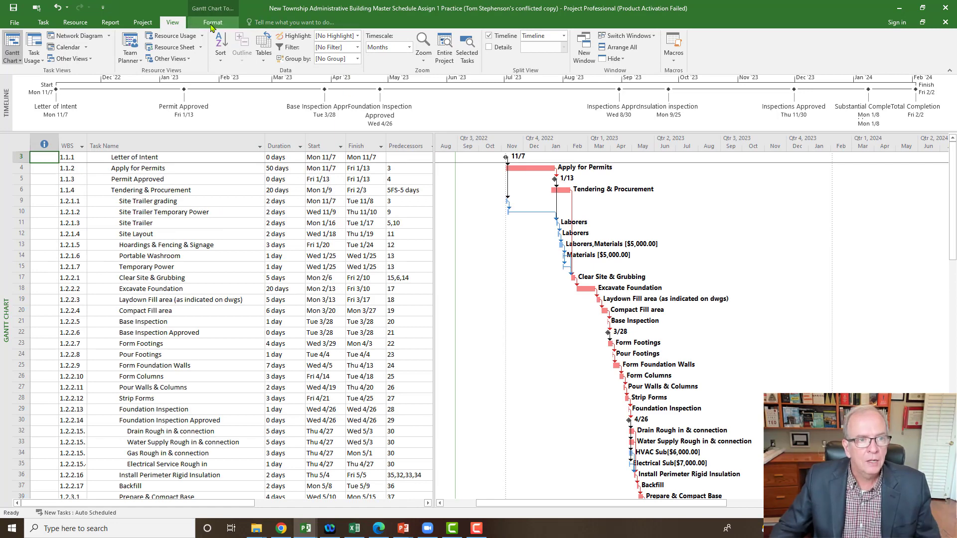
left_click(213, 22)
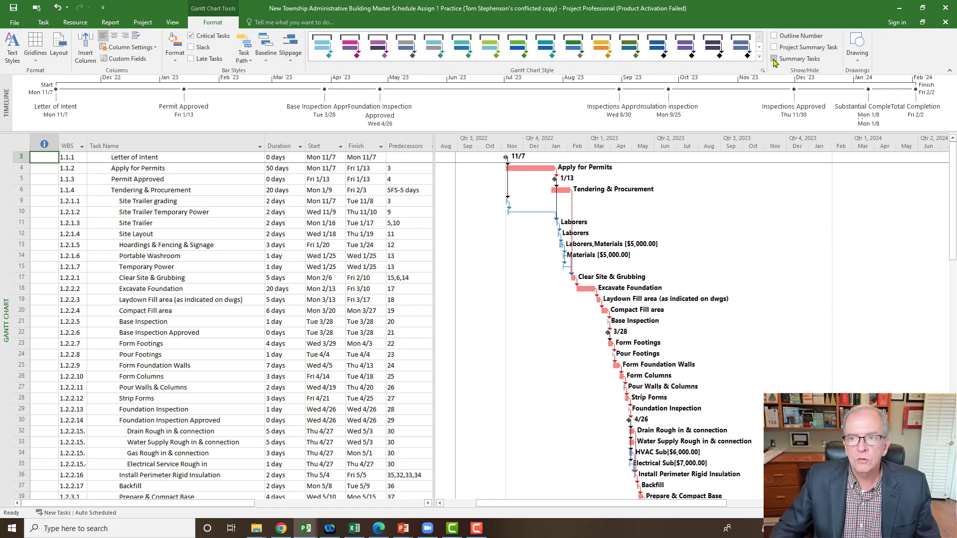
left_click(773, 58)
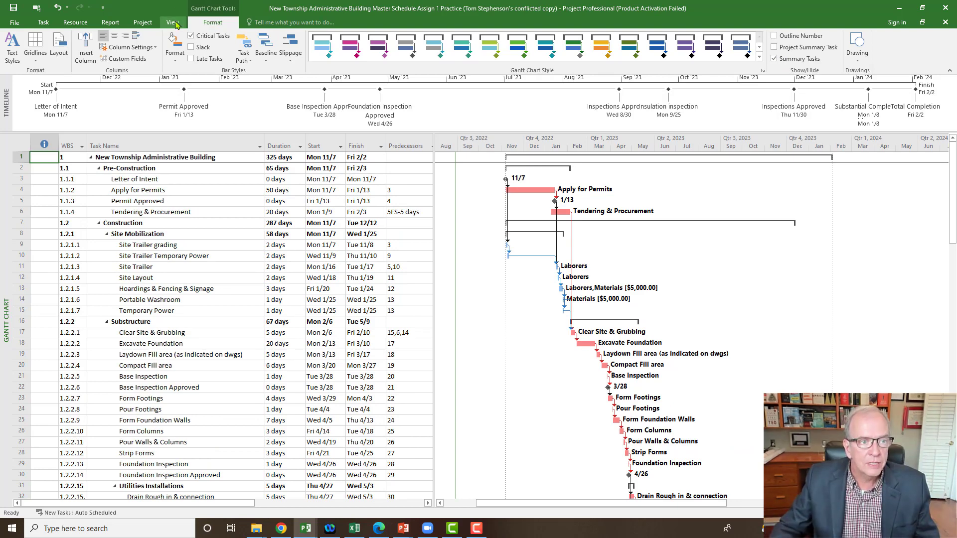
left_click(171, 22)
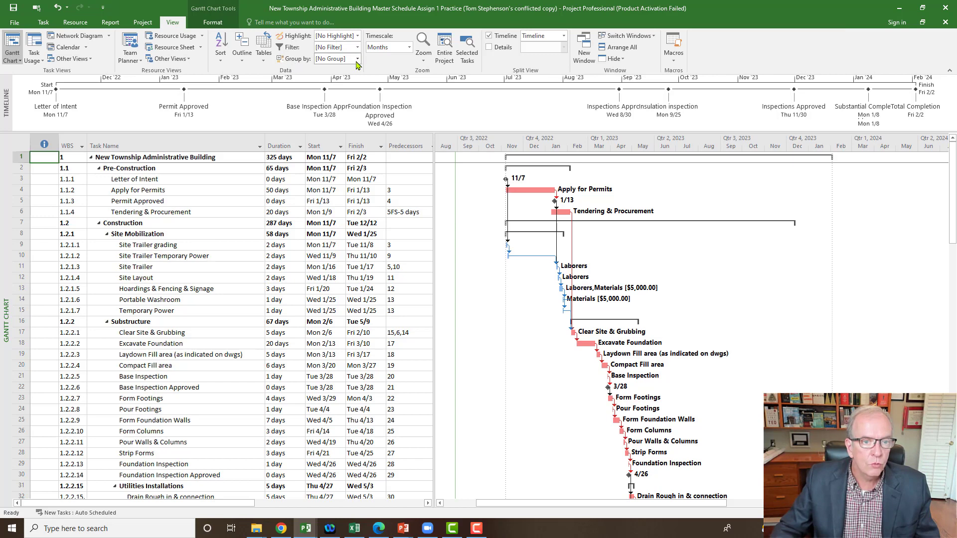
left_click(359, 58)
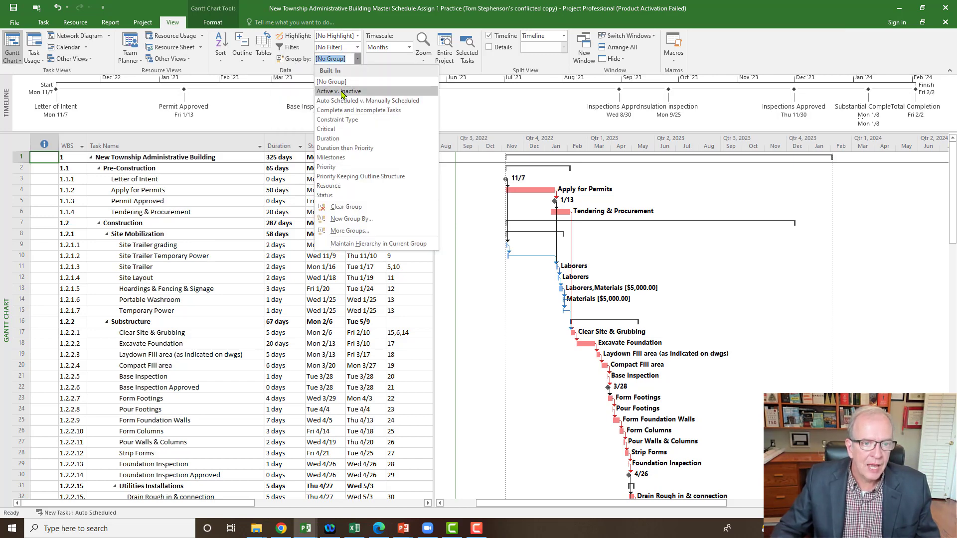
mouse_move(267, 201)
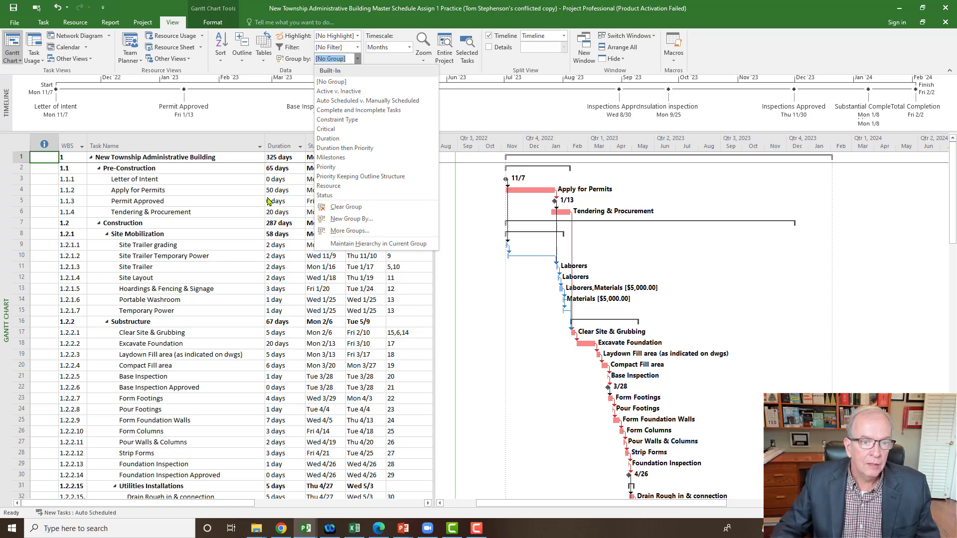
- Inactivate the three site trailer tasks and Excavate Foundation, shortening the project to 305 days
left_click(331, 82)
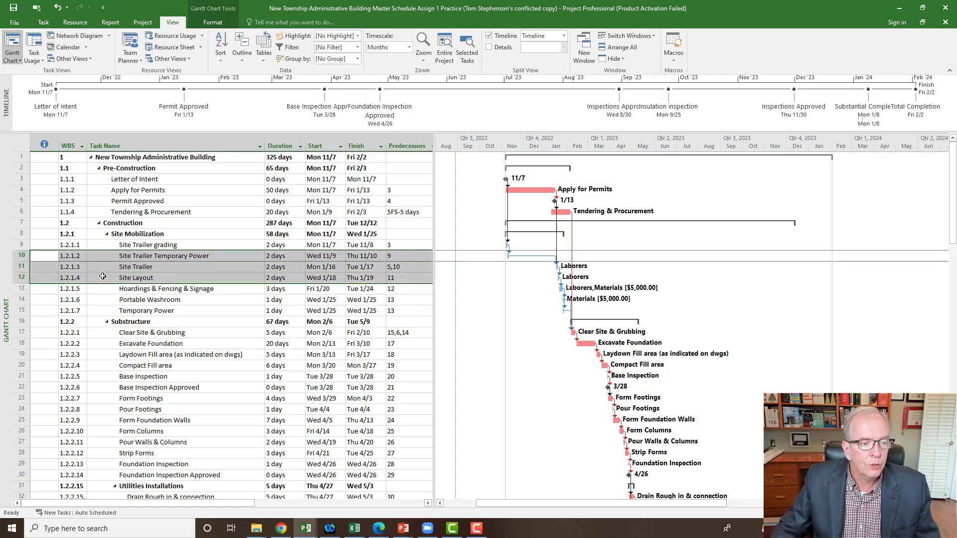
right_click(136, 277)
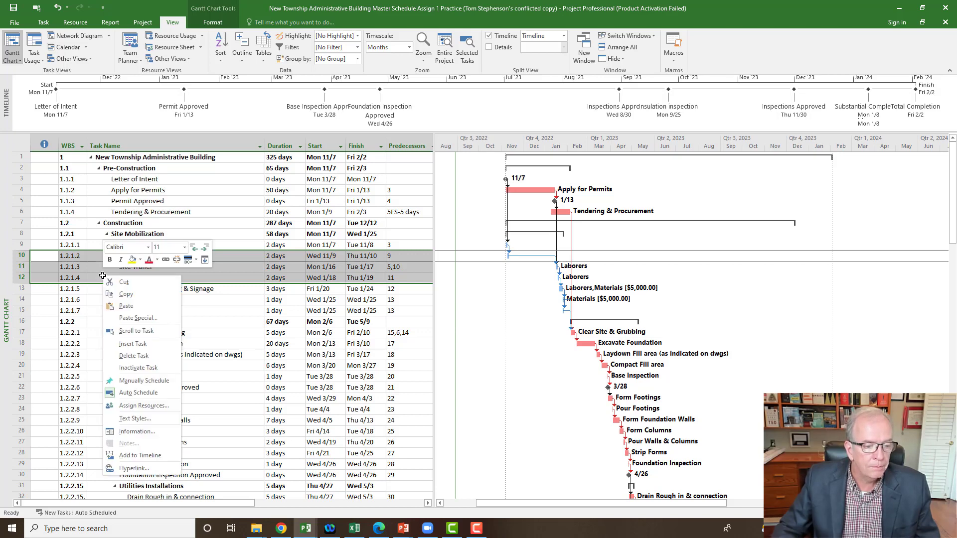
mouse_move(138, 368)
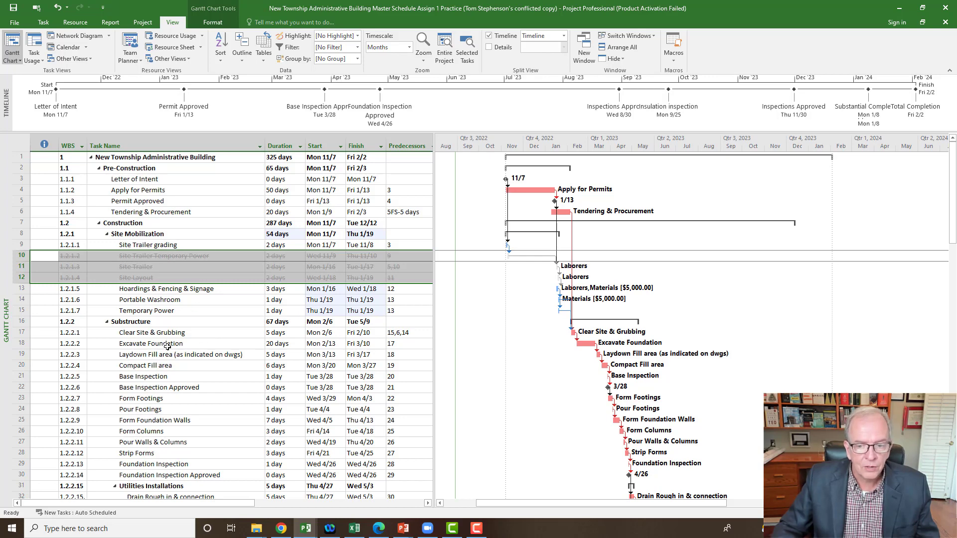
left_click(150, 343)
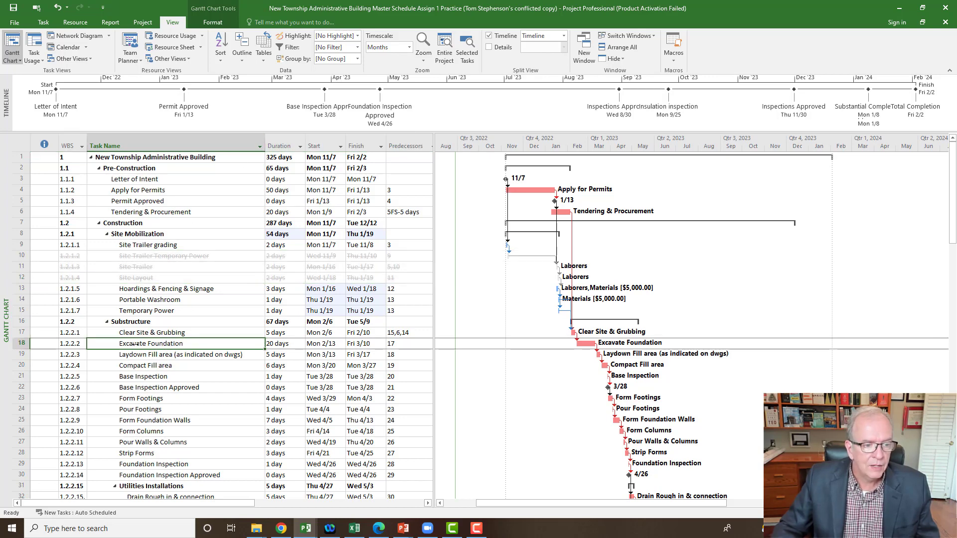
right_click(150, 343)
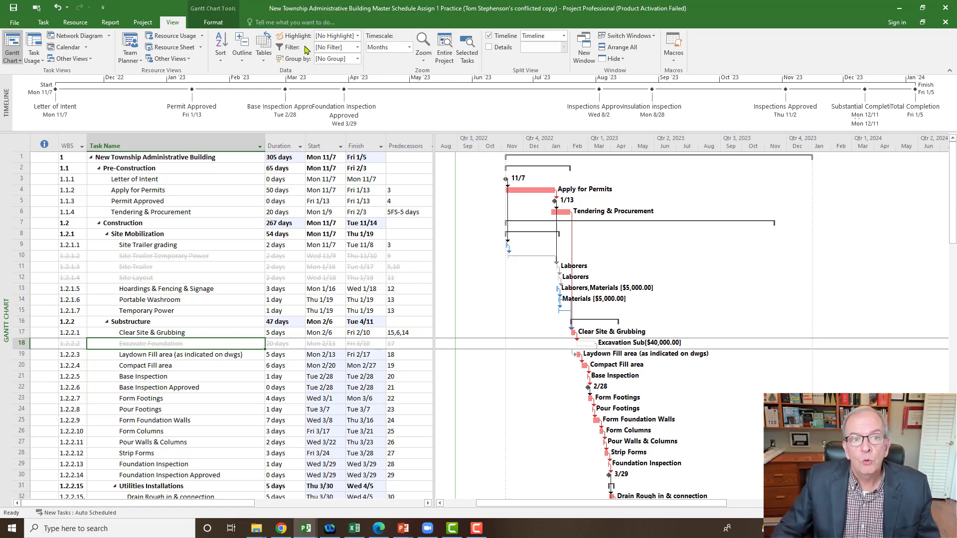
- Group the schedule into active and inactive tasks, then remove that grouping
left_click(358, 47)
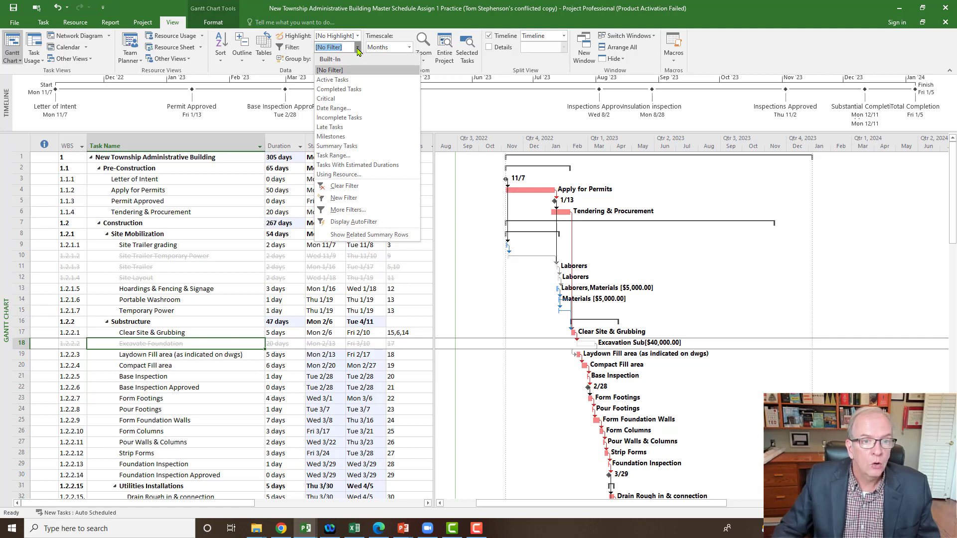
mouse_move(291, 70)
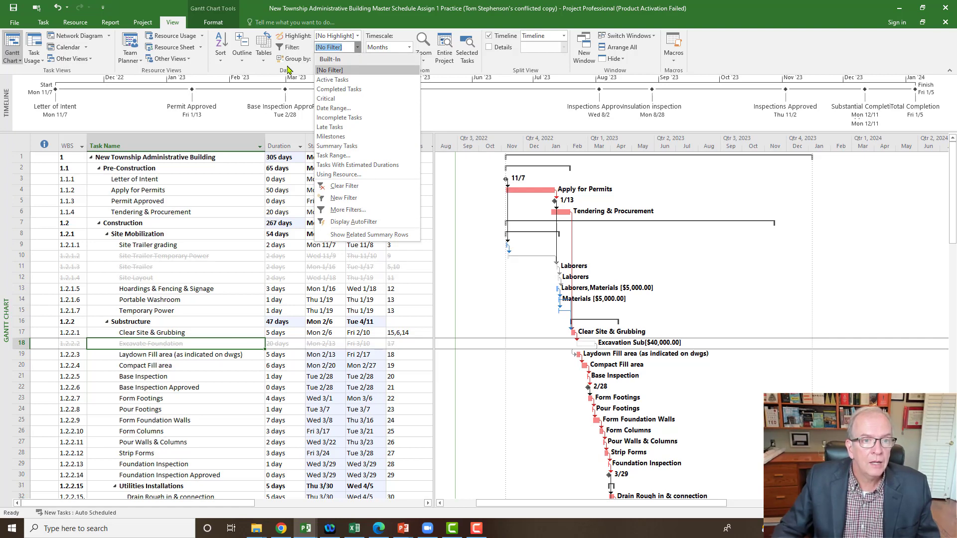
left_click(359, 58)
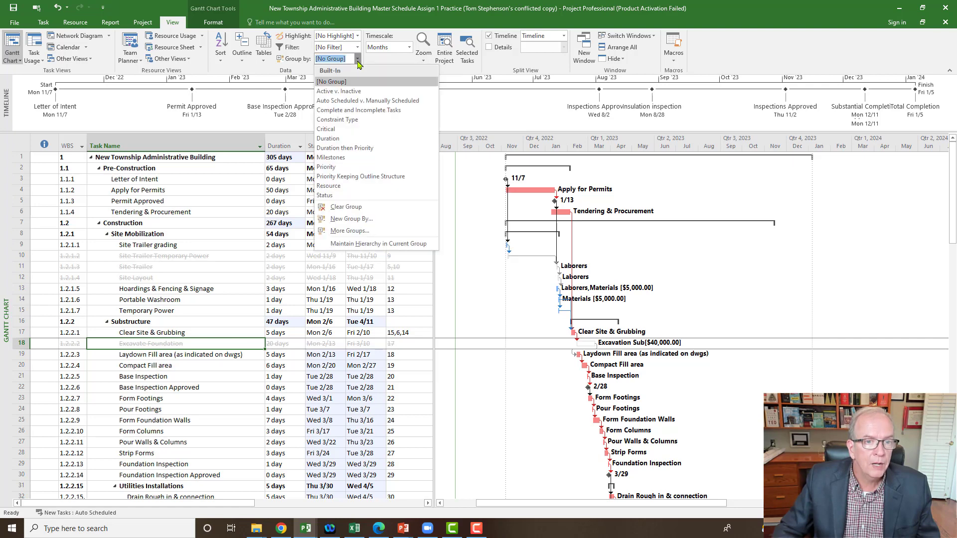
mouse_move(345, 93)
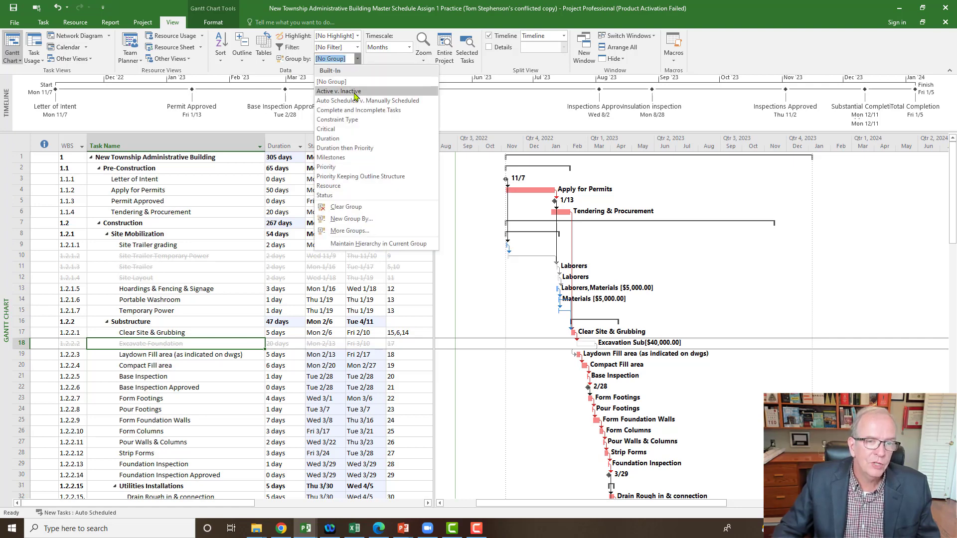
left_click(337, 91)
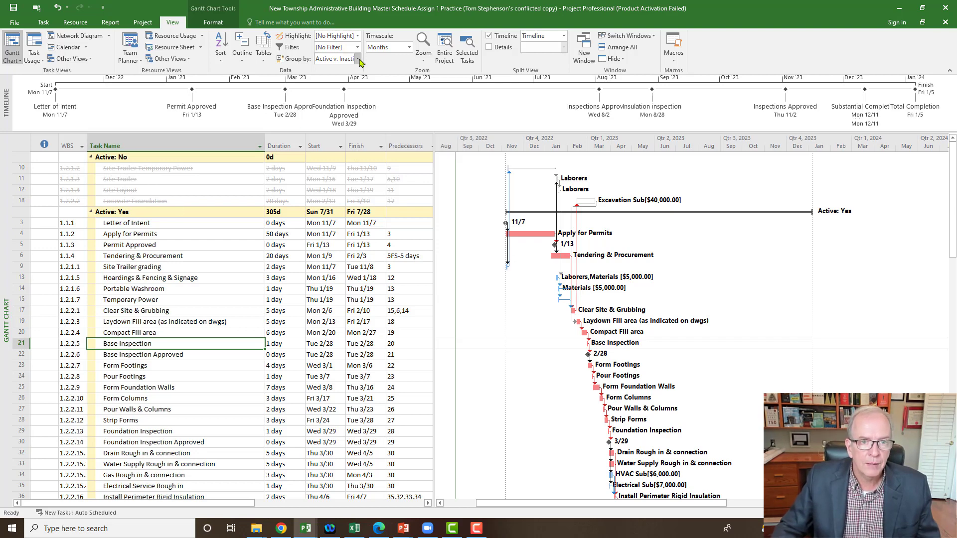
left_click(359, 59)
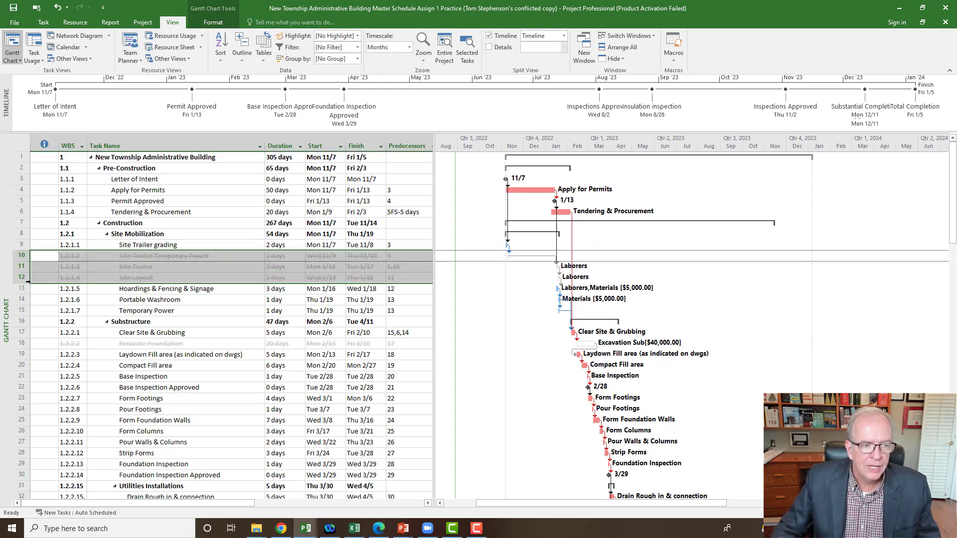
- Make the site trailer tasks and Excavate Foundation active again, pushing Construction's finish to Tue 12/12
right_click(130, 268)
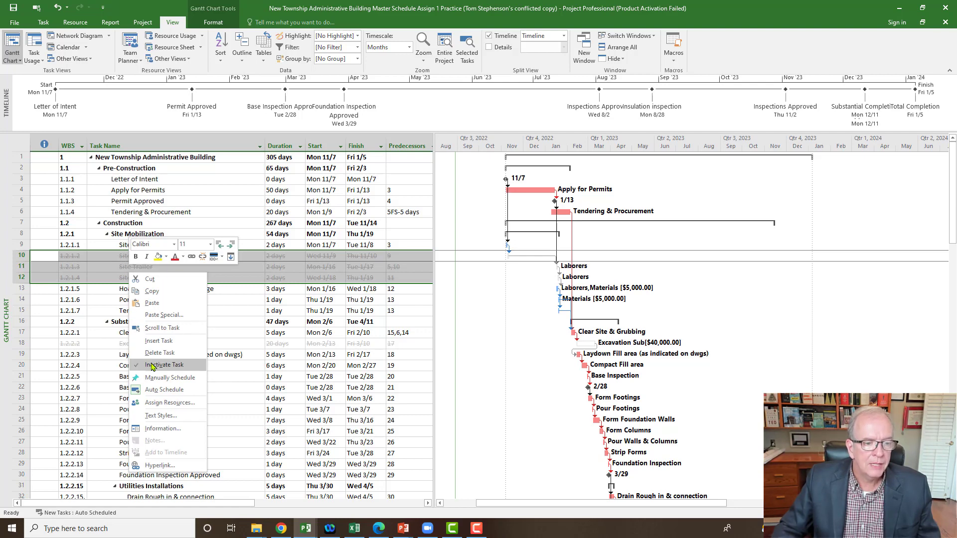
left_click(166, 365)
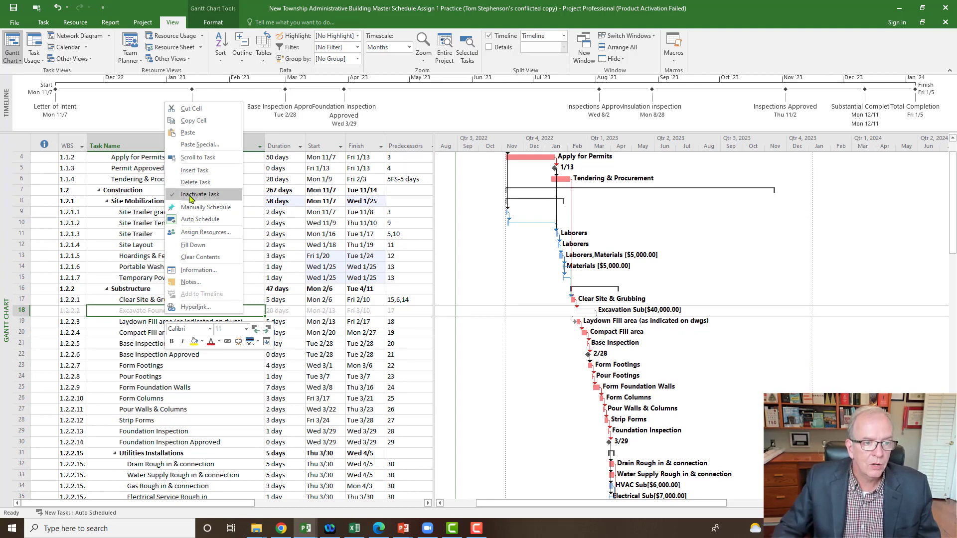
left_click(200, 194)
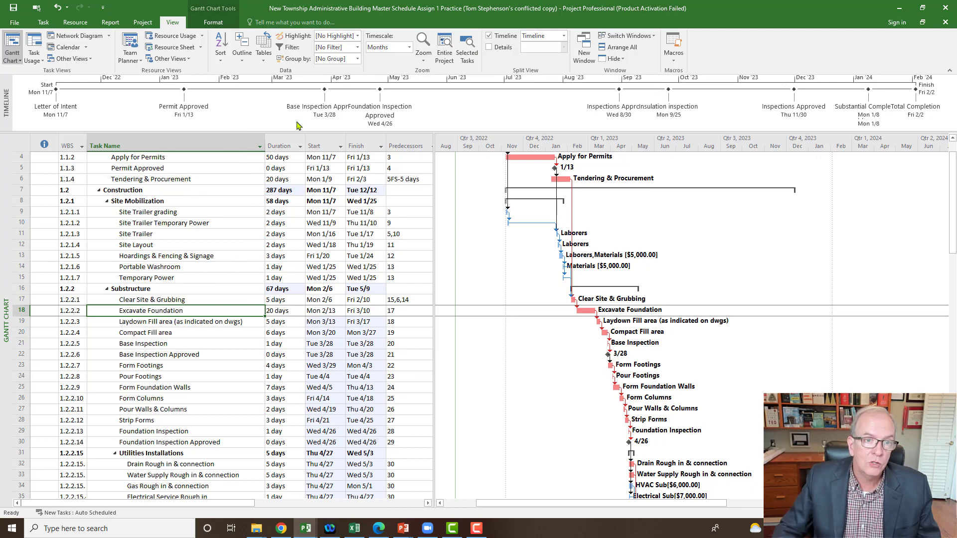
mouse_move(353, 117)
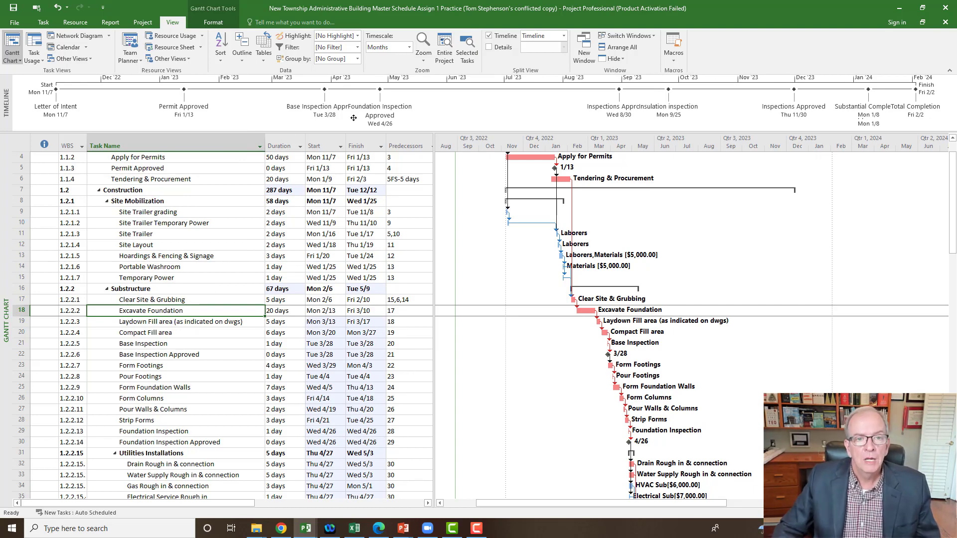
left_click(358, 57)
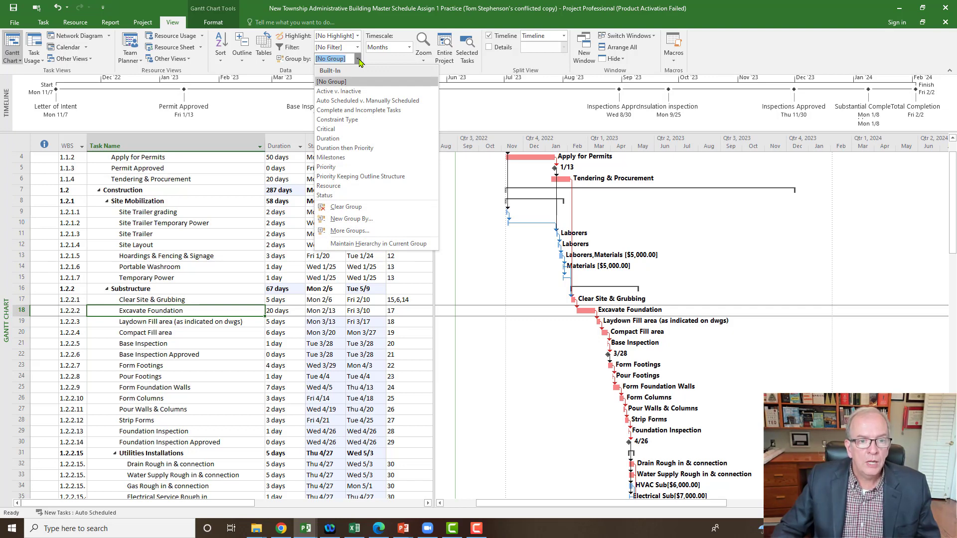
mouse_move(347, 159)
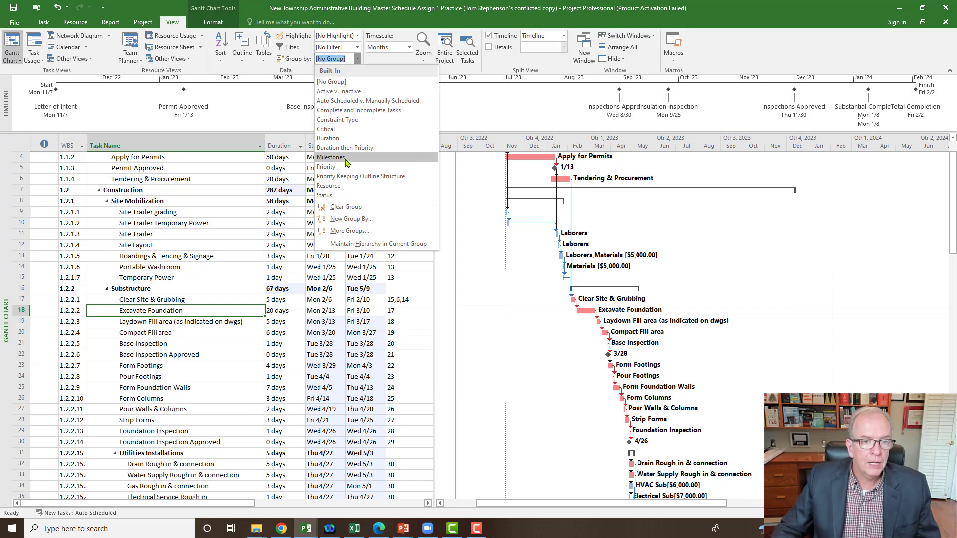
left_click(330, 158)
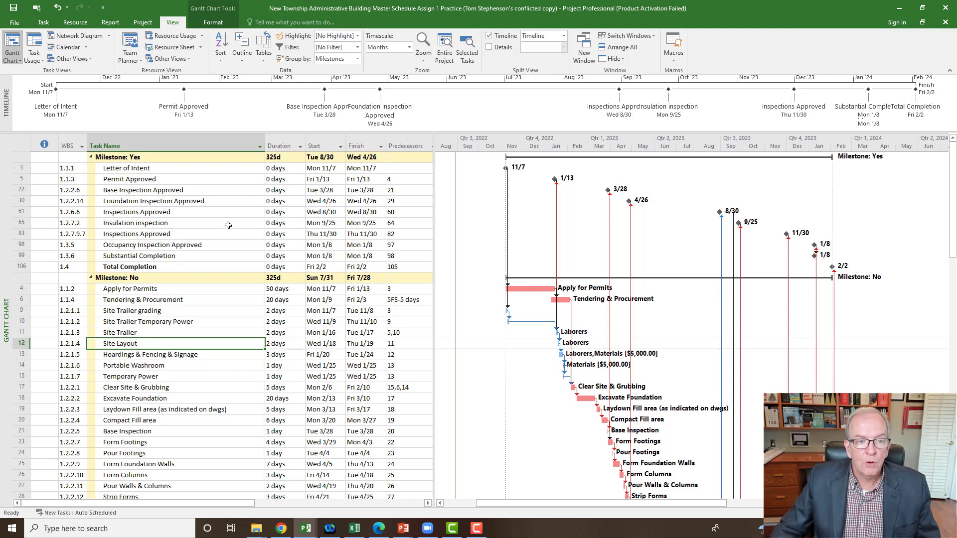
mouse_move(766, 310)
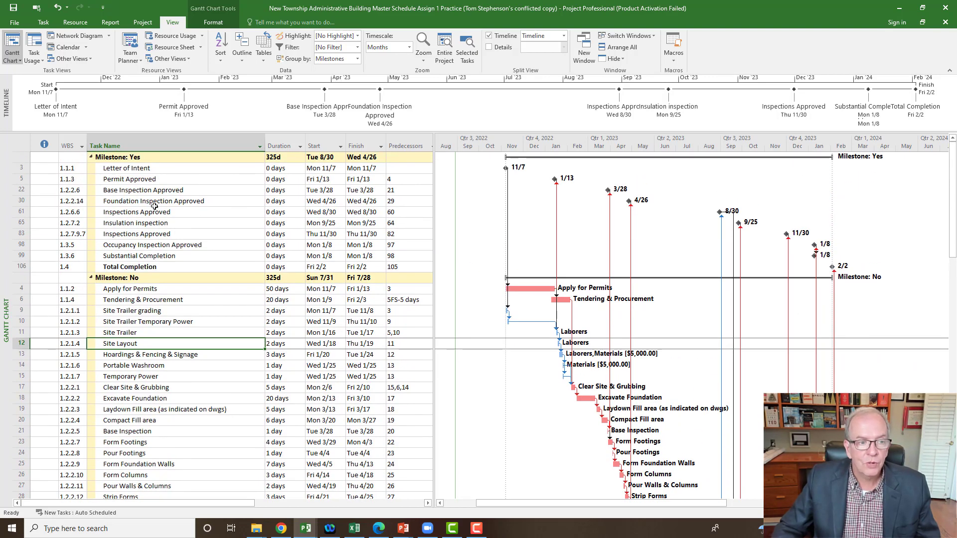
scroll("down", 3)
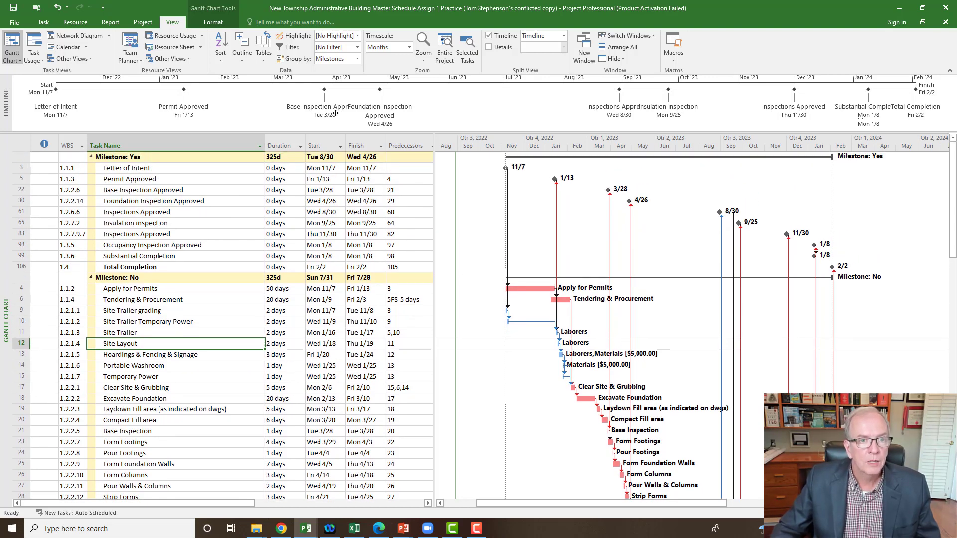
left_click(359, 58)
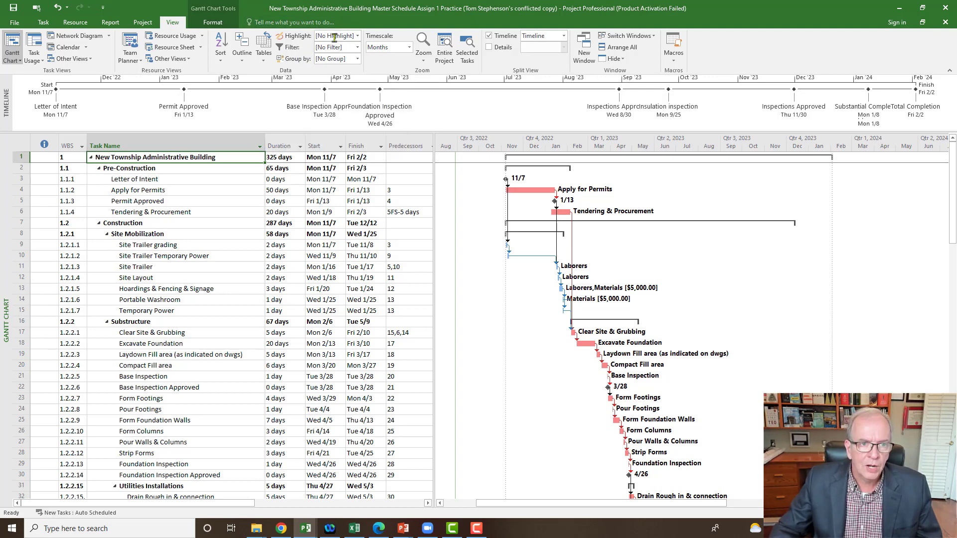
left_click(363, 35)
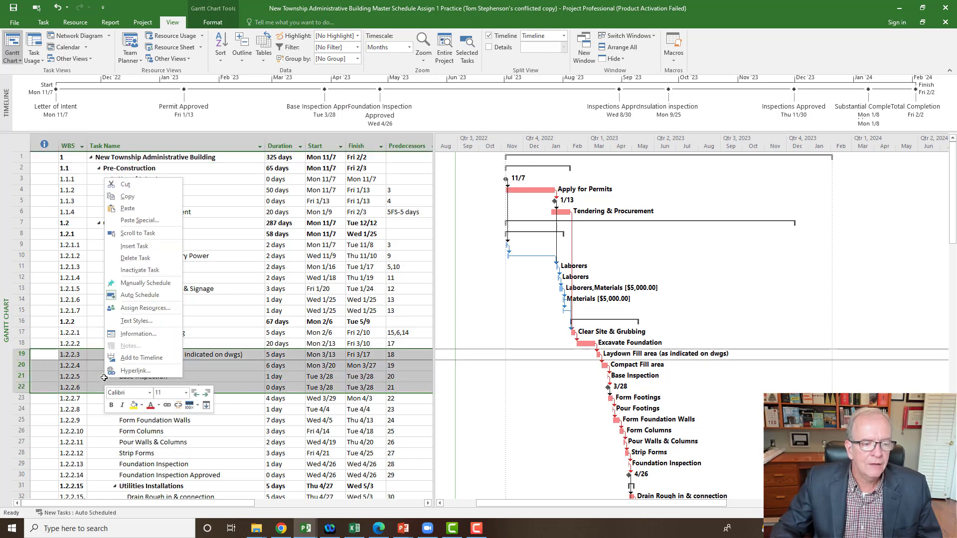
mouse_move(148, 276)
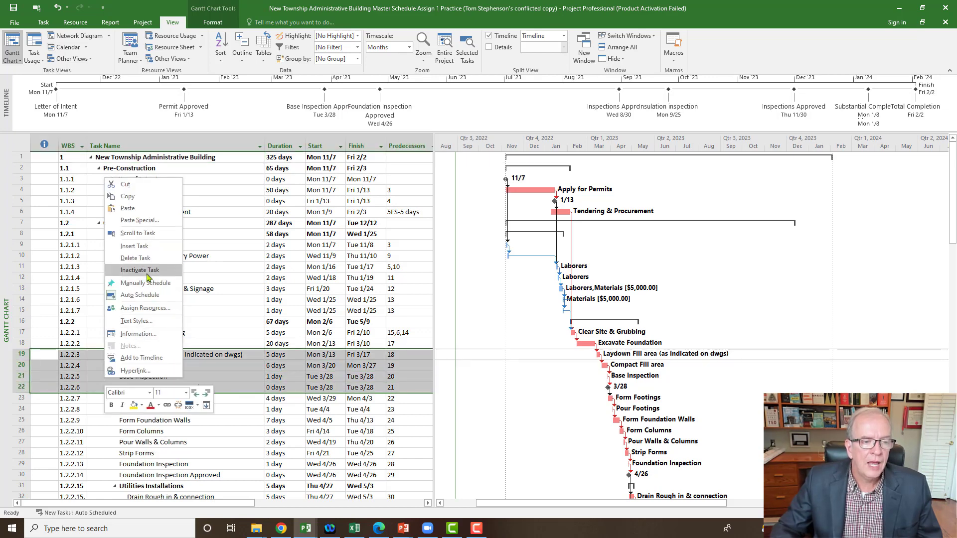
left_click(140, 271)
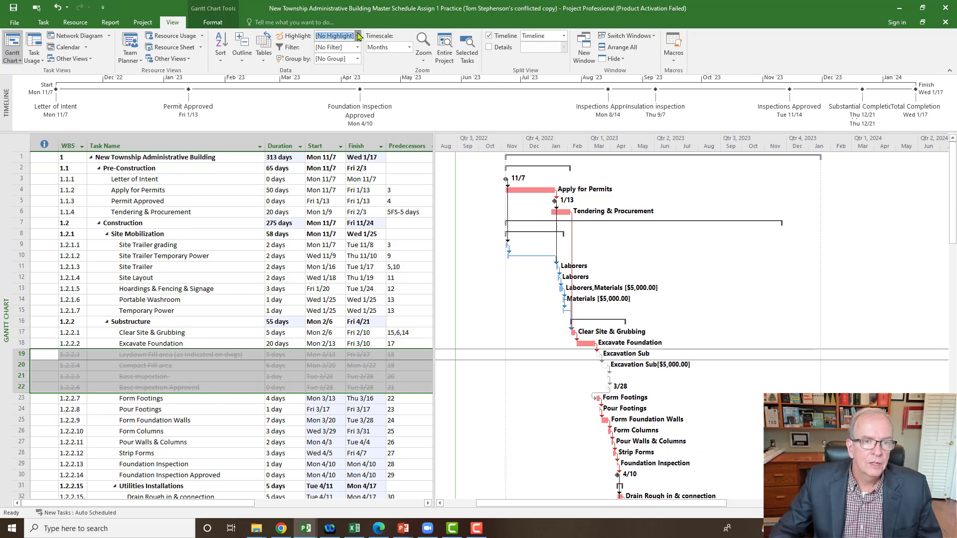
left_click(359, 36)
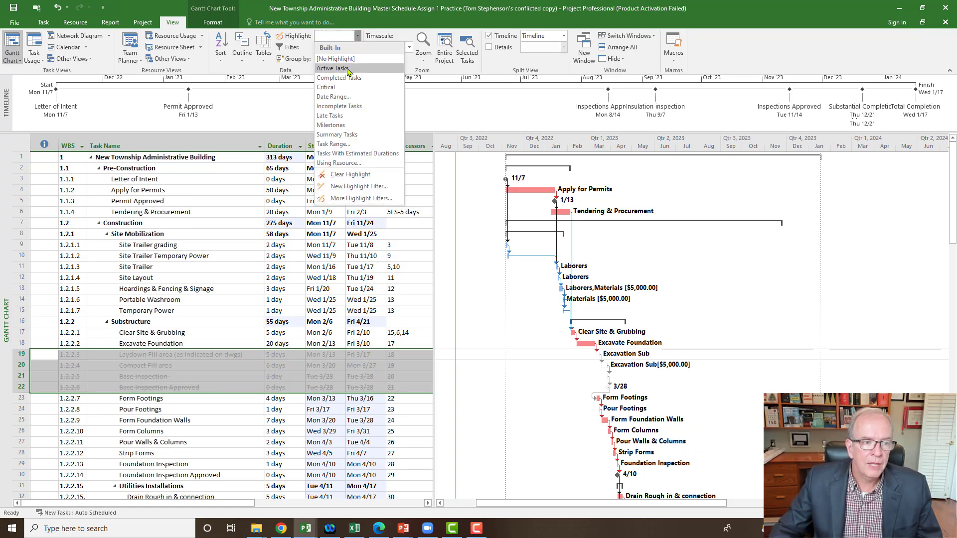
left_click(333, 68)
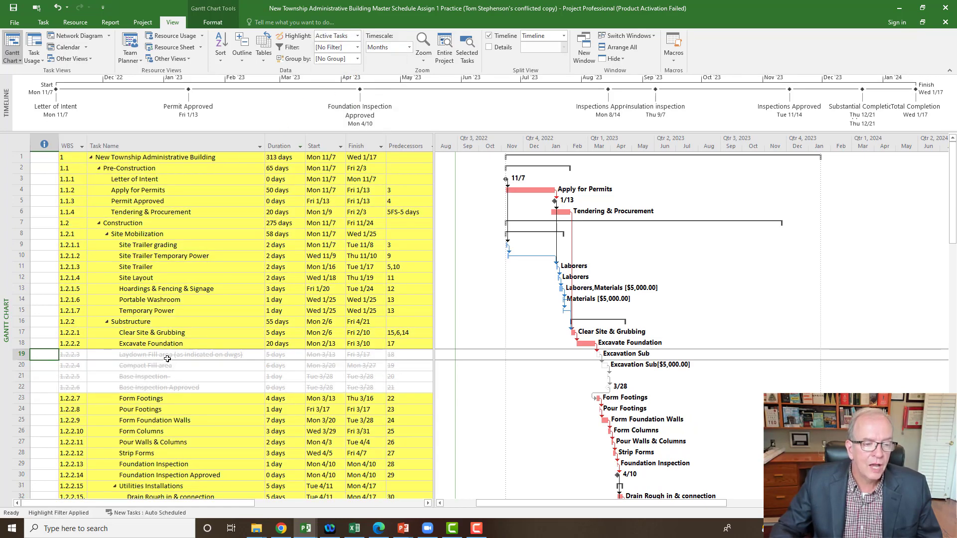
left_click(358, 36)
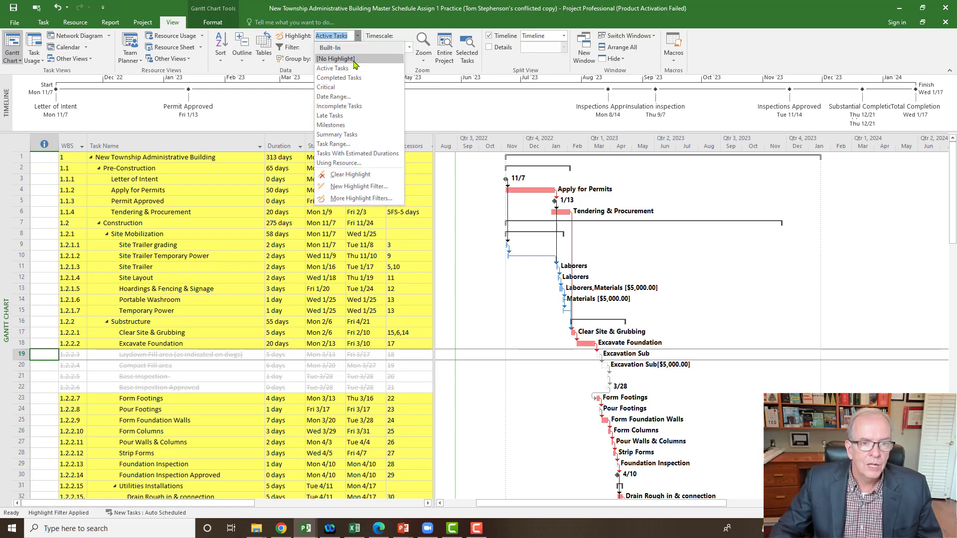
left_click(335, 58)
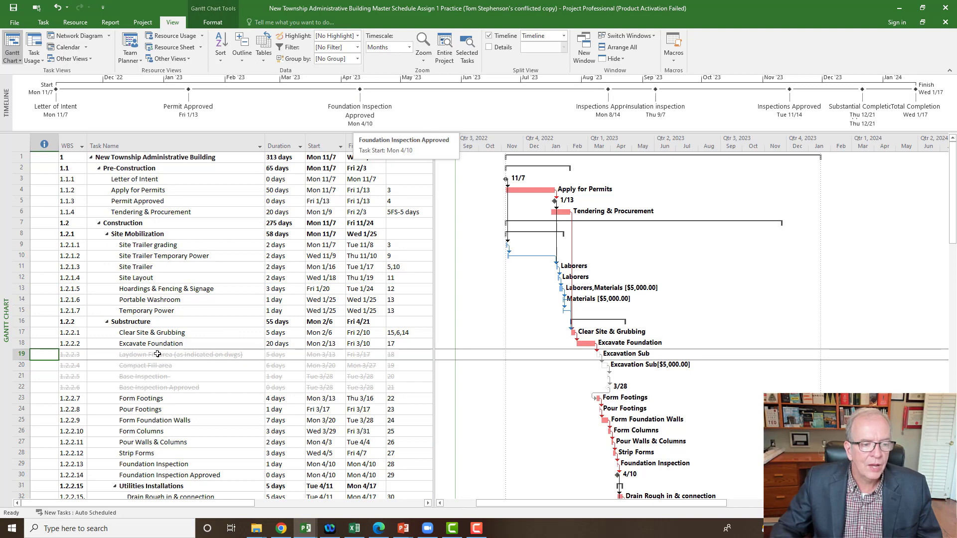
mouse_move(140, 366)
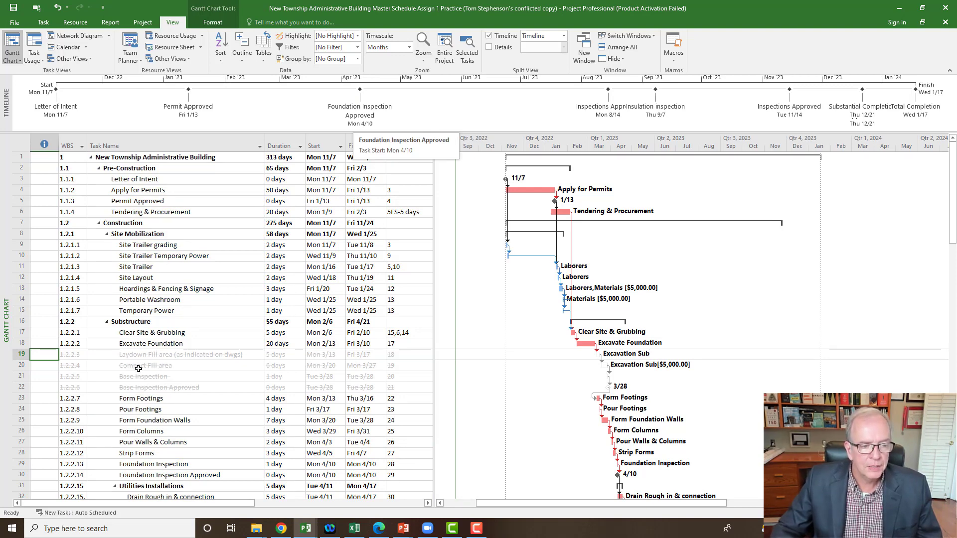
scroll("down", 3)
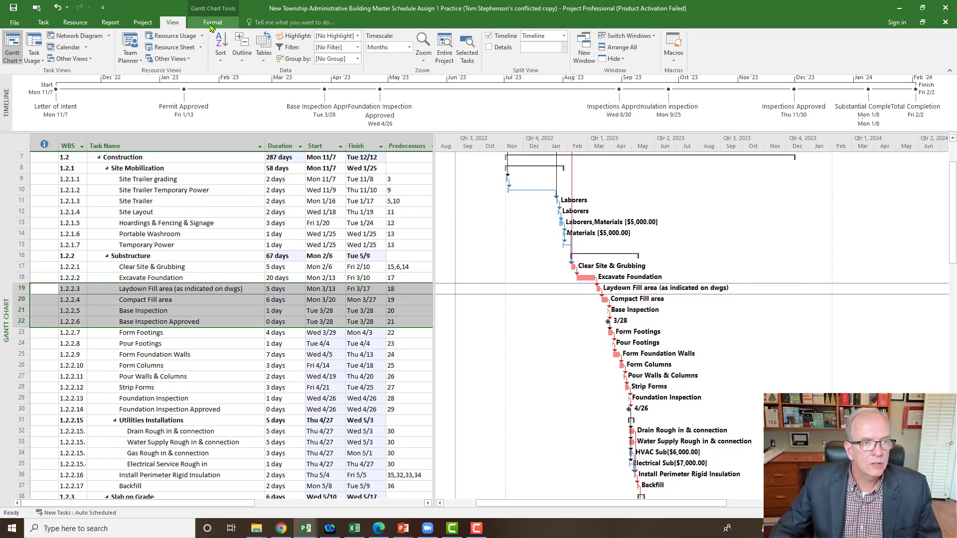
left_click(212, 22)
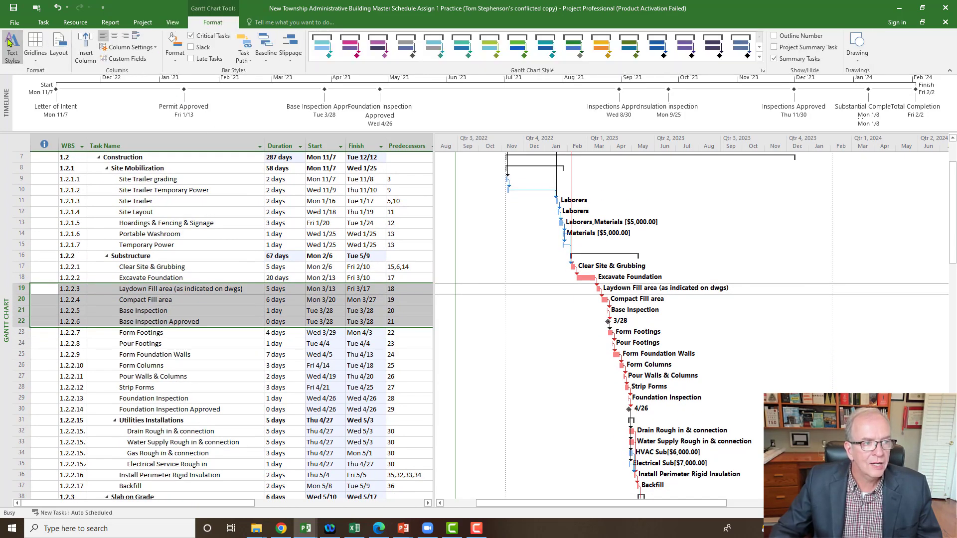
left_click(9, 45)
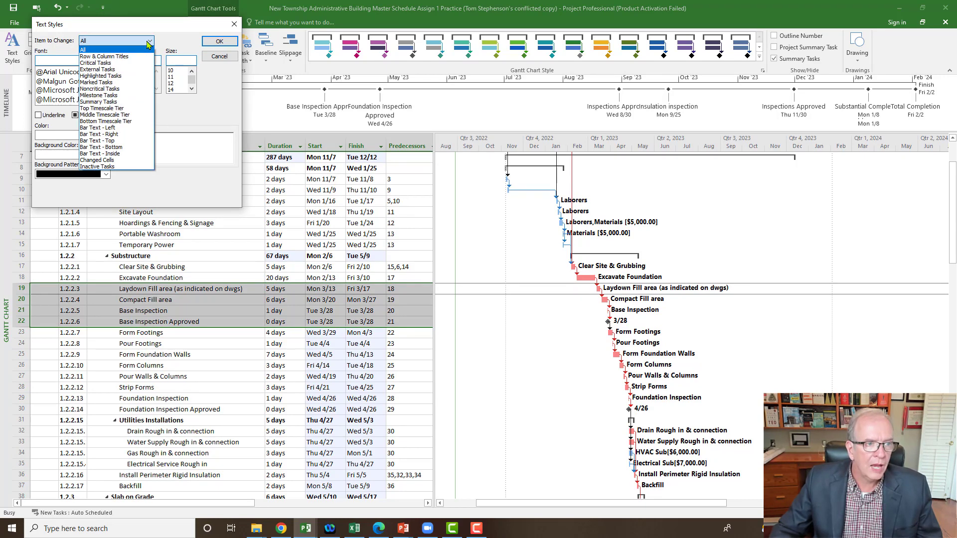
left_click(99, 62)
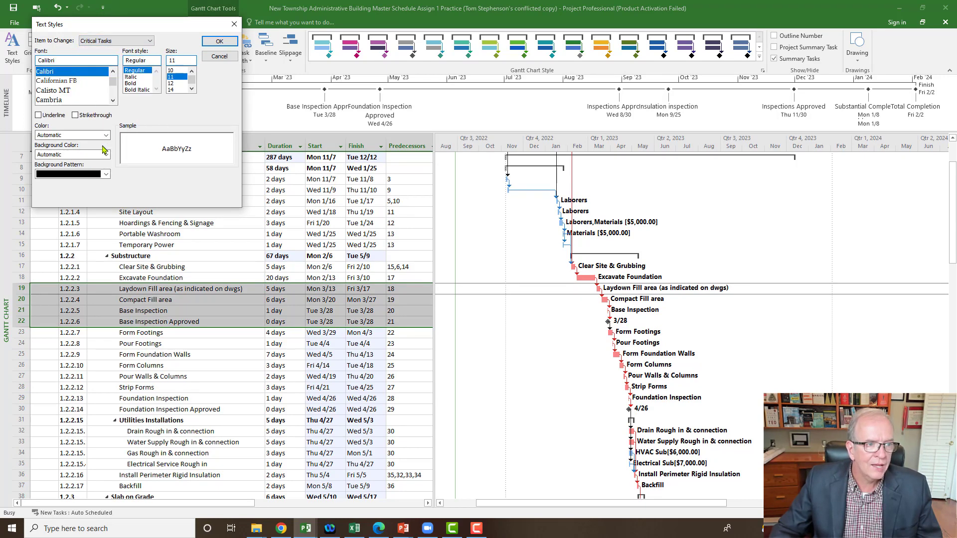
left_click(106, 136)
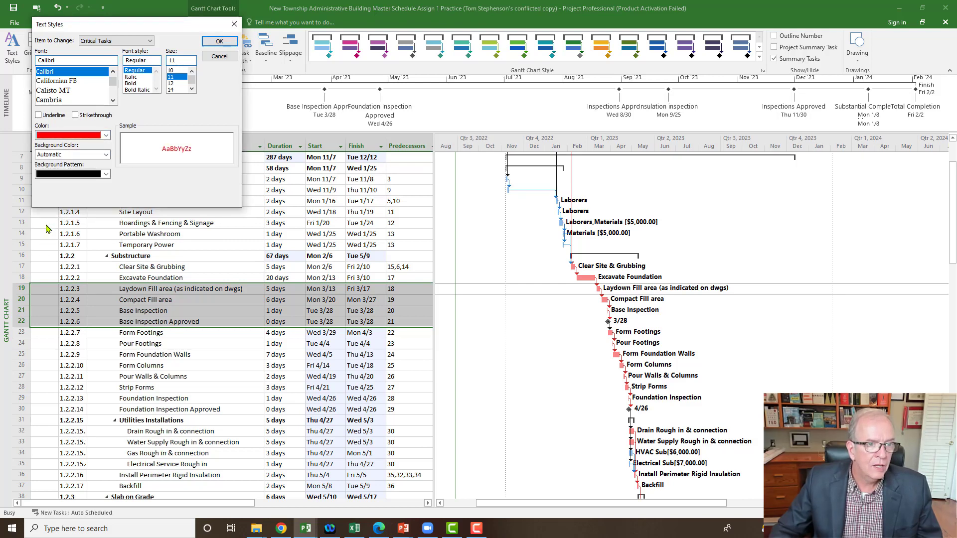
mouse_move(91, 247)
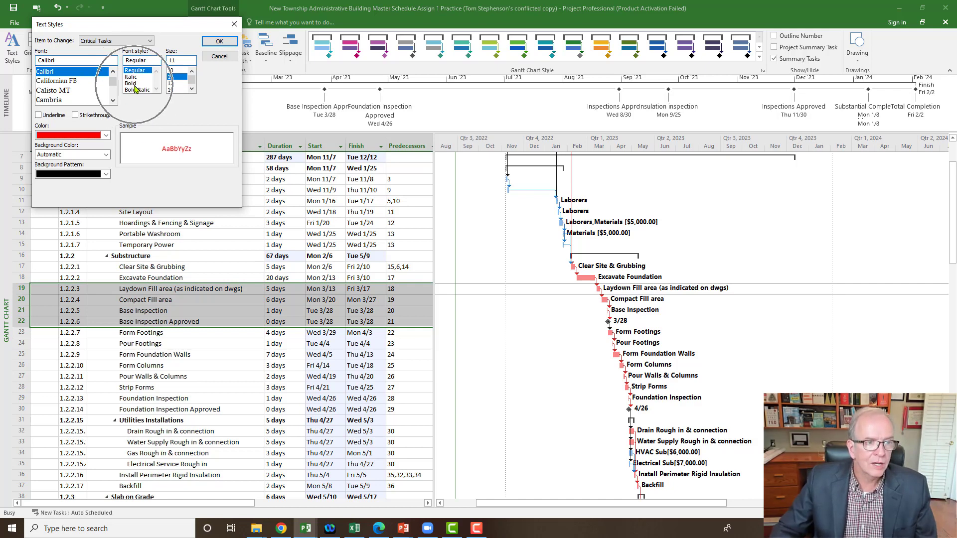
left_click(219, 42)
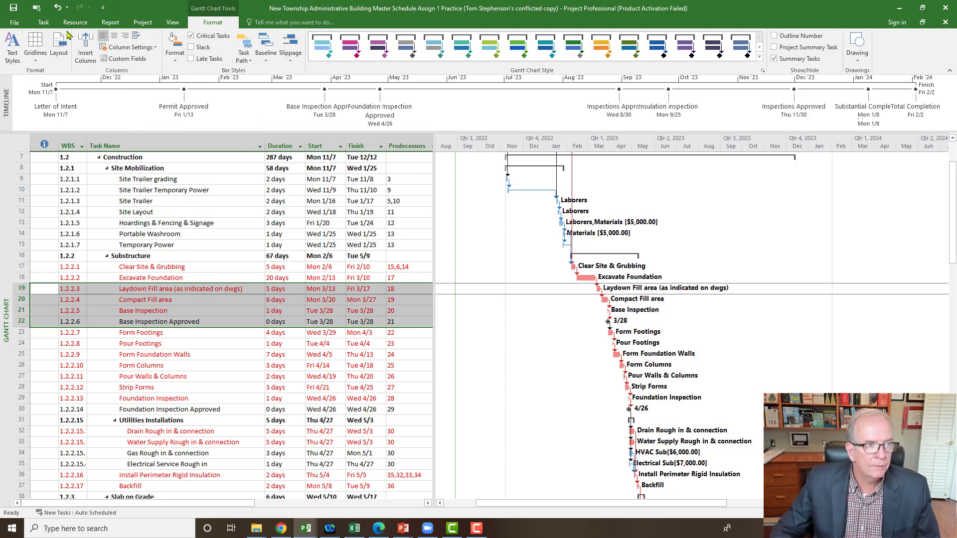
left_click(10, 42)
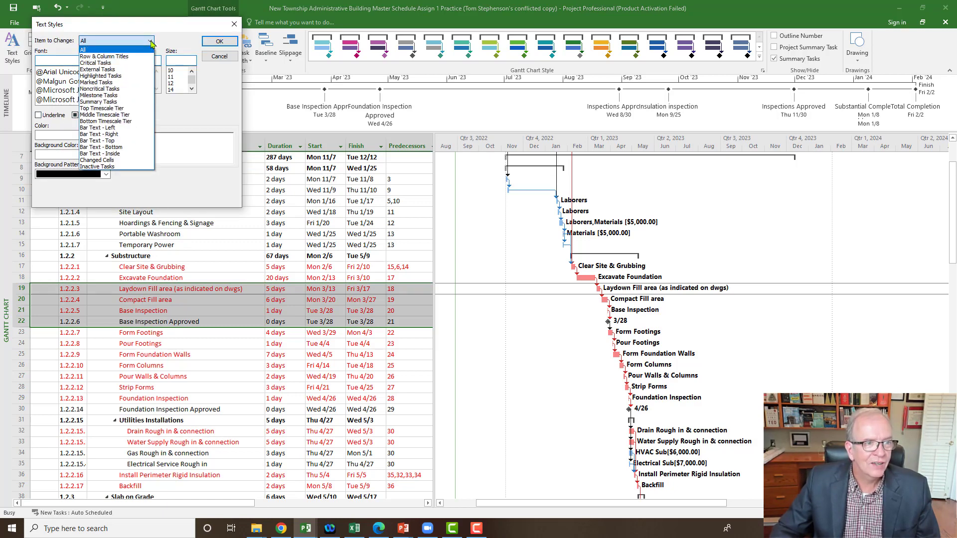
left_click(104, 62)
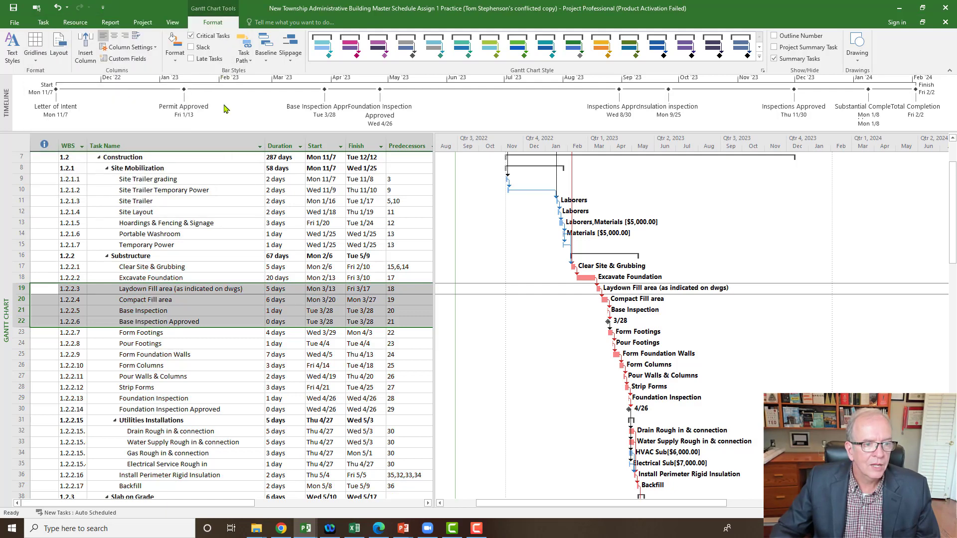
left_click(166, 223)
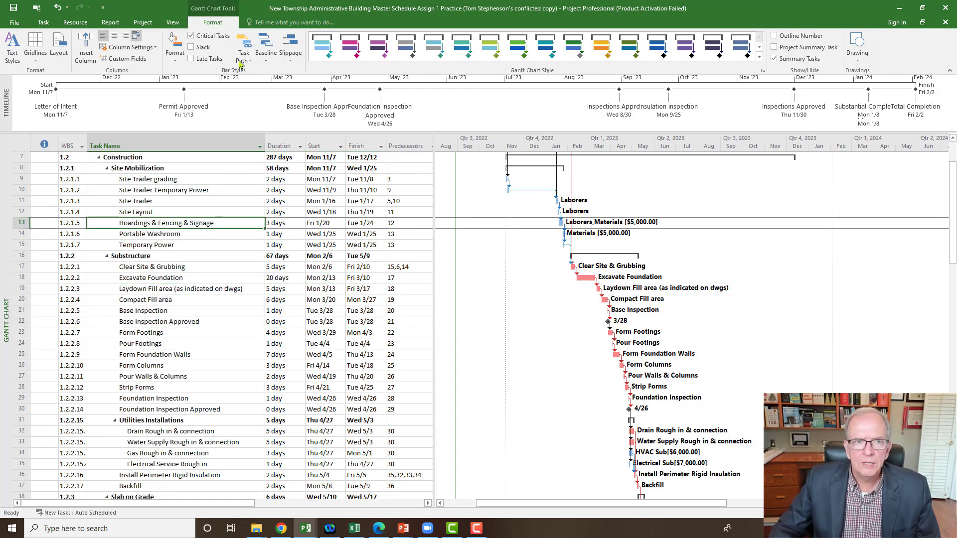
- Switch windows to the 2021 New Township Admin Update project file
left_click(171, 22)
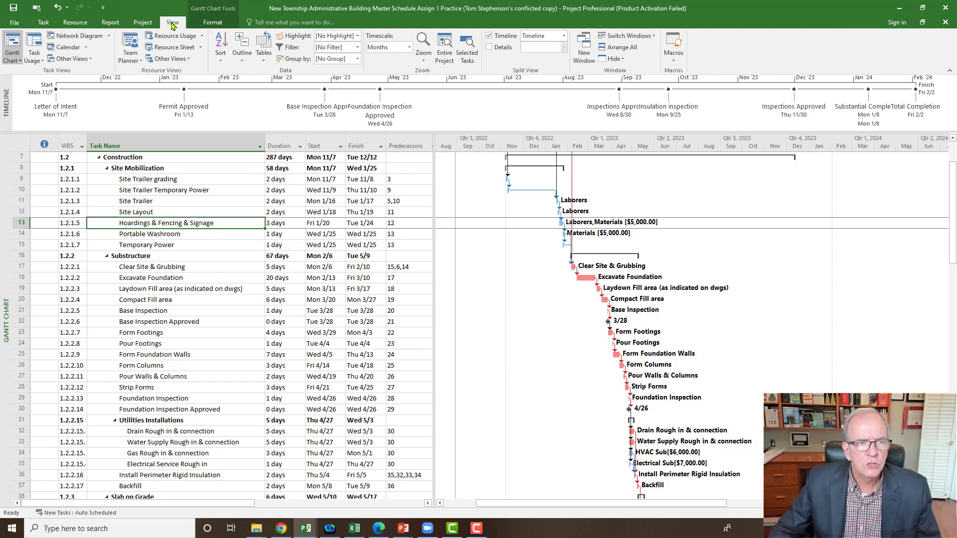
mouse_move(637, 41)
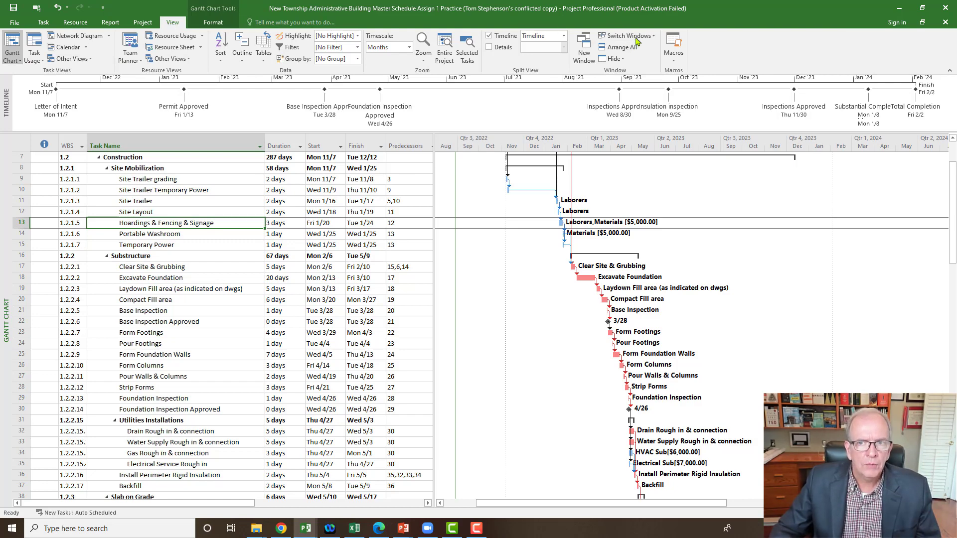
left_click(623, 36)
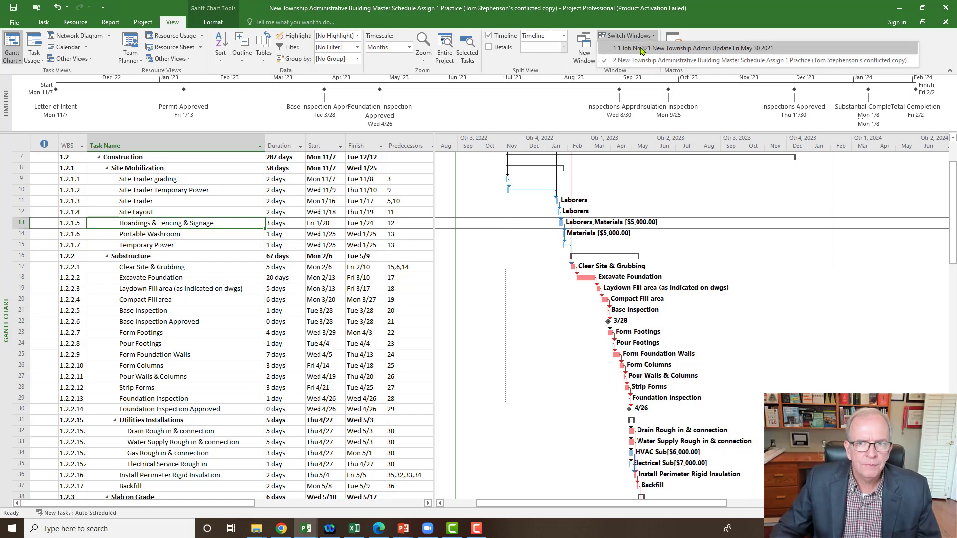
left_click(673, 47)
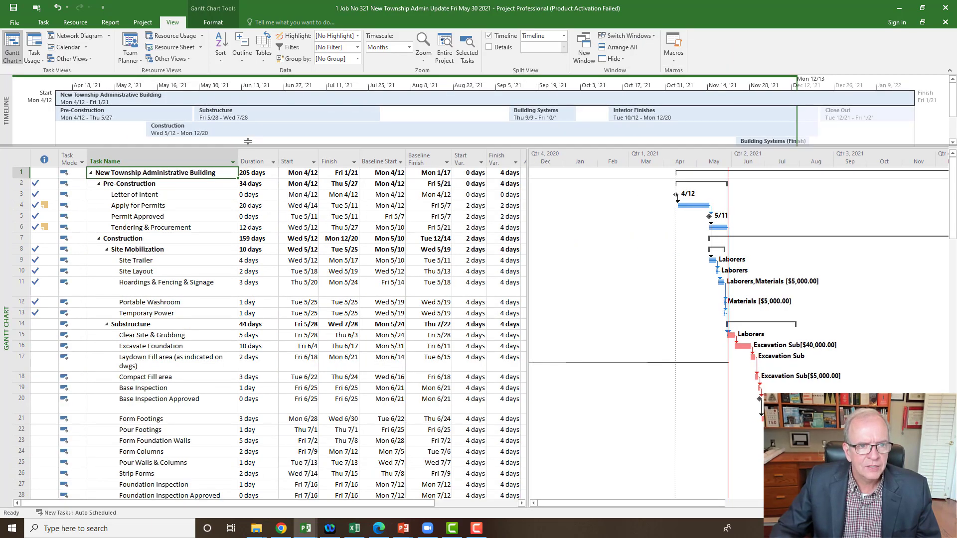
mouse_move(110, 98)
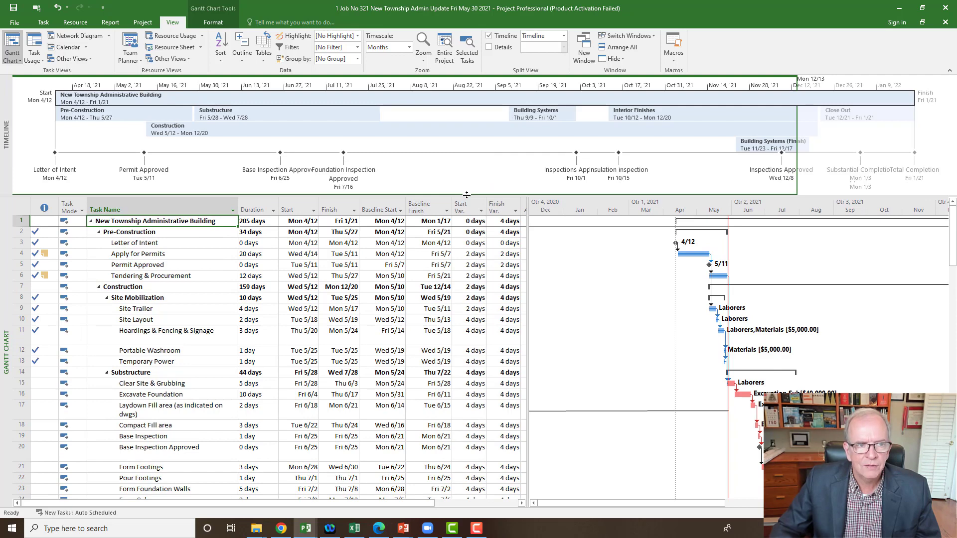
mouse_move(865, 155)
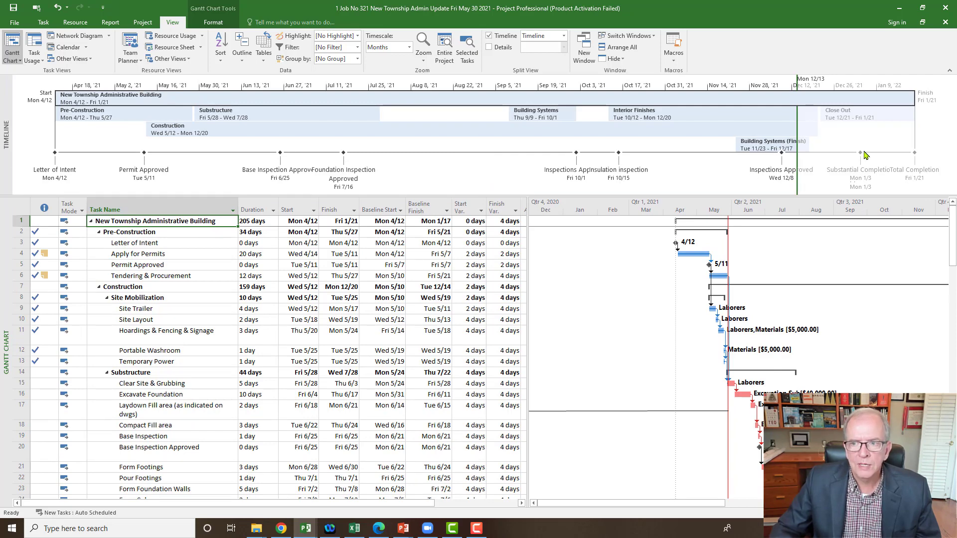
mouse_move(803, 147)
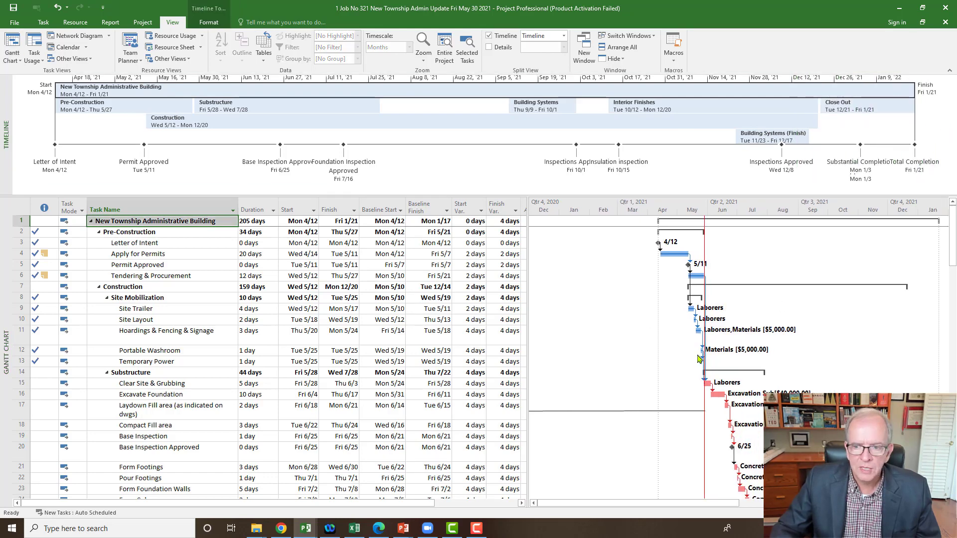
mouse_move(528, 317)
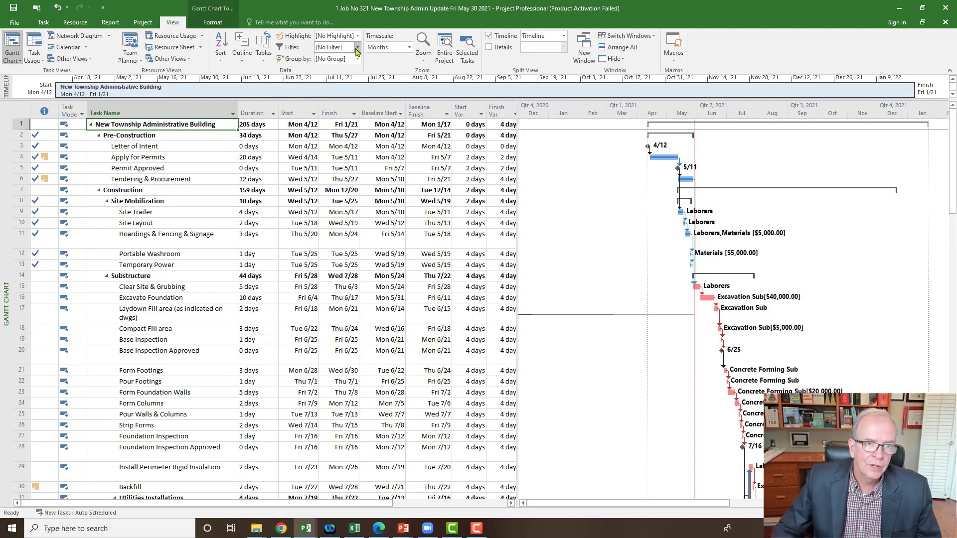
- Show only completed tasks, then reopen the filter list to restore the full schedule
left_click(357, 47)
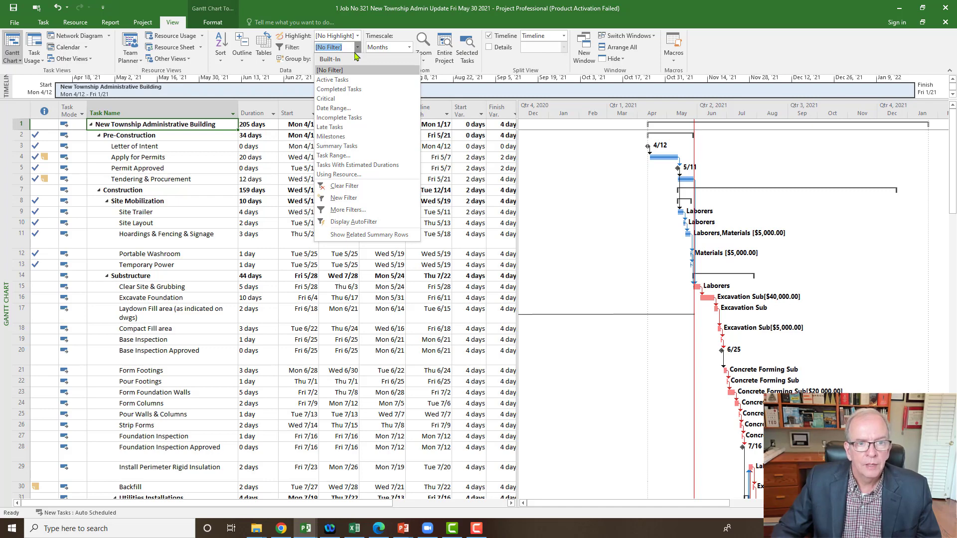
left_click(339, 88)
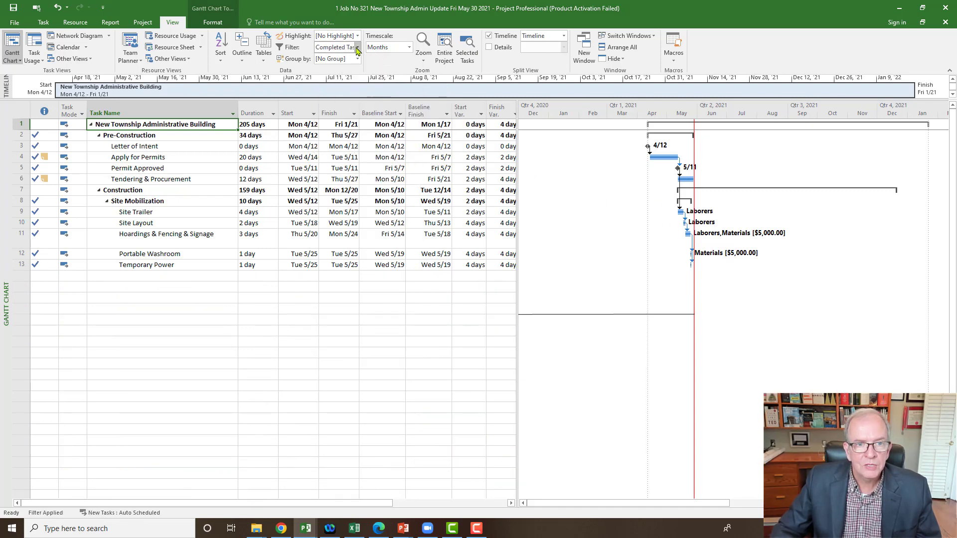
left_click(357, 46)
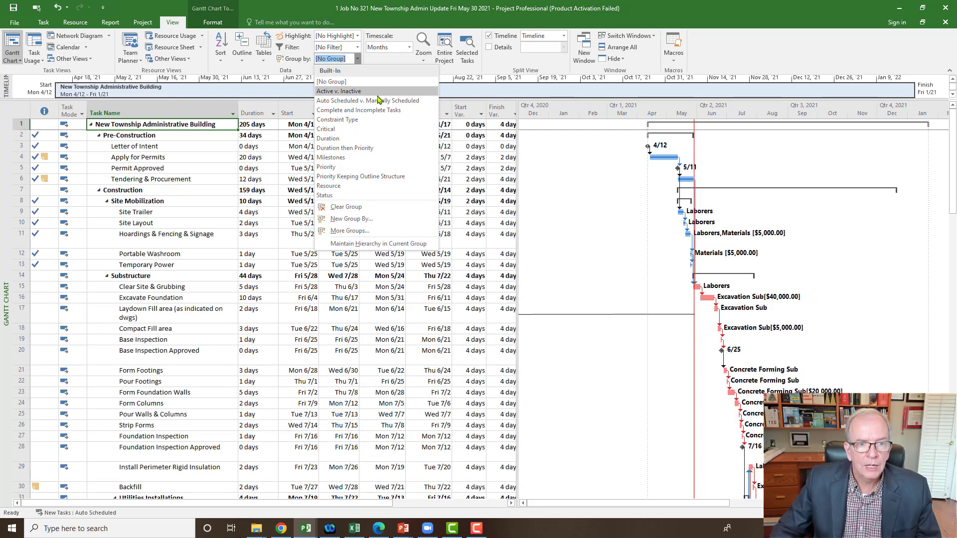
mouse_move(379, 109)
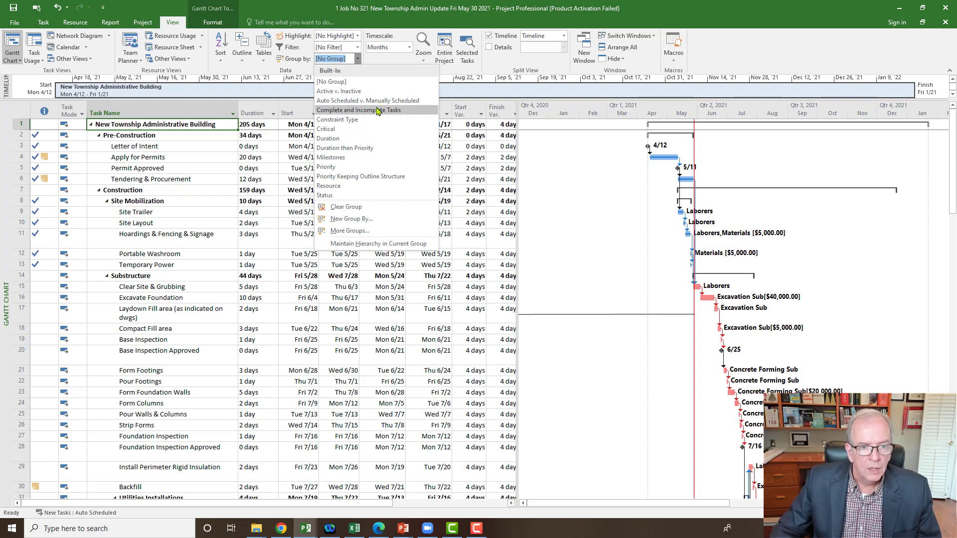
mouse_move(334, 203)
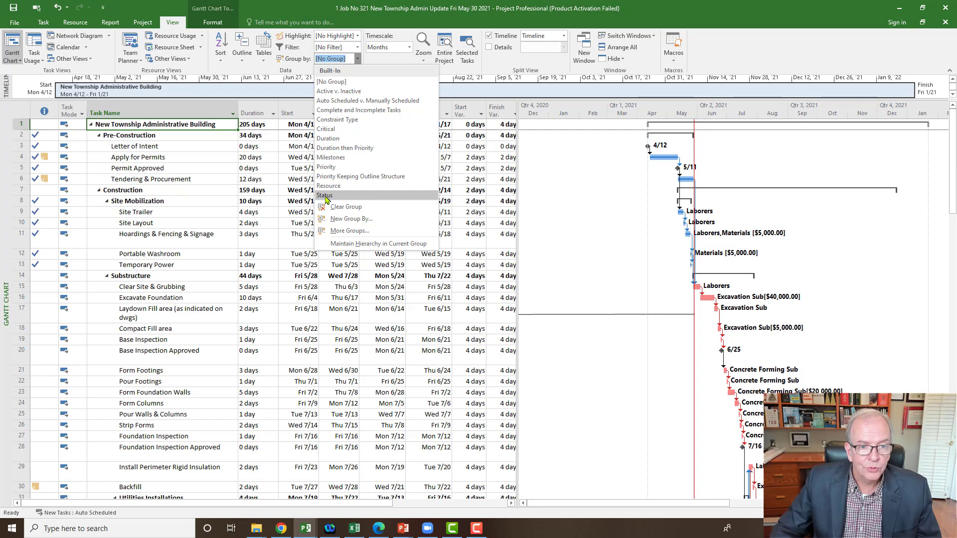
- Group tasks by Status into Complete, On Schedule and Future Task bands
left_click(325, 196)
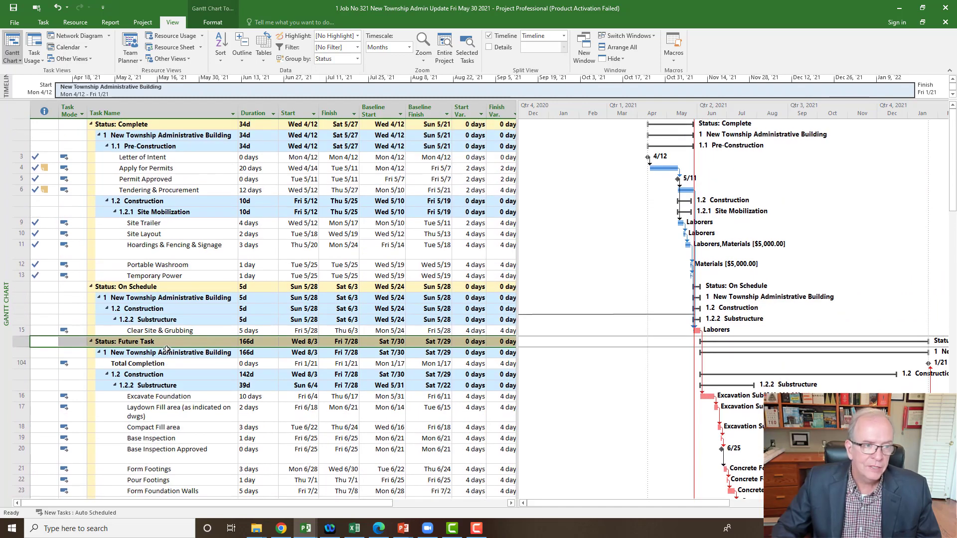
mouse_move(176, 128)
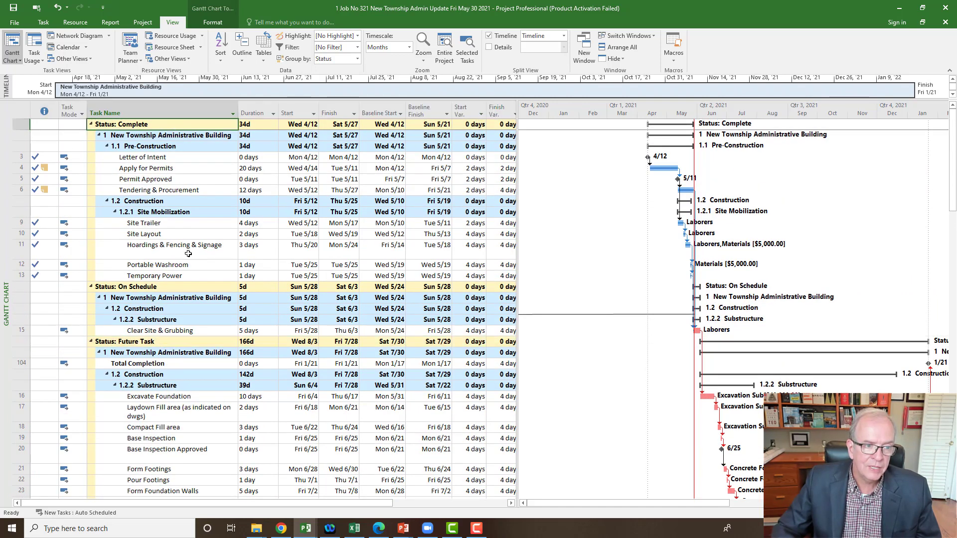
left_click(120, 287)
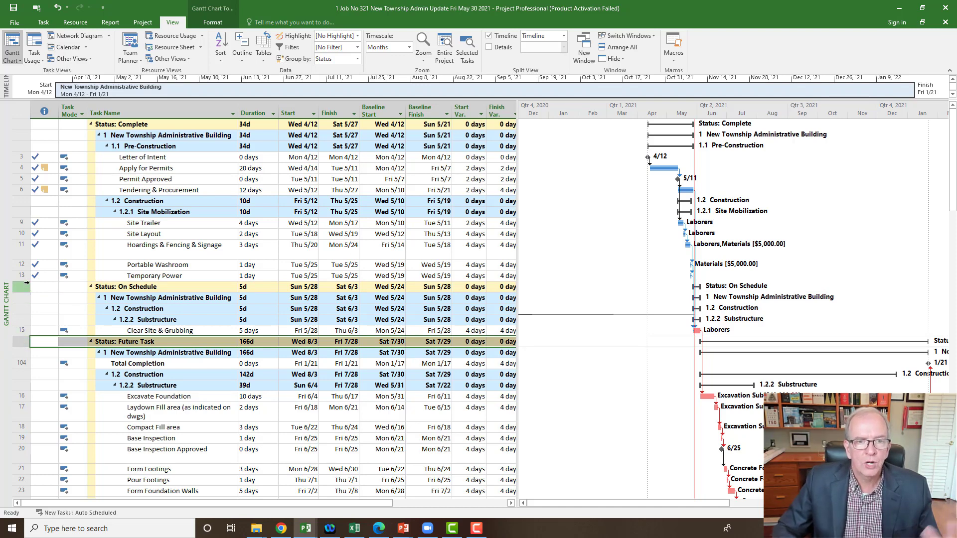
mouse_move(36, 264)
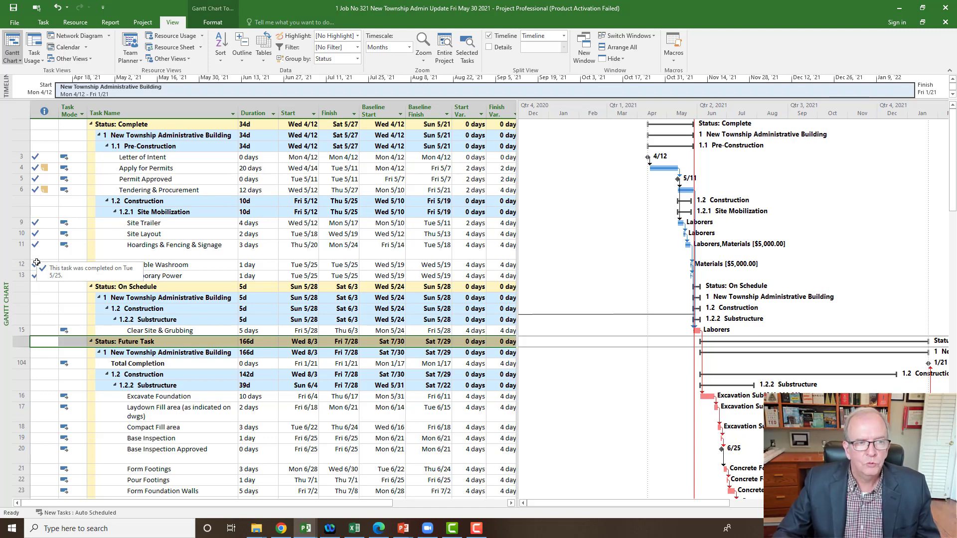
mouse_move(203, 212)
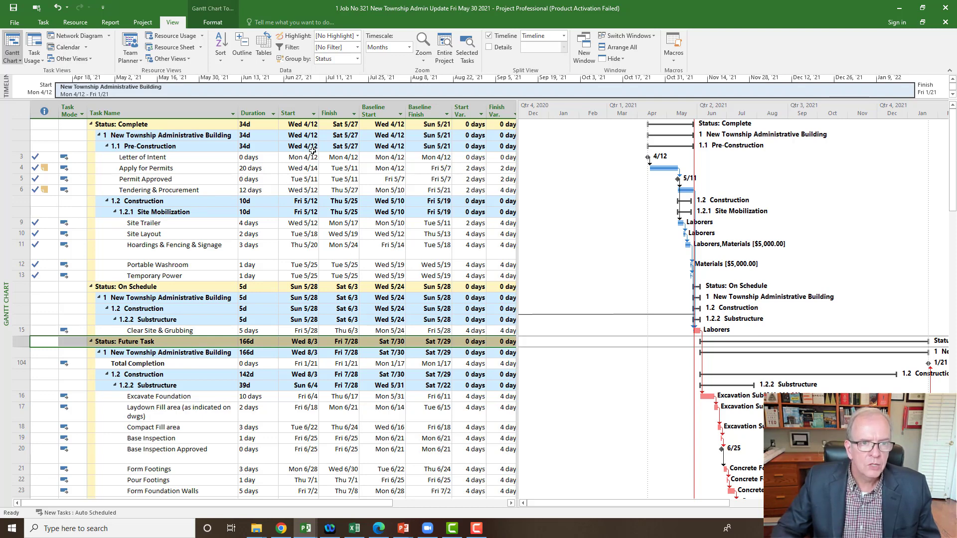
left_click(355, 58)
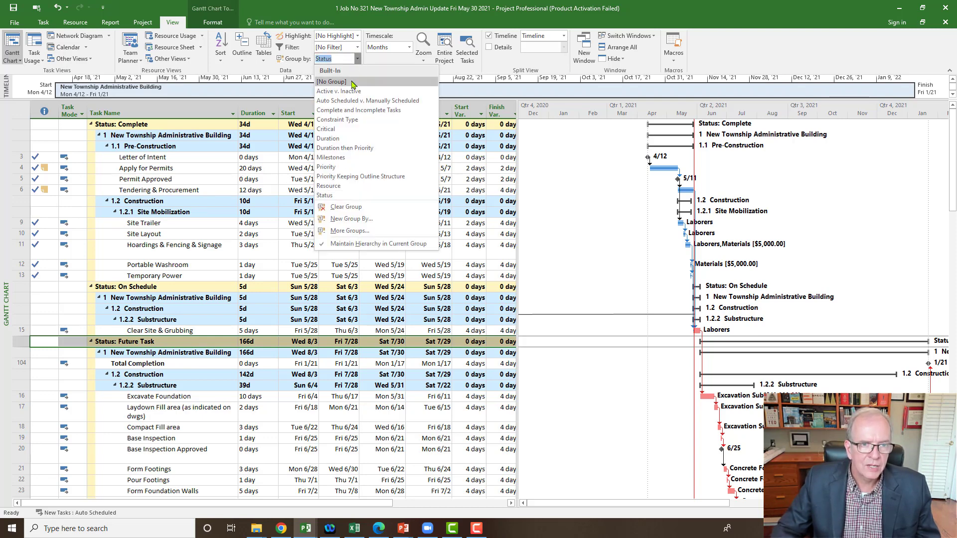
- Set Group by to No Group so the schedule returns to plain WBS order
left_click(330, 81)
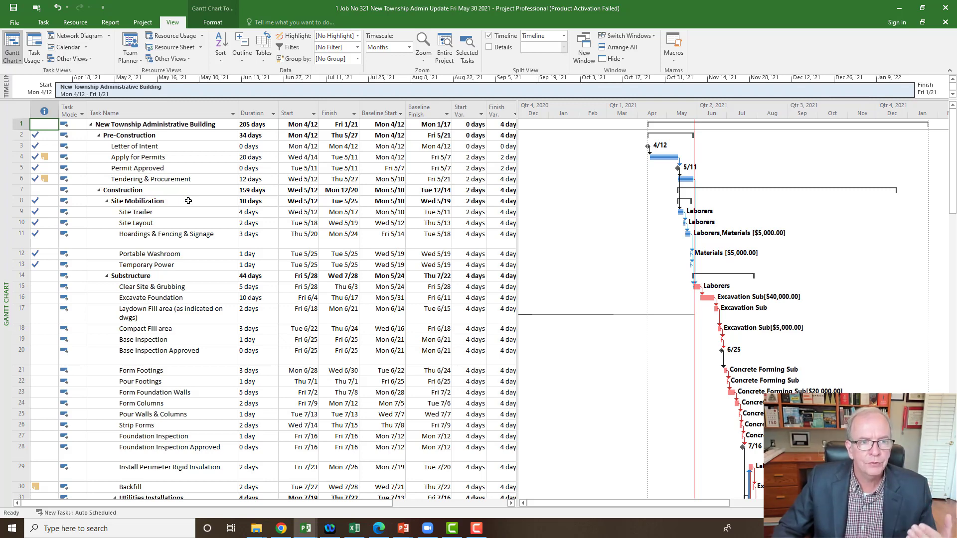
left_click(357, 47)
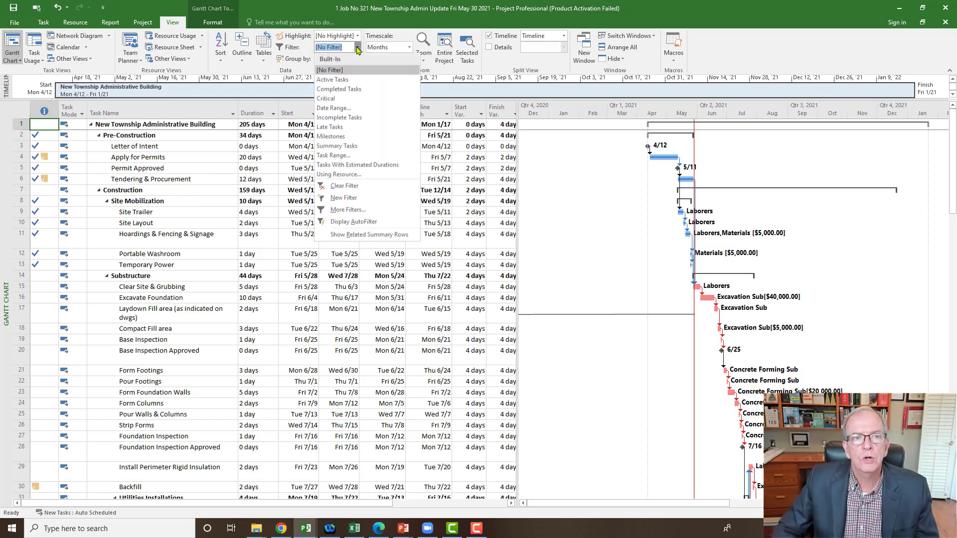
mouse_move(362, 42)
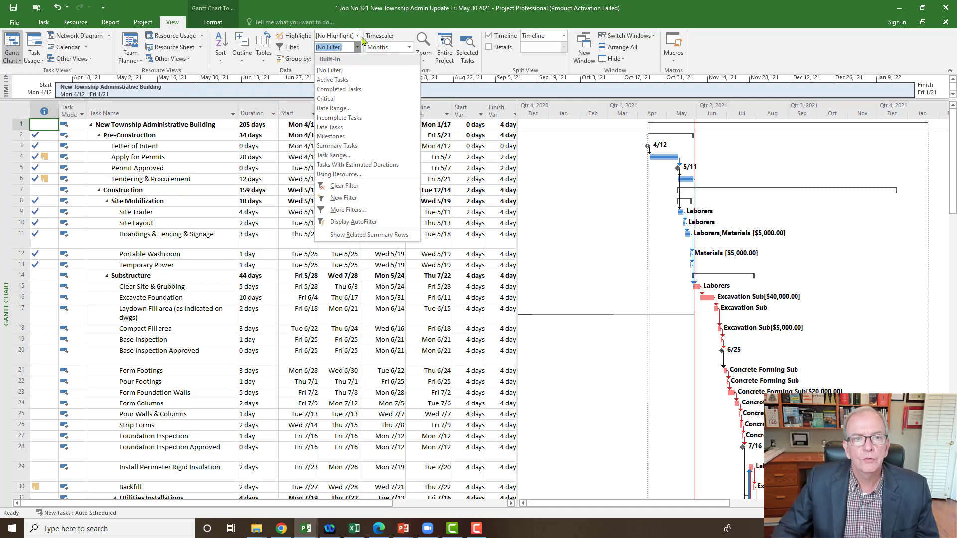
left_click(358, 36)
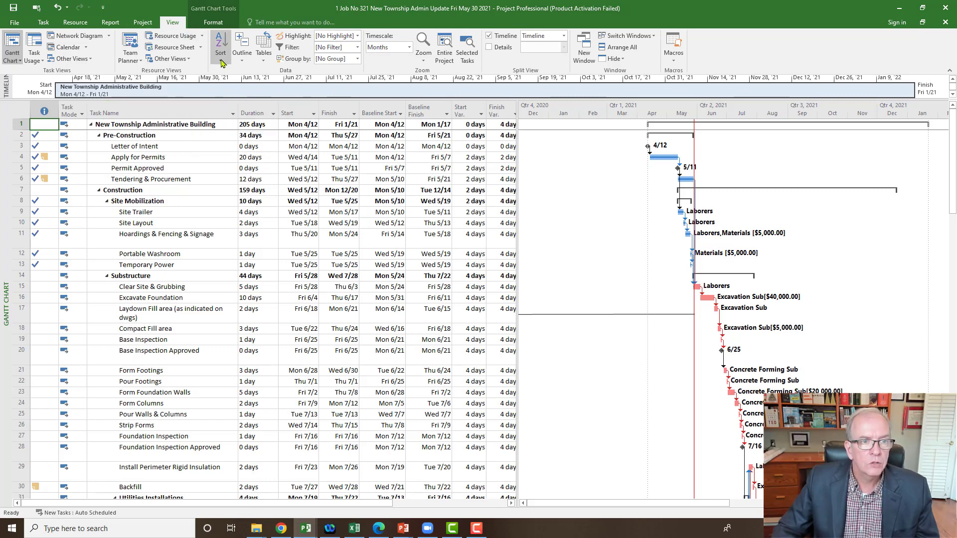
- Sort the tasks by their ID numbers
left_click(220, 45)
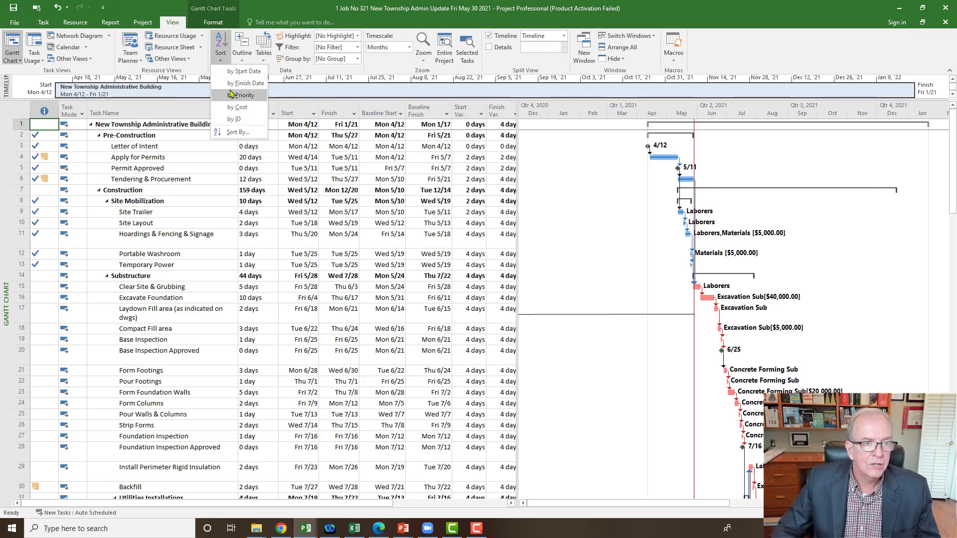
mouse_move(237, 119)
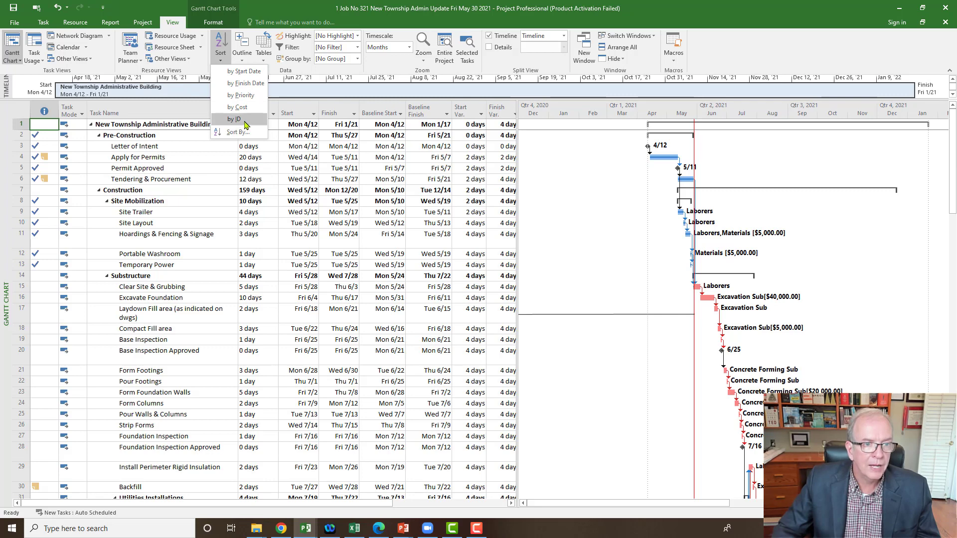
left_click(235, 119)
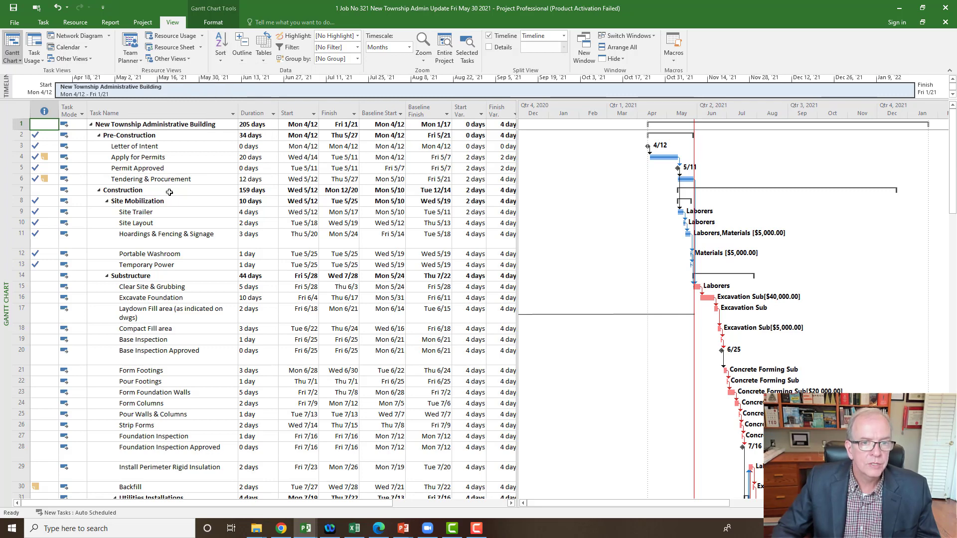
left_click(230, 112)
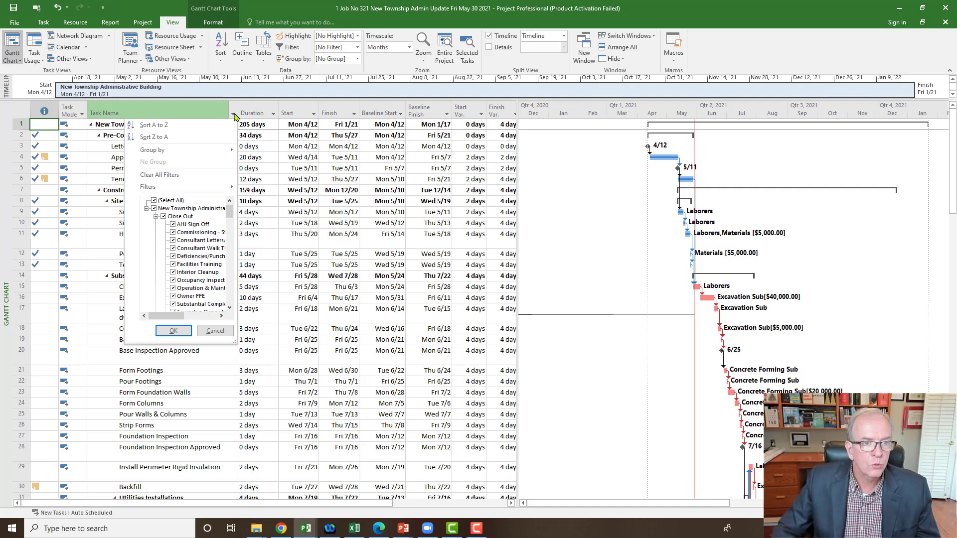
mouse_move(252, 119)
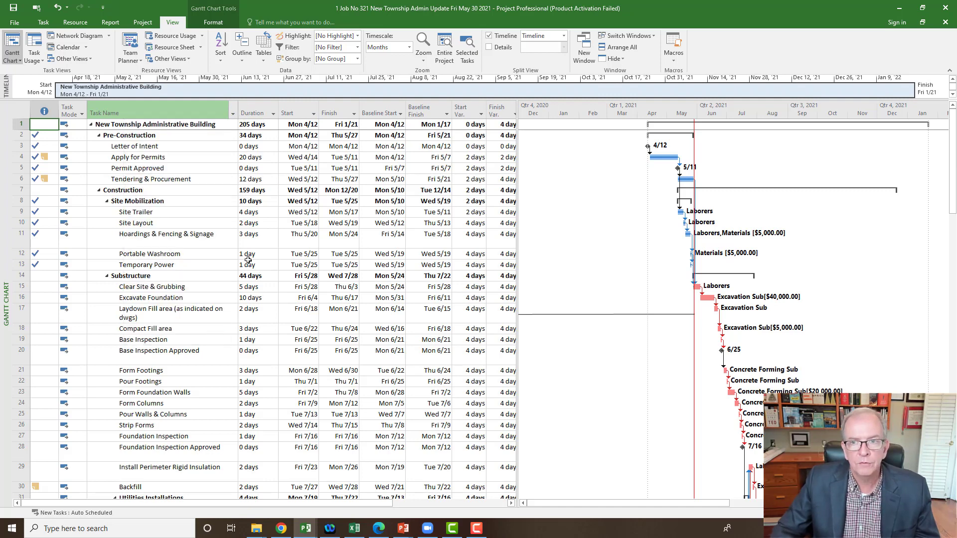
left_click(213, 22)
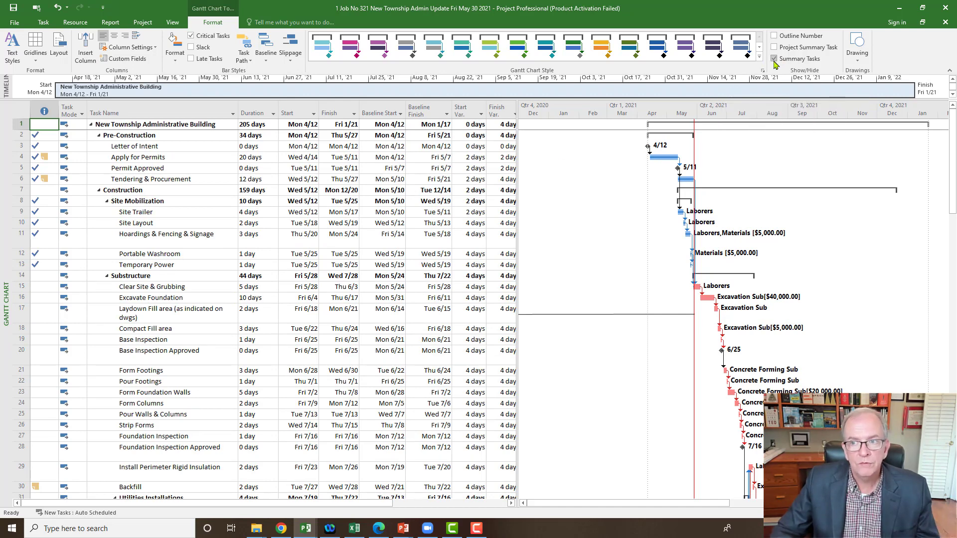
mouse_move(774, 60)
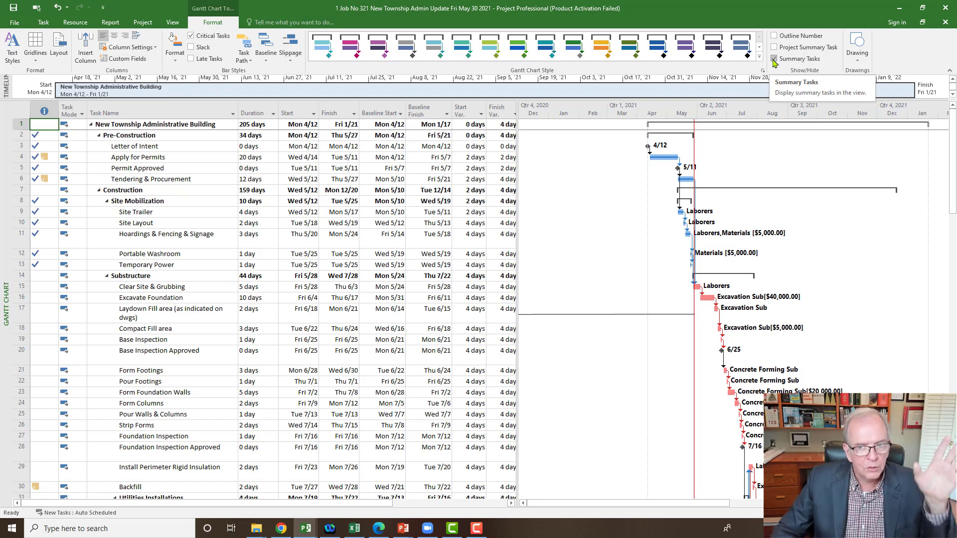